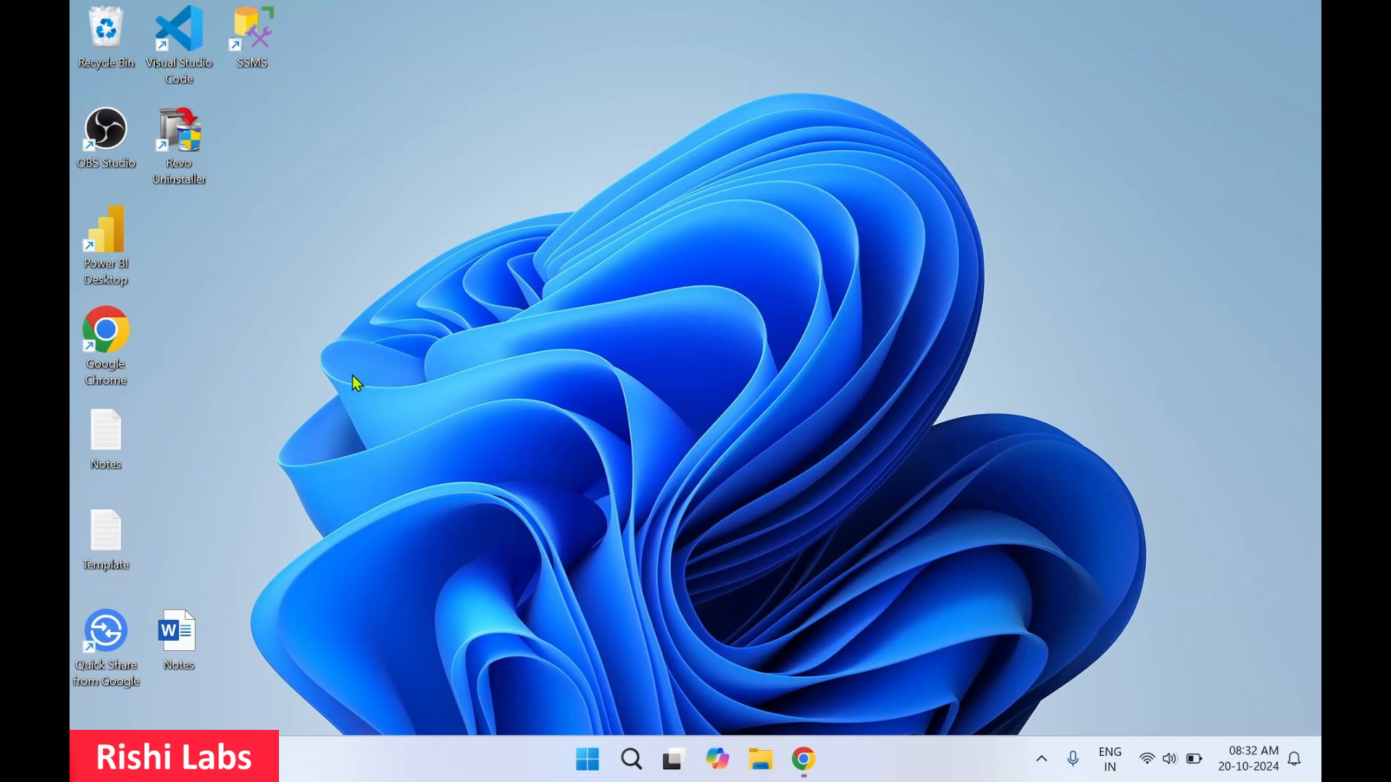
pyautogui.moveTo(269, 360)
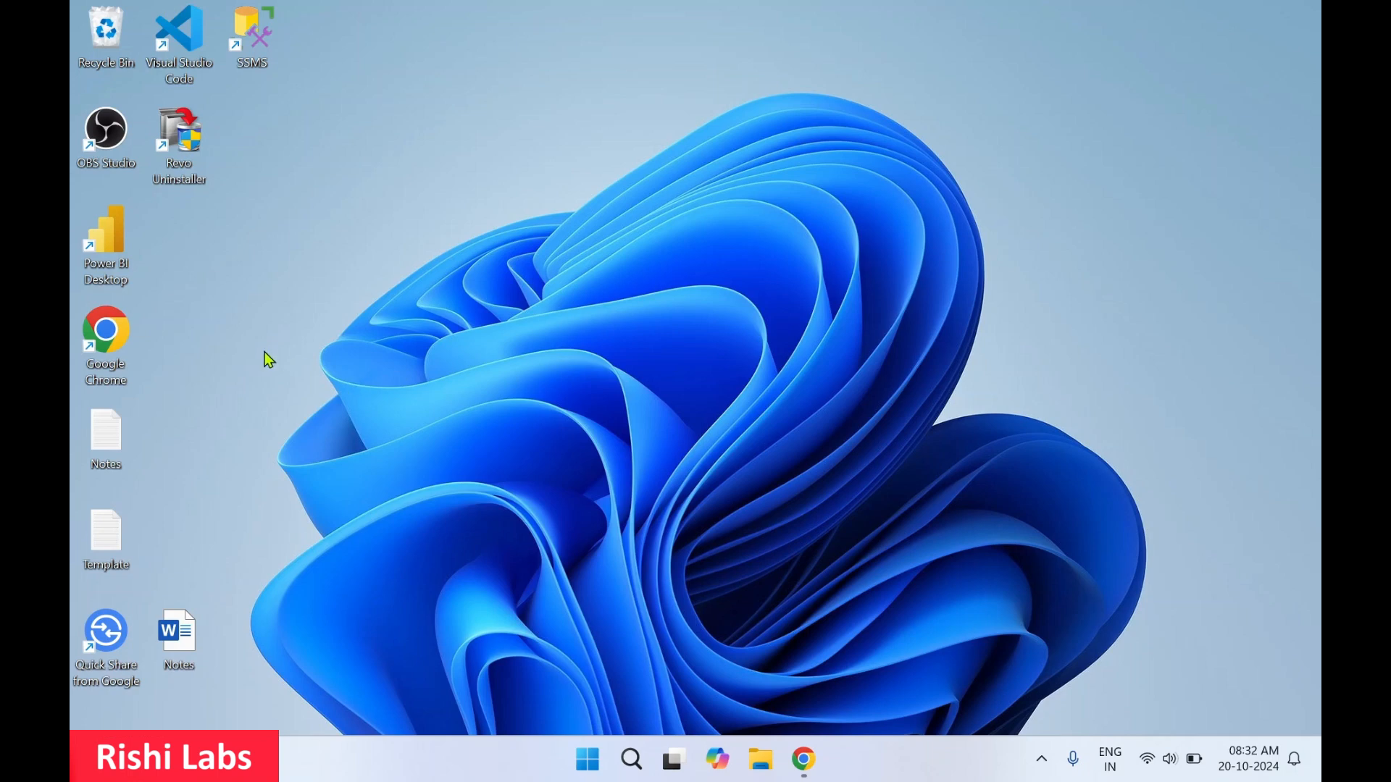
# Create a new empty folder on the desktop and name it abc
pyautogui.rightClick(269, 359)
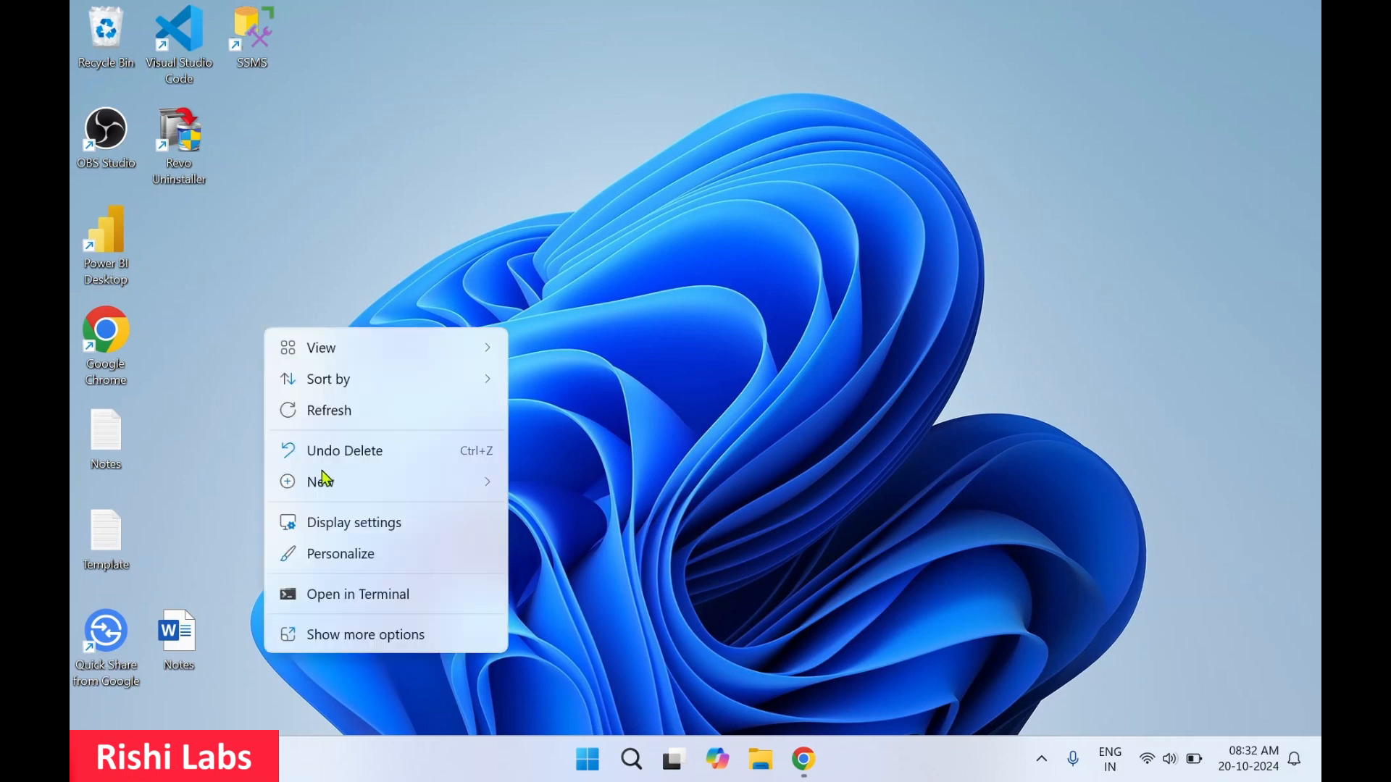
pyautogui.click(319, 481)
pyautogui.write('a')
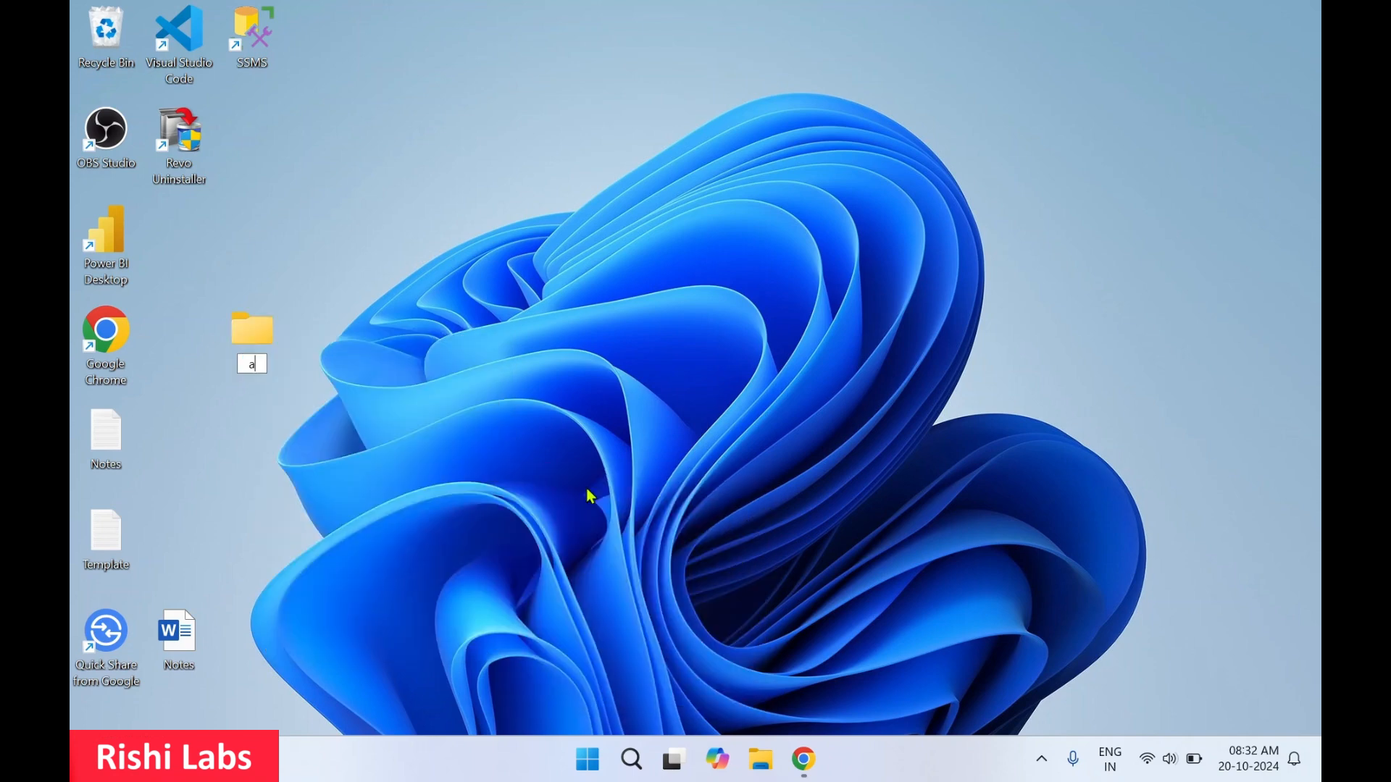
pyautogui.write('bc')
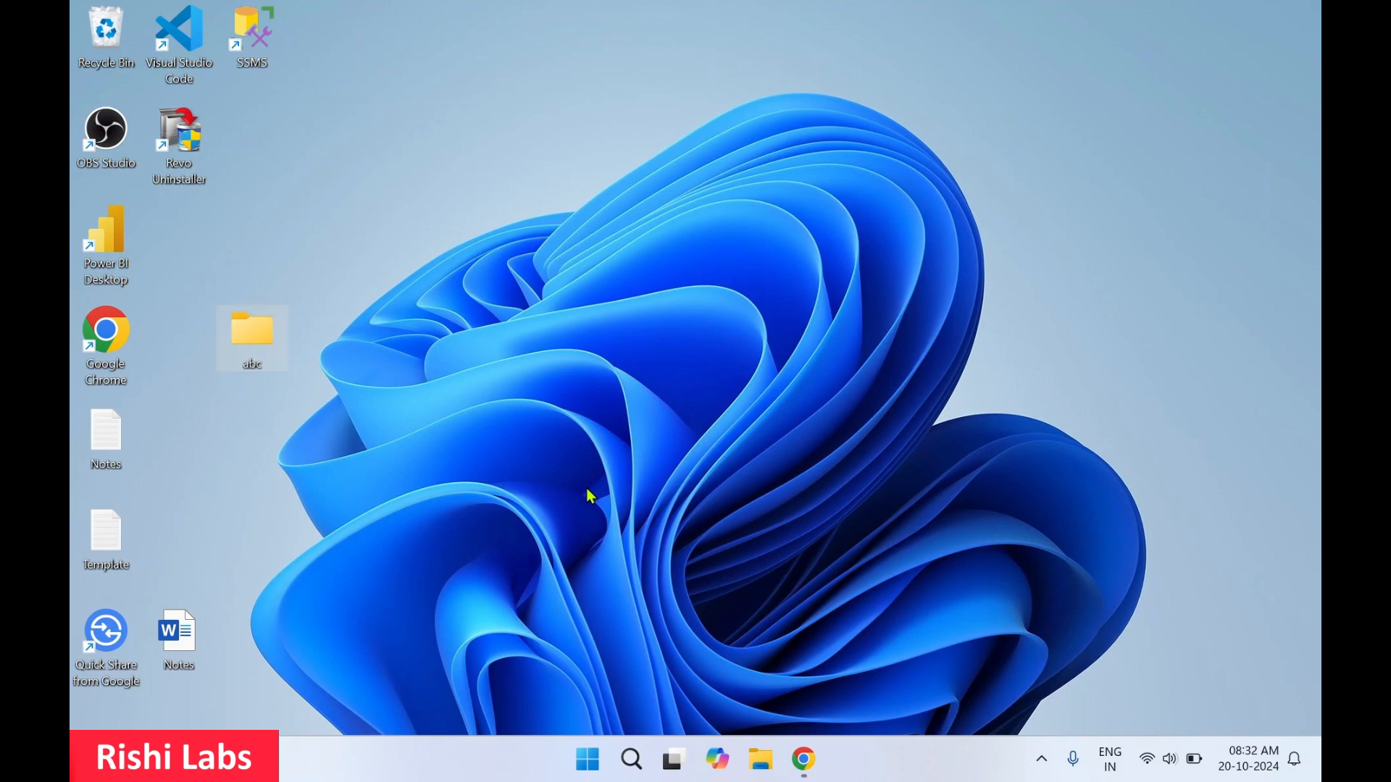
# Show the abc folder's Properties at the Customize settings
pyautogui.rightClick(251, 335)
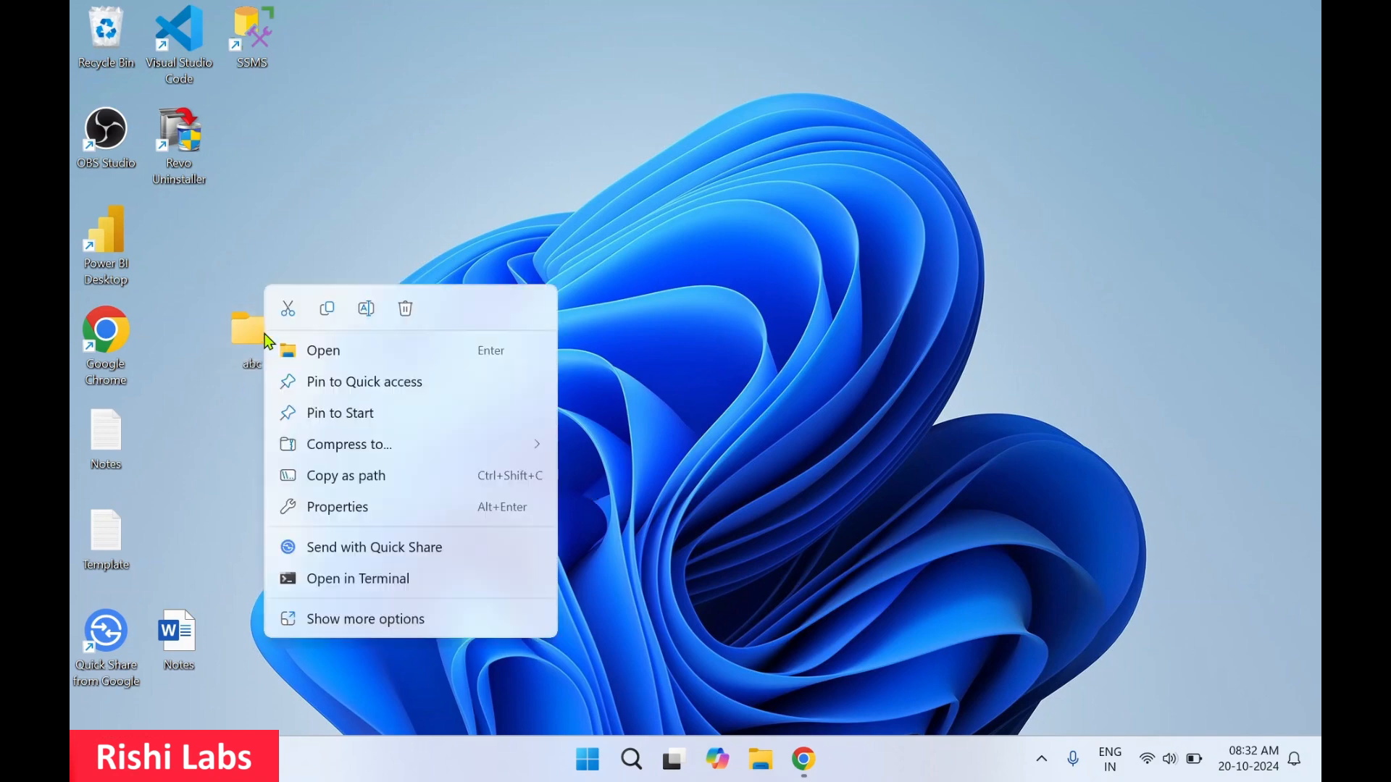
pyautogui.moveTo(349, 517)
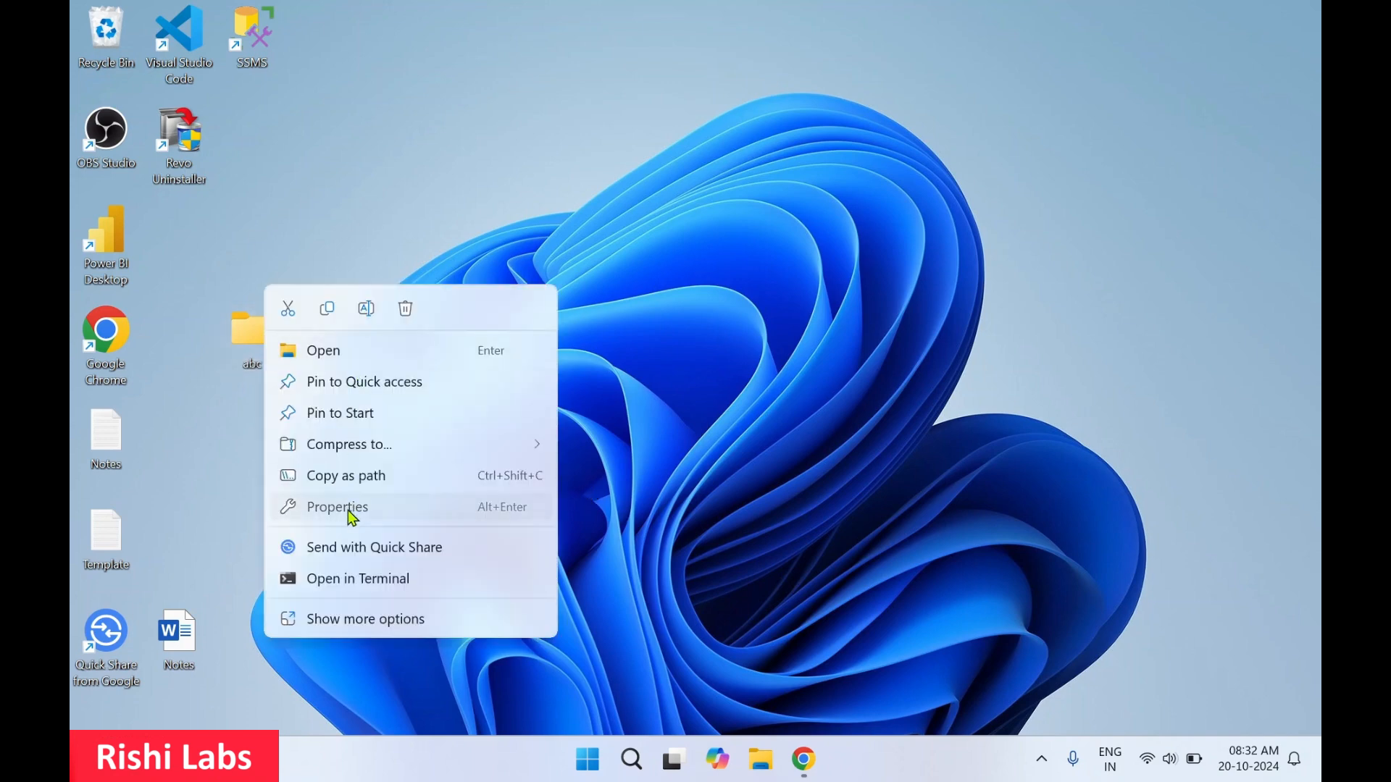
pyautogui.click(336, 507)
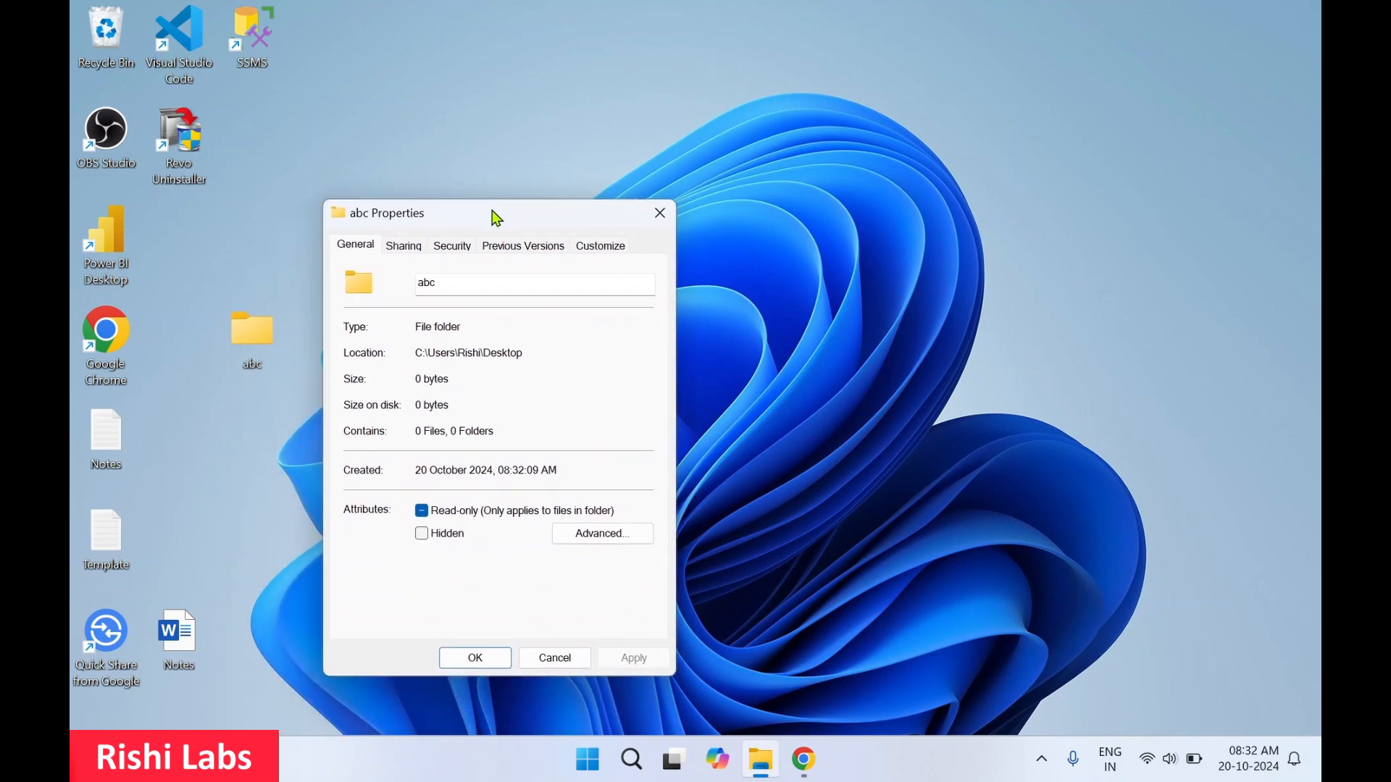
pyautogui.moveTo(610, 255)
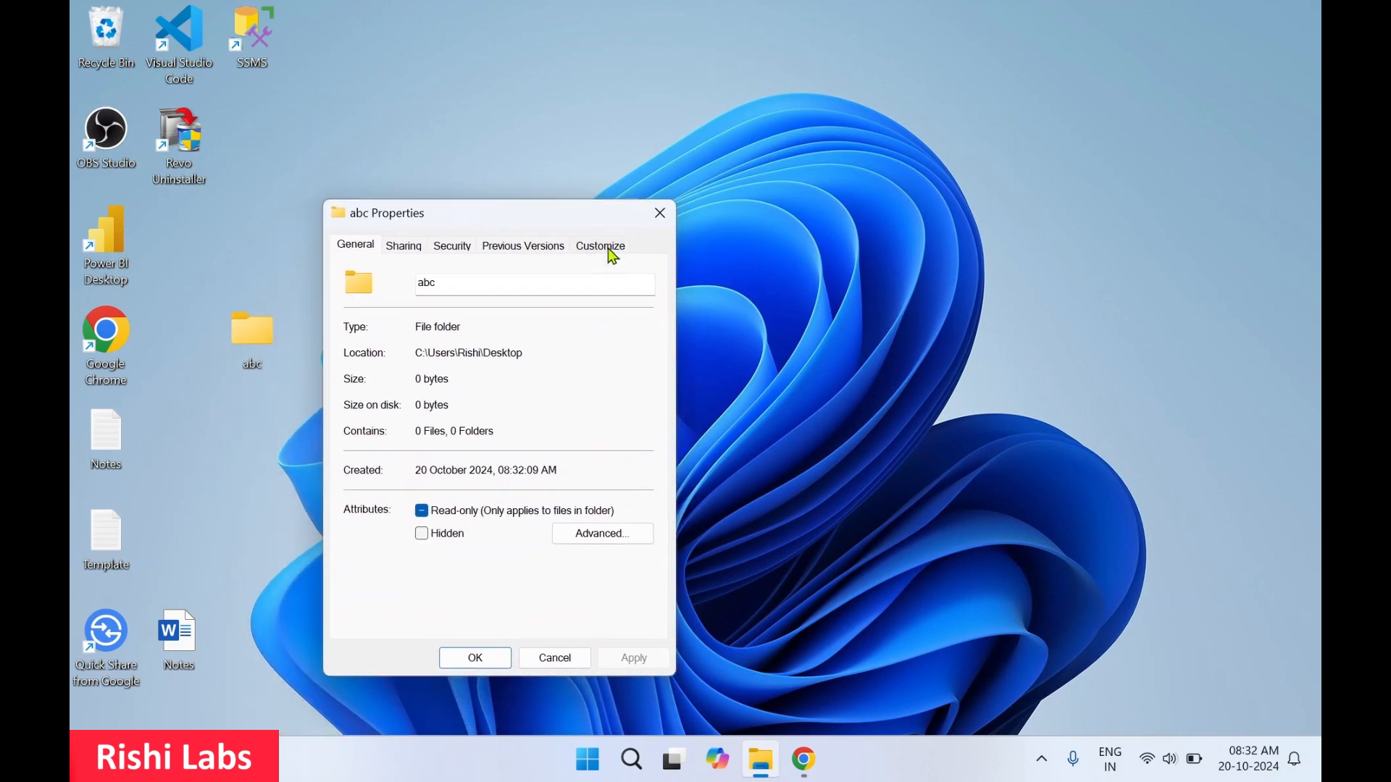
pyautogui.click(599, 246)
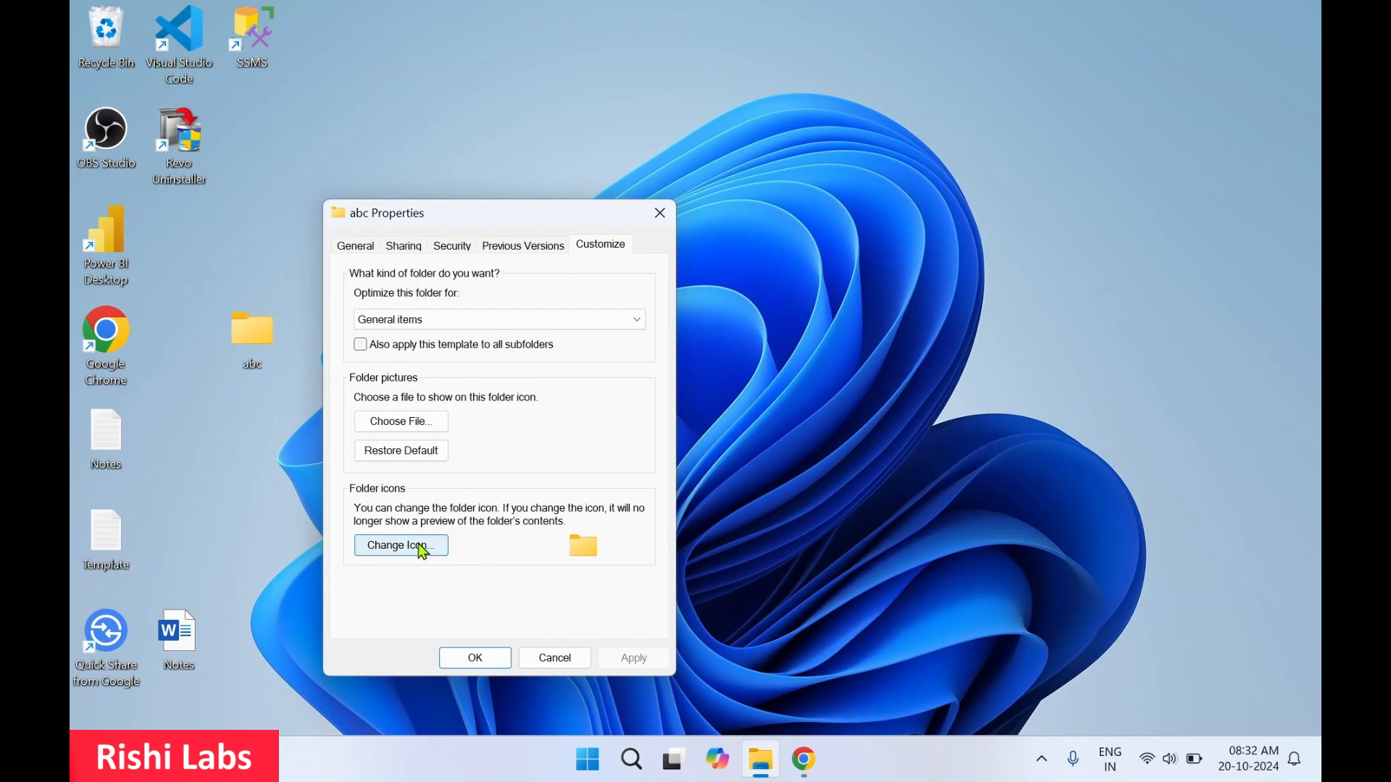
# Choose the blank icon for the abc folder, apply it and close its properties
pyautogui.click(400, 545)
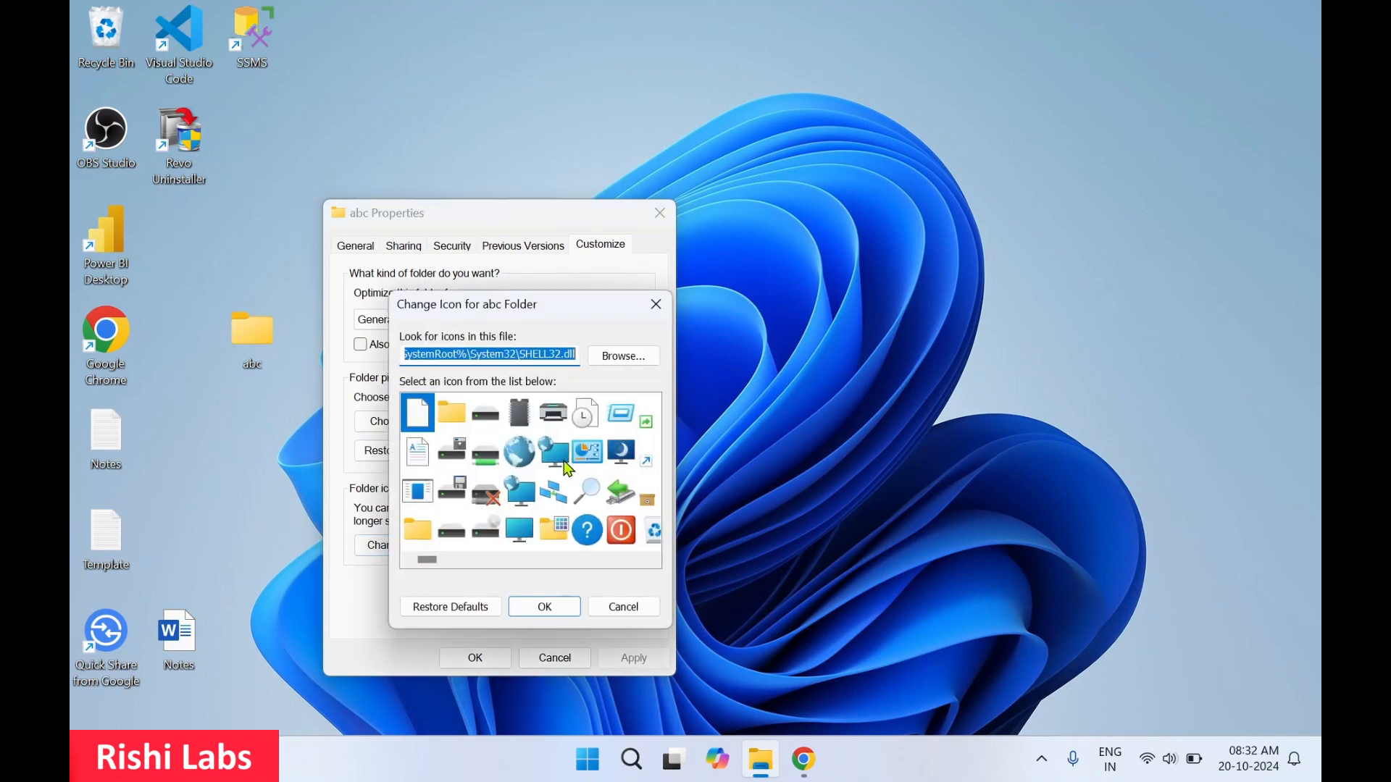
pyautogui.hscroll(3)
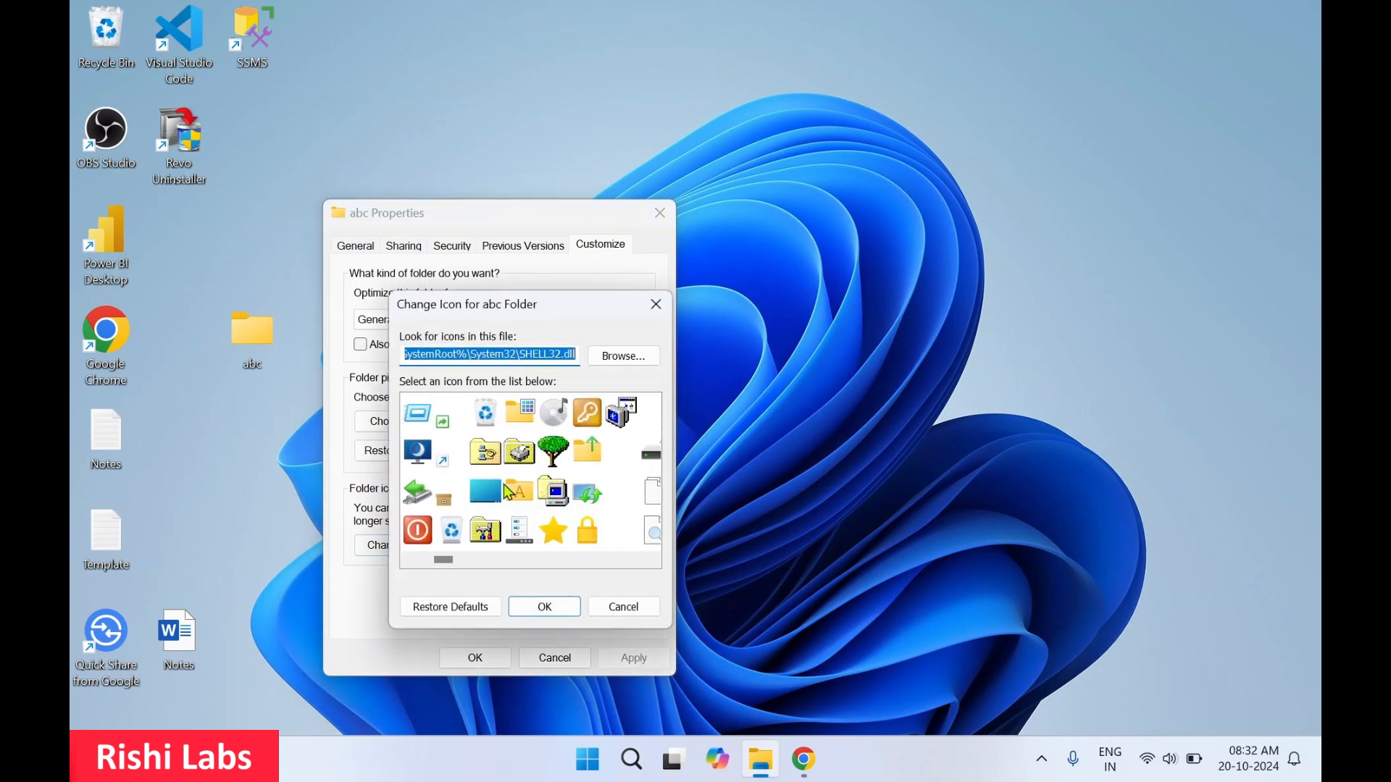
pyautogui.hscroll(3)
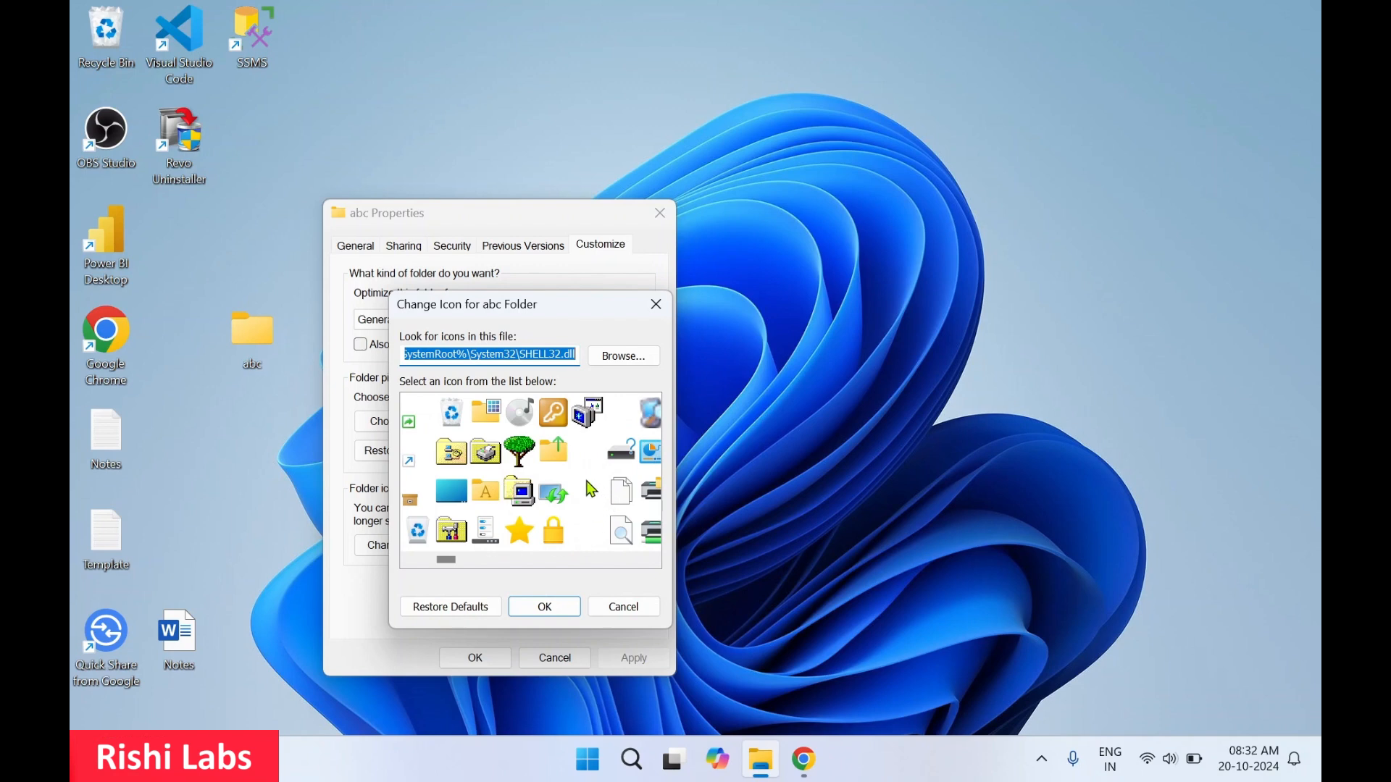
pyautogui.click(587, 491)
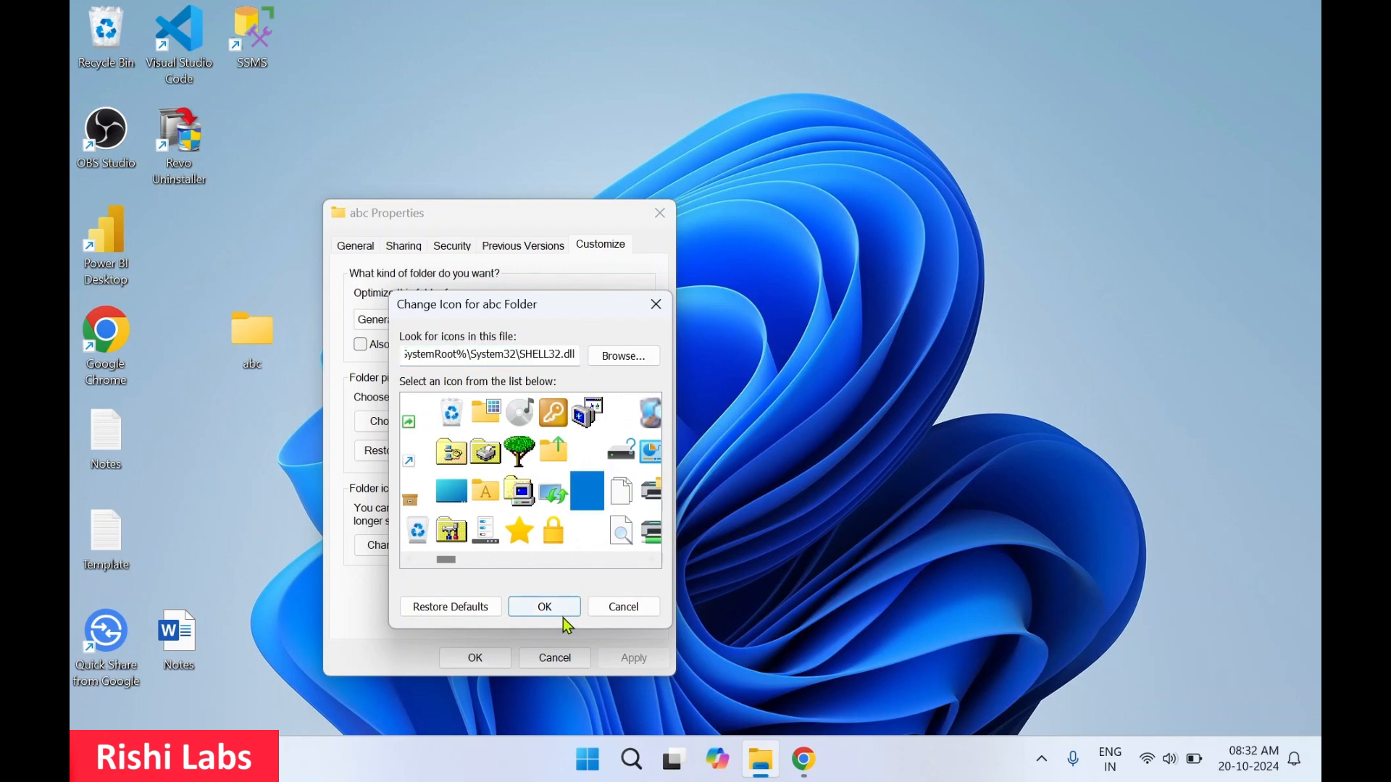
pyautogui.click(544, 607)
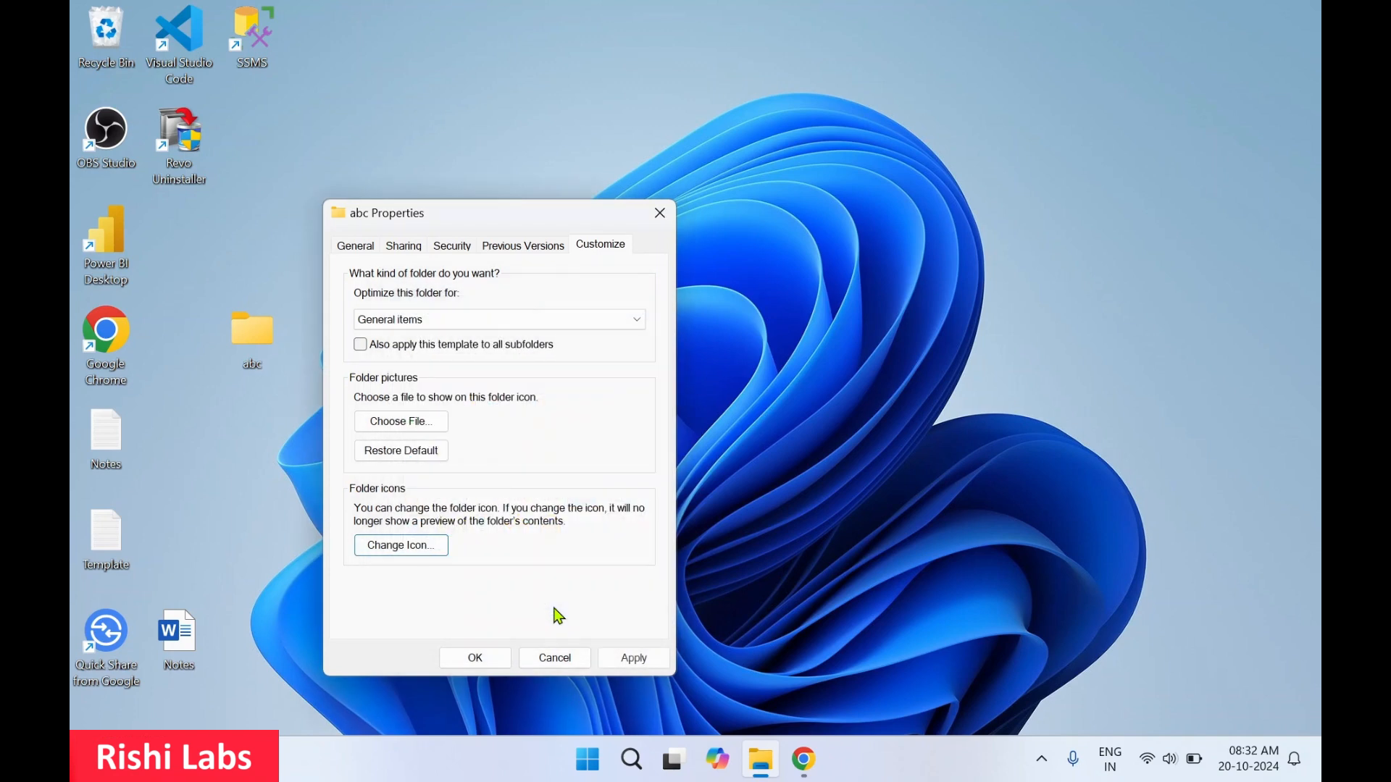
pyautogui.moveTo(618, 653)
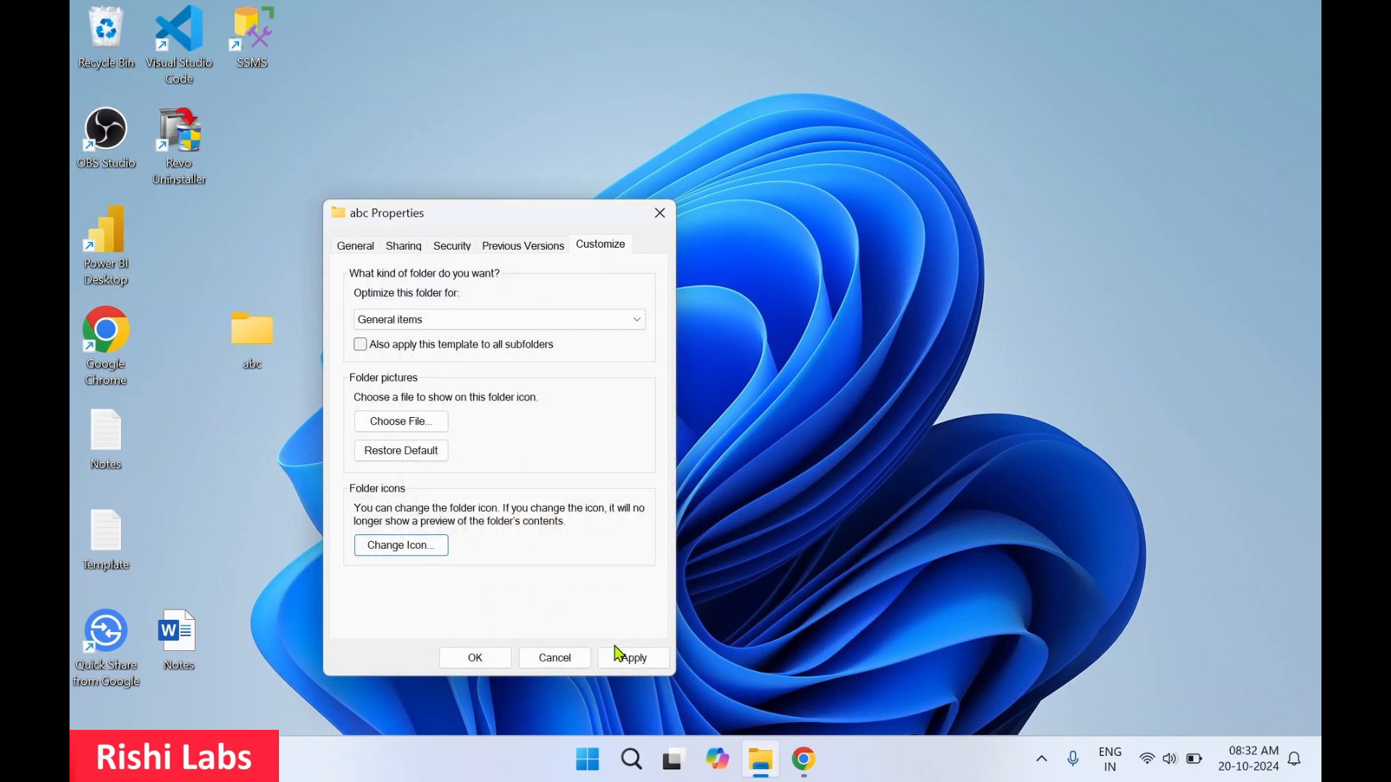
pyautogui.click(634, 657)
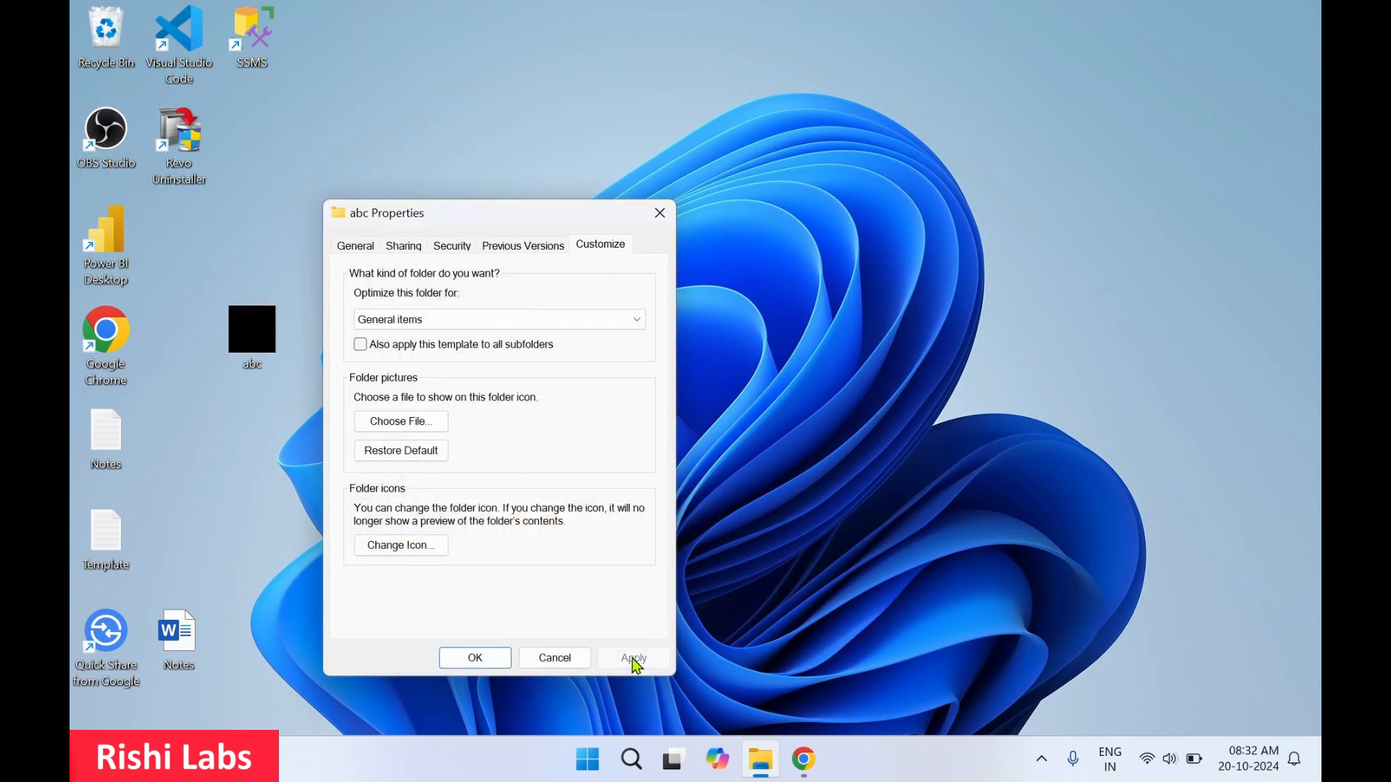
pyautogui.moveTo(661, 214)
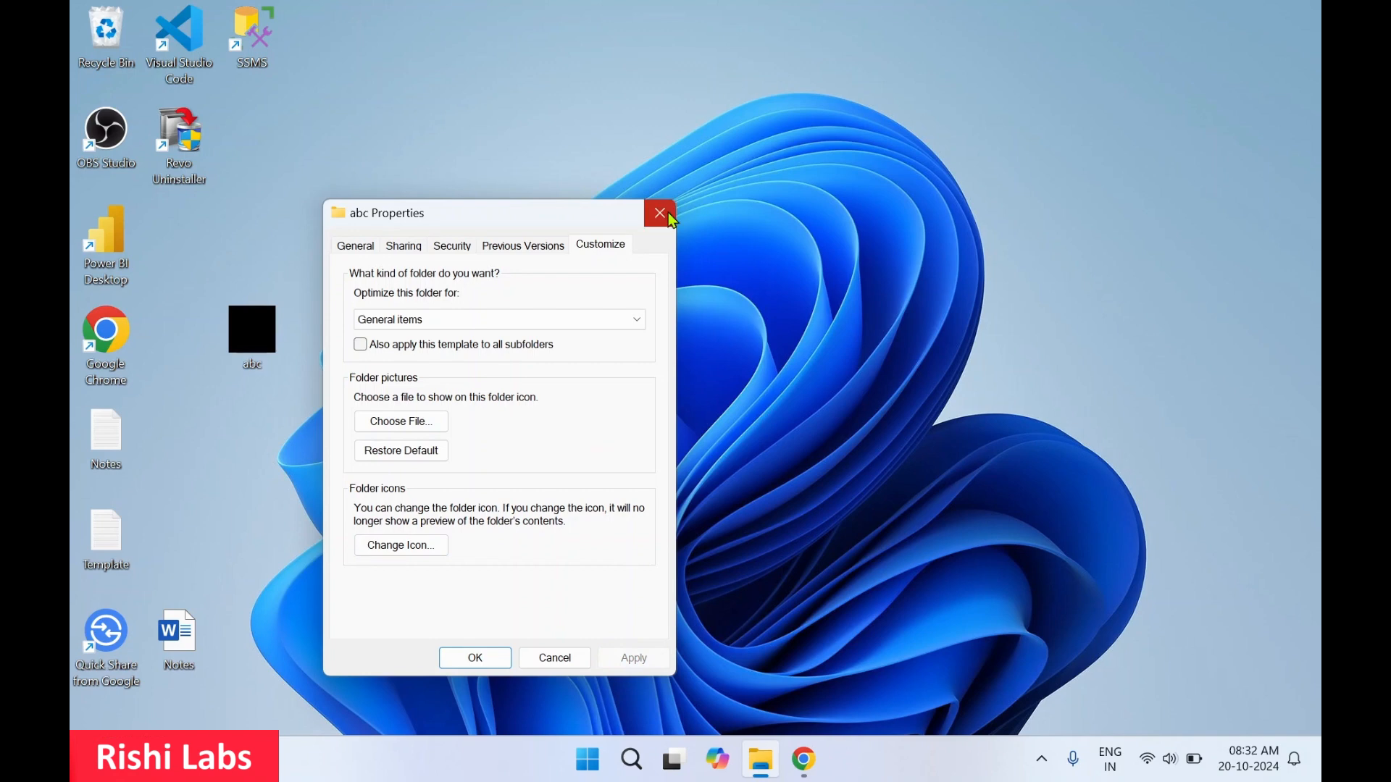
pyautogui.moveTo(475, 658)
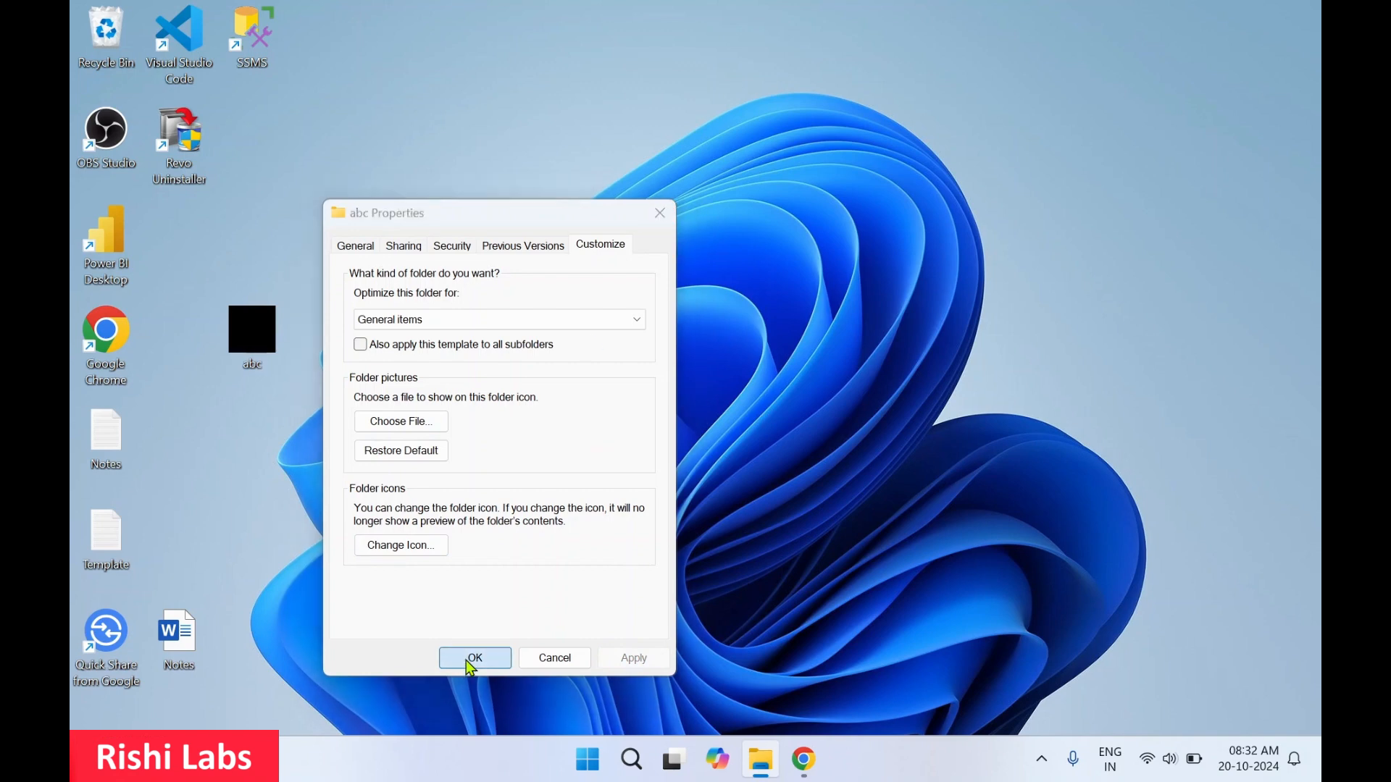
pyautogui.click(474, 658)
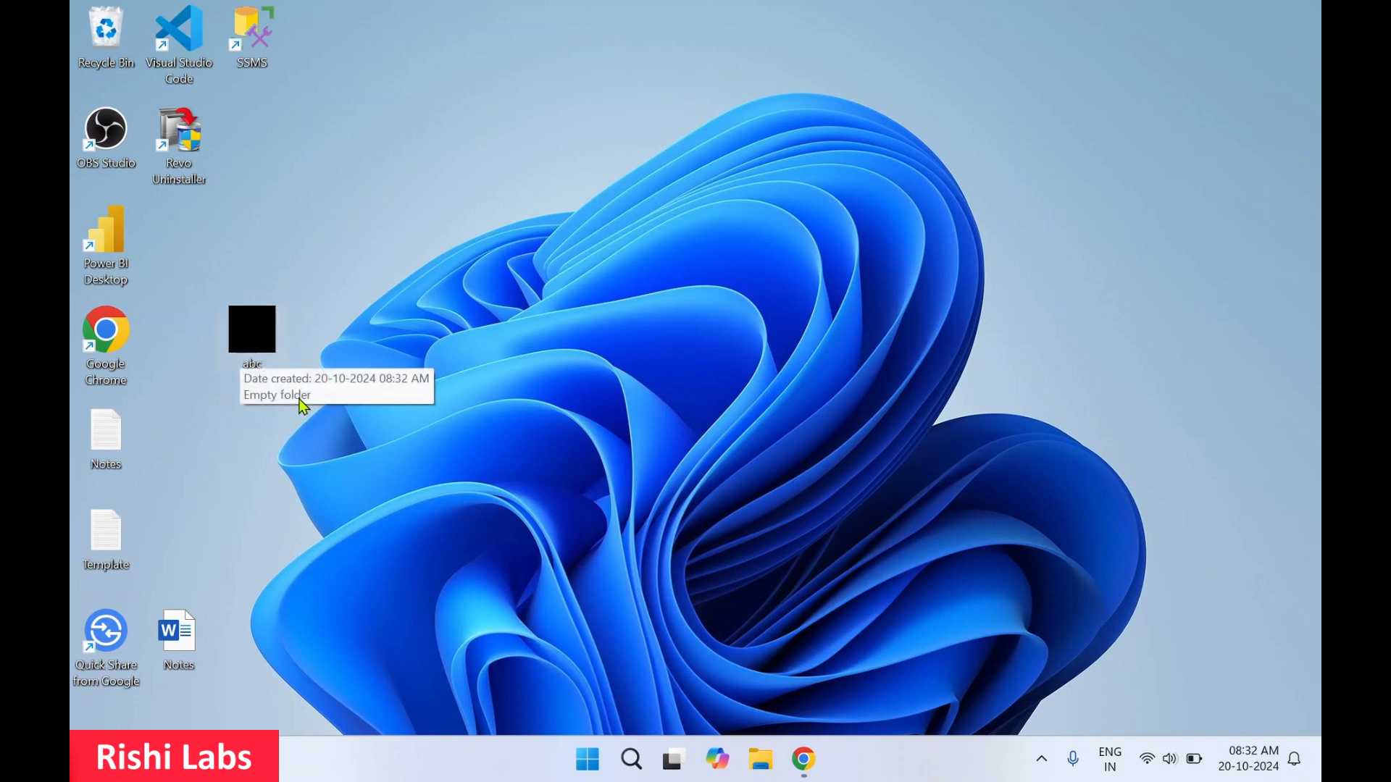
pyautogui.moveTo(527, 559)
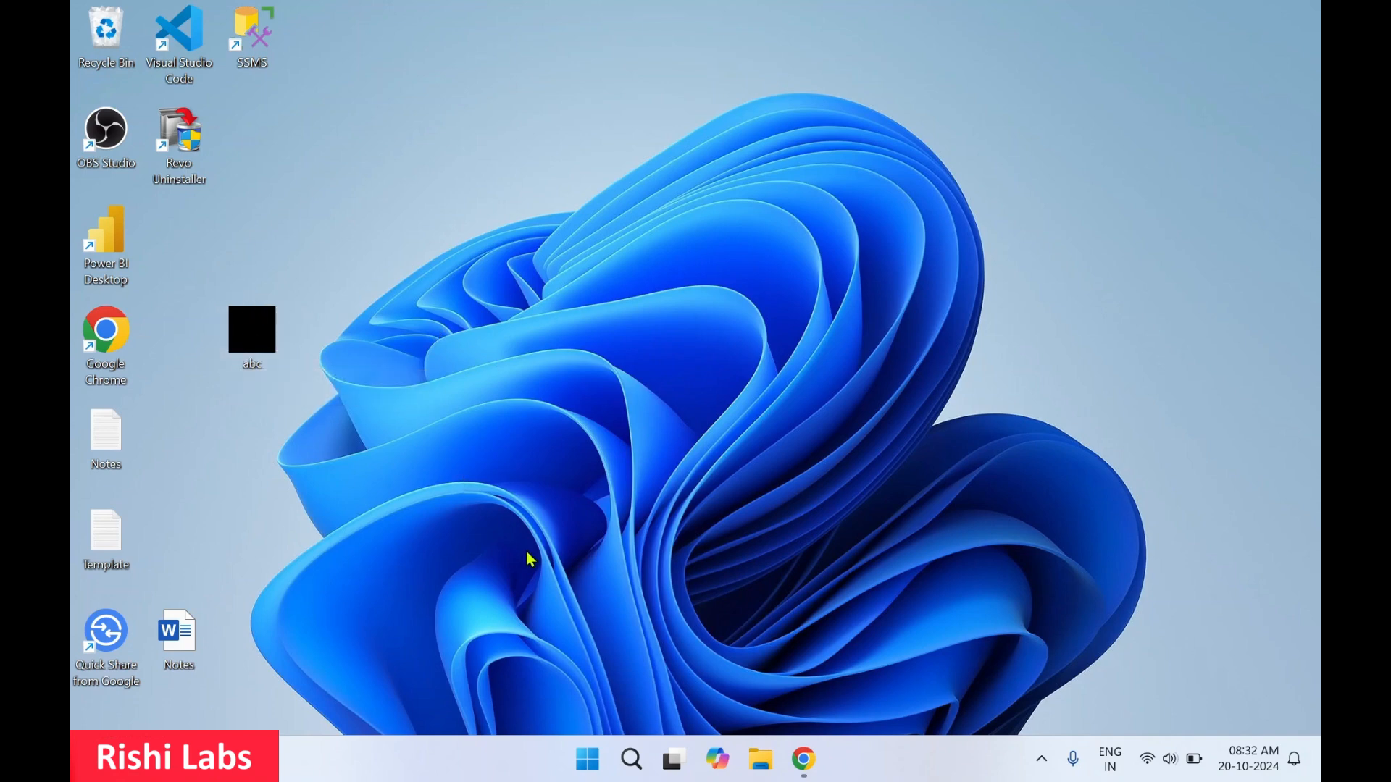
# Search the Start menu for 'disk' to surface Disk Cleanup
pyautogui.click(585, 759)
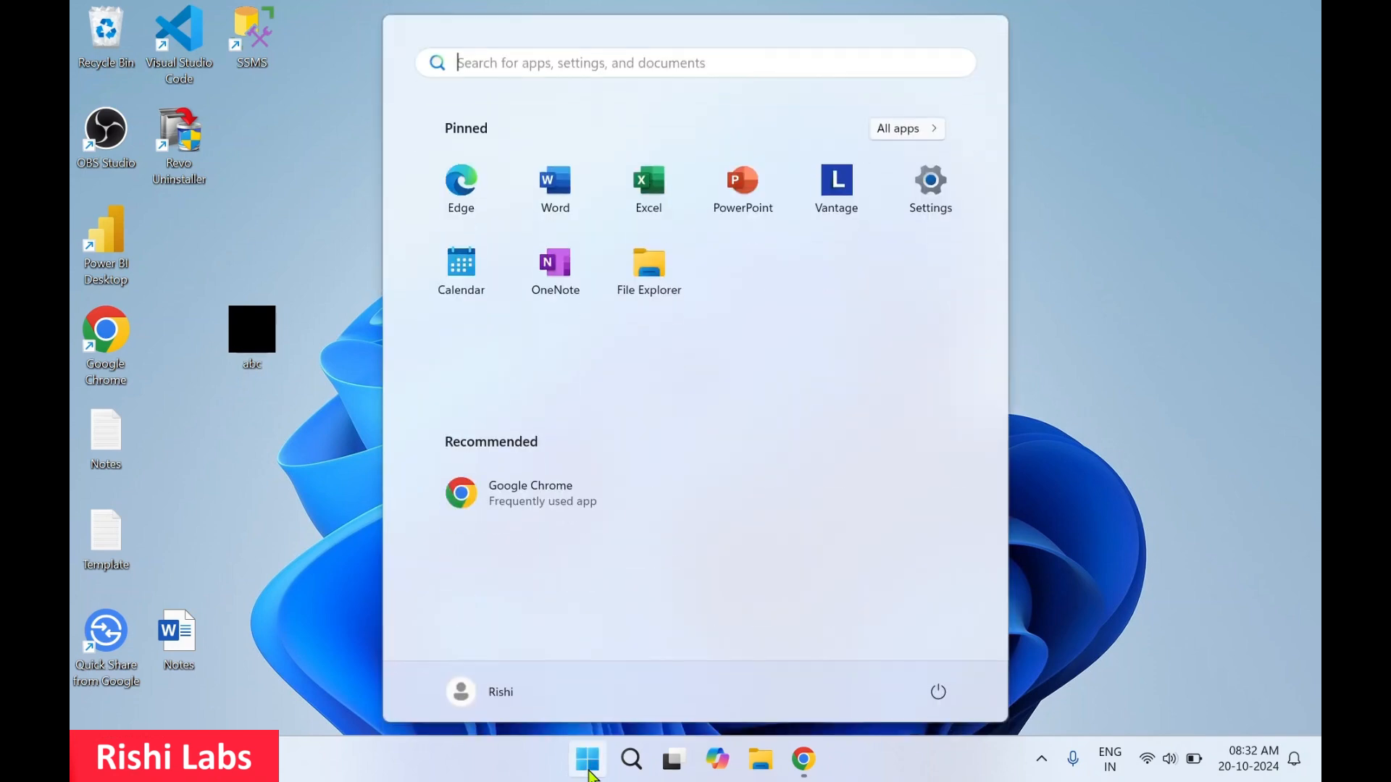
pyautogui.moveTo(797, 411)
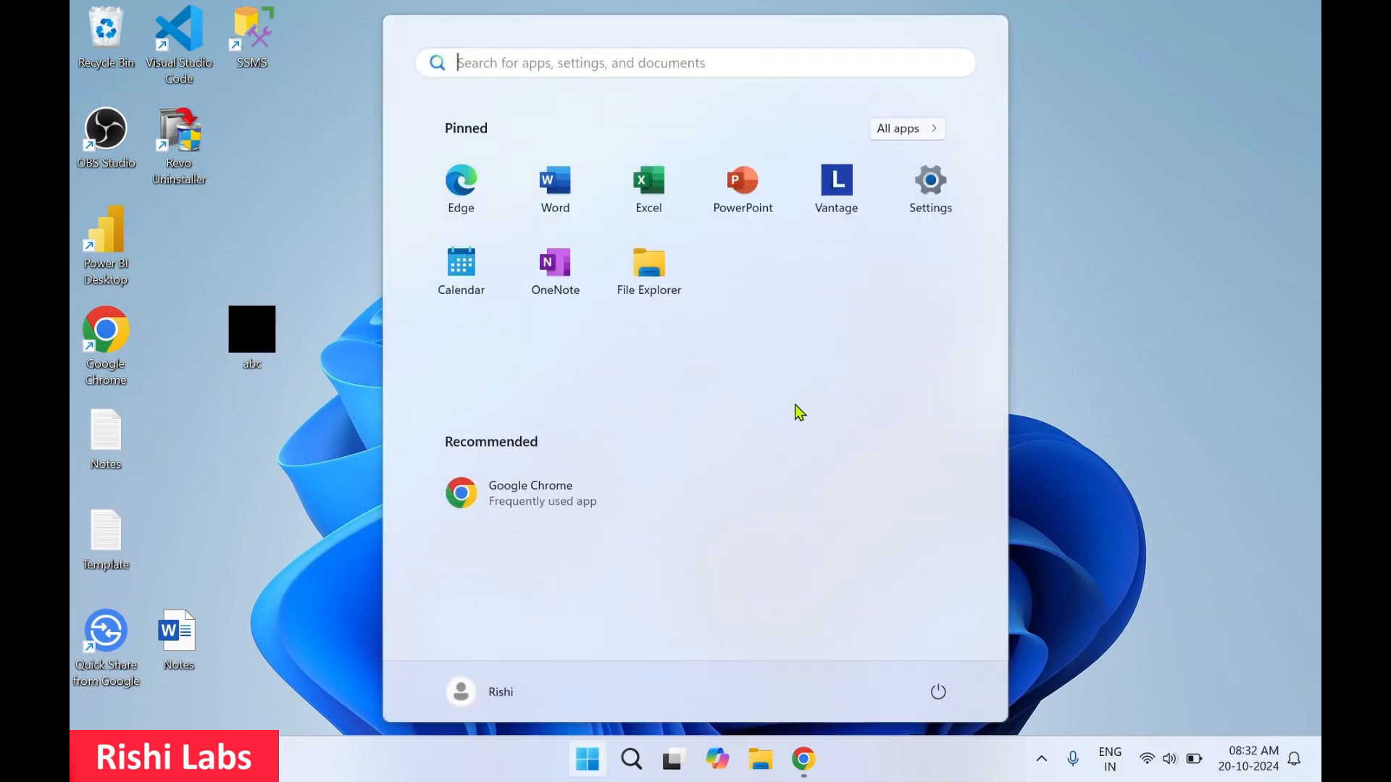
pyautogui.write('disk')
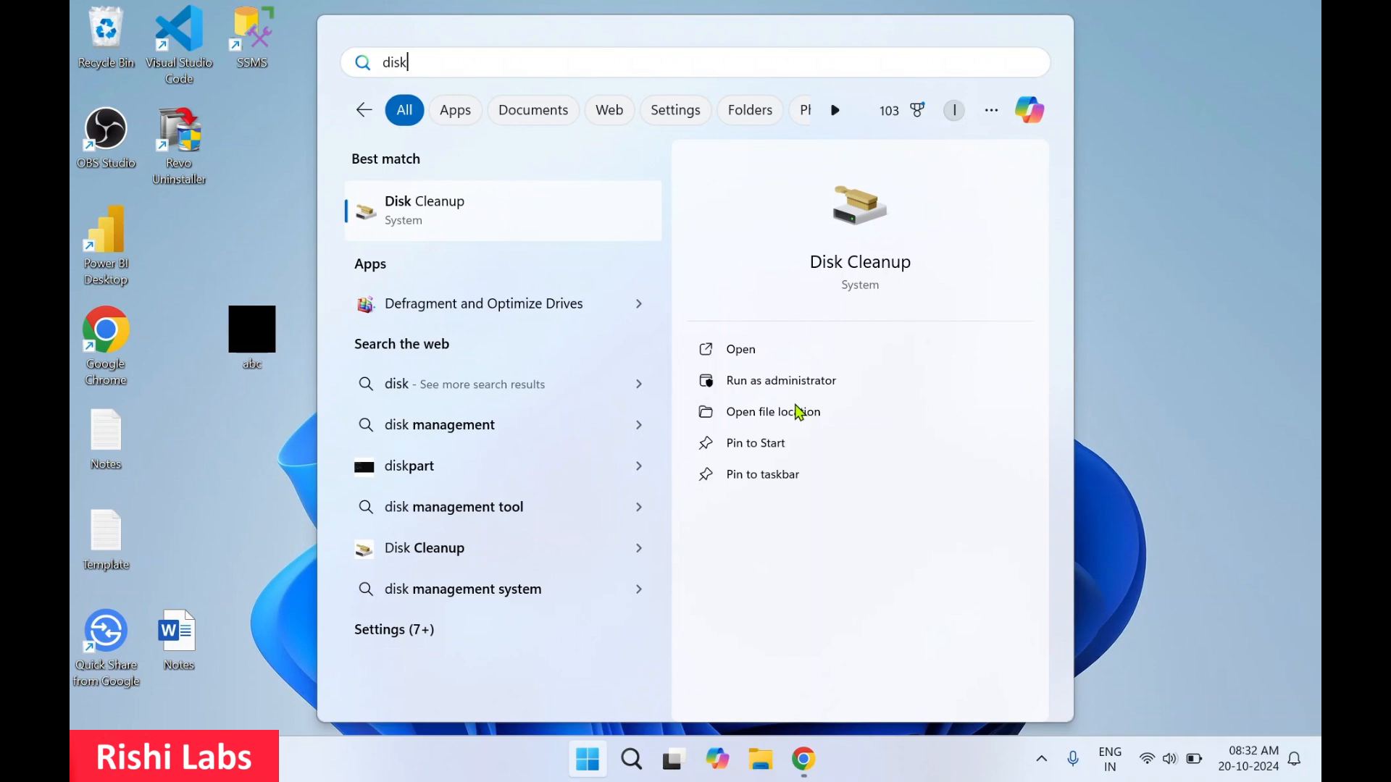
pyautogui.moveTo(860, 239)
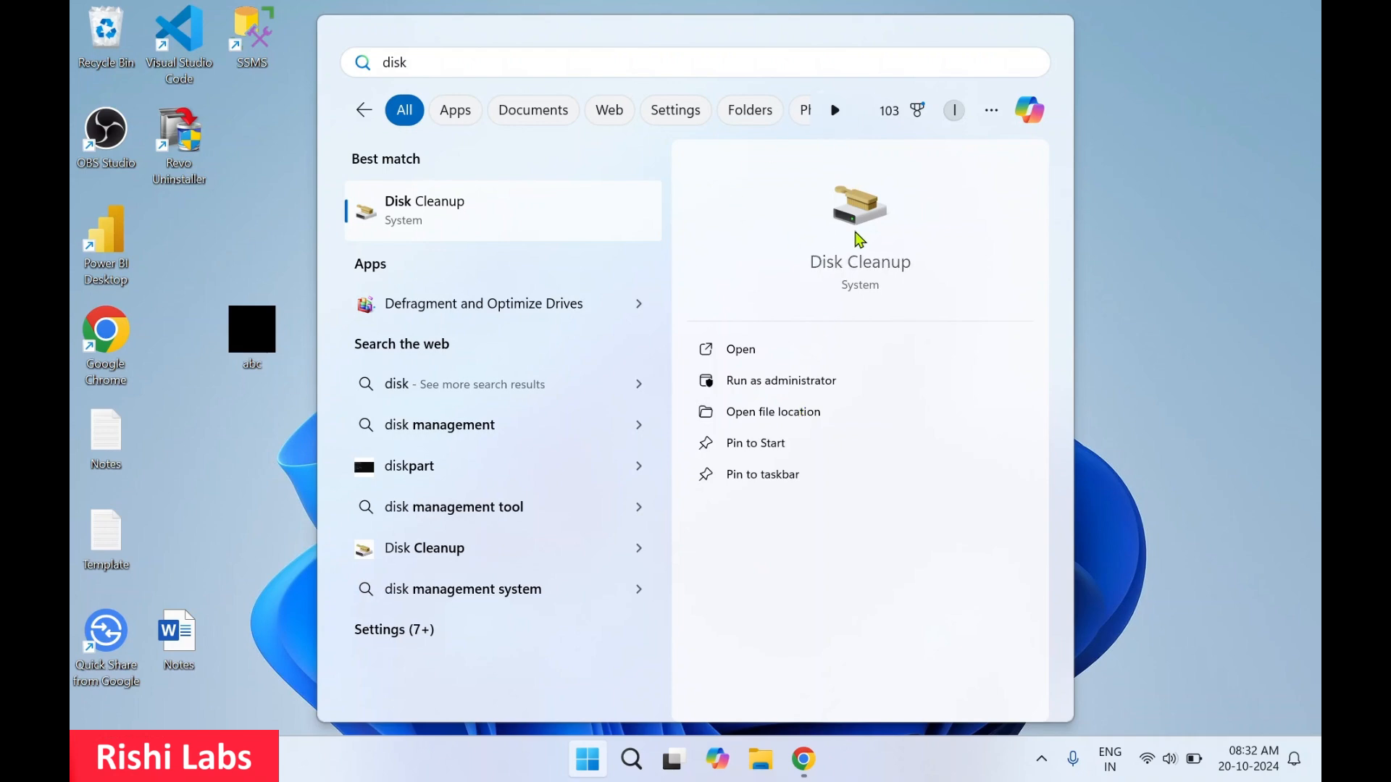
pyautogui.moveTo(741, 360)
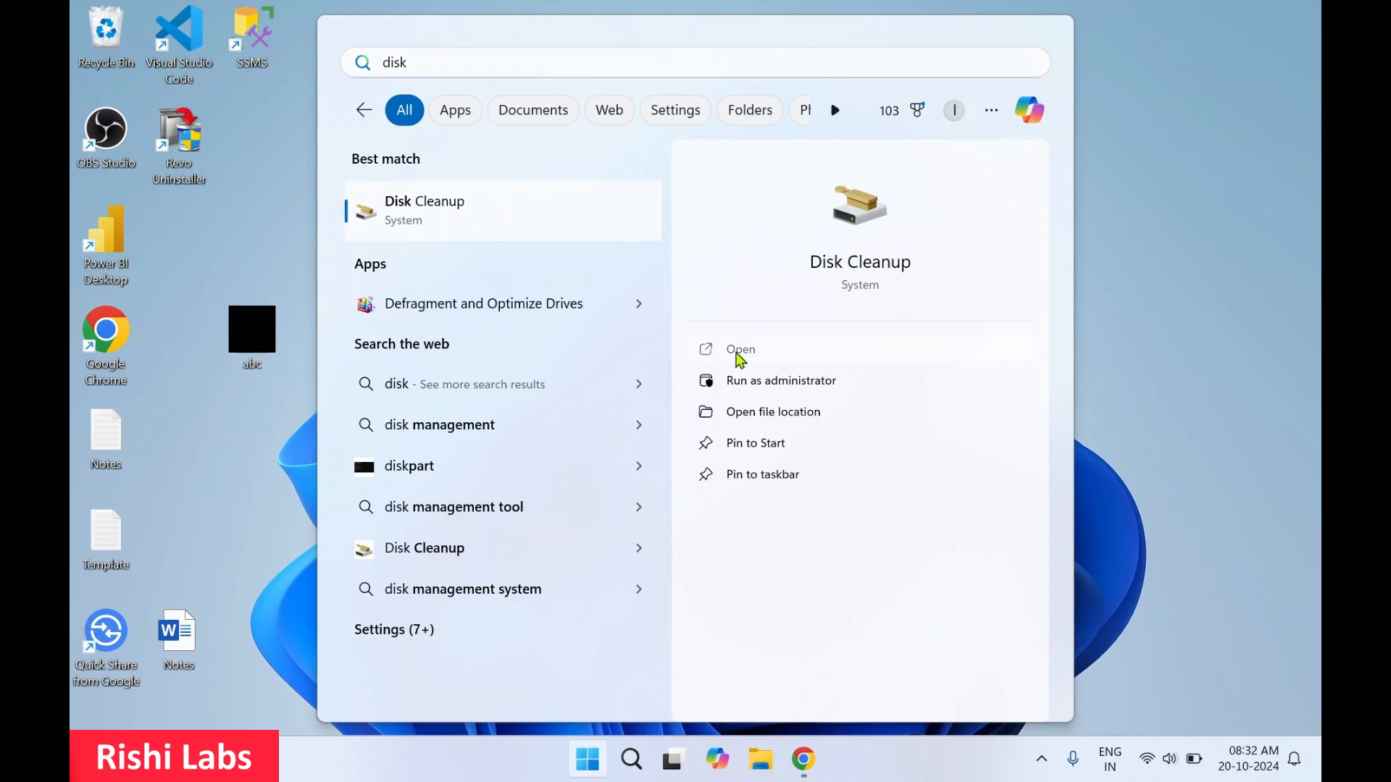
# Run Disk Cleanup on drive C: and permanently delete the checked thumbnail cache
pyautogui.click(740, 350)
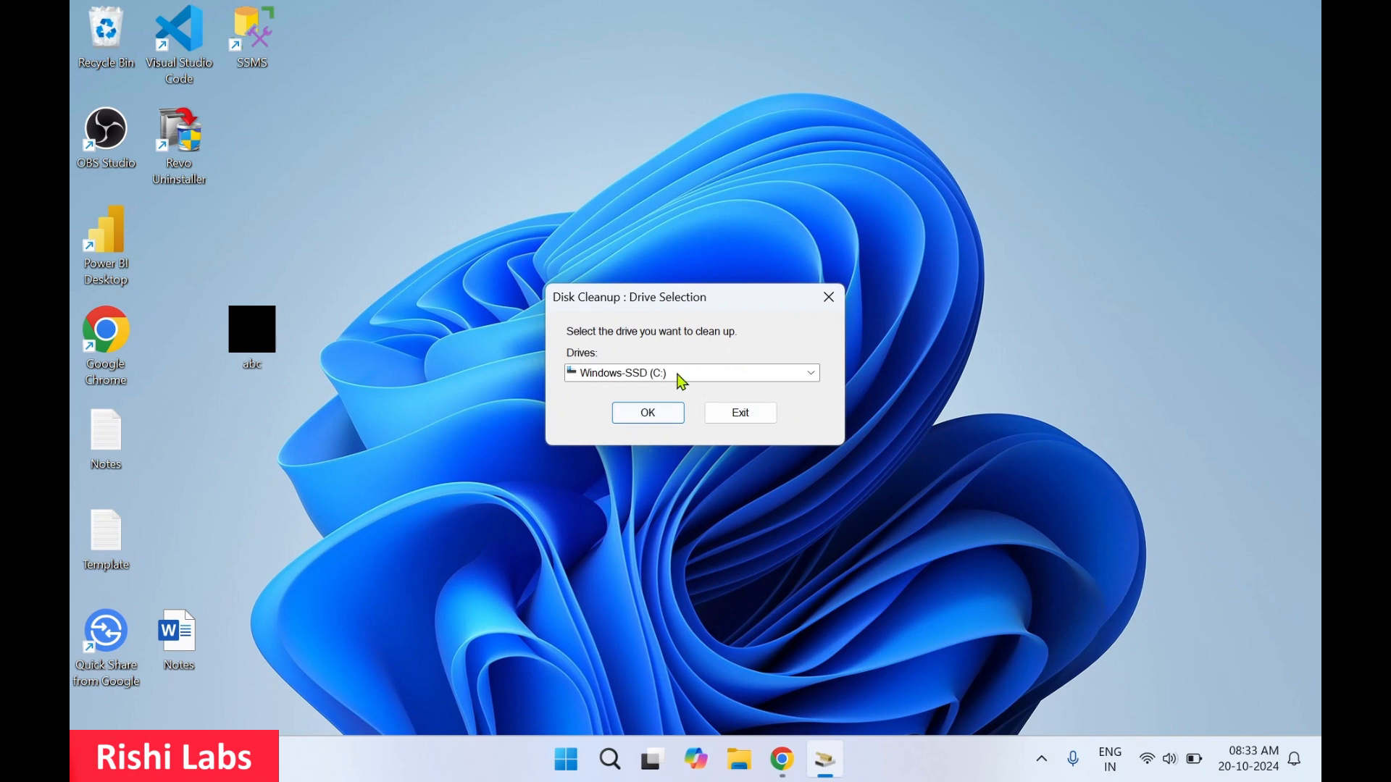
pyautogui.click(647, 412)
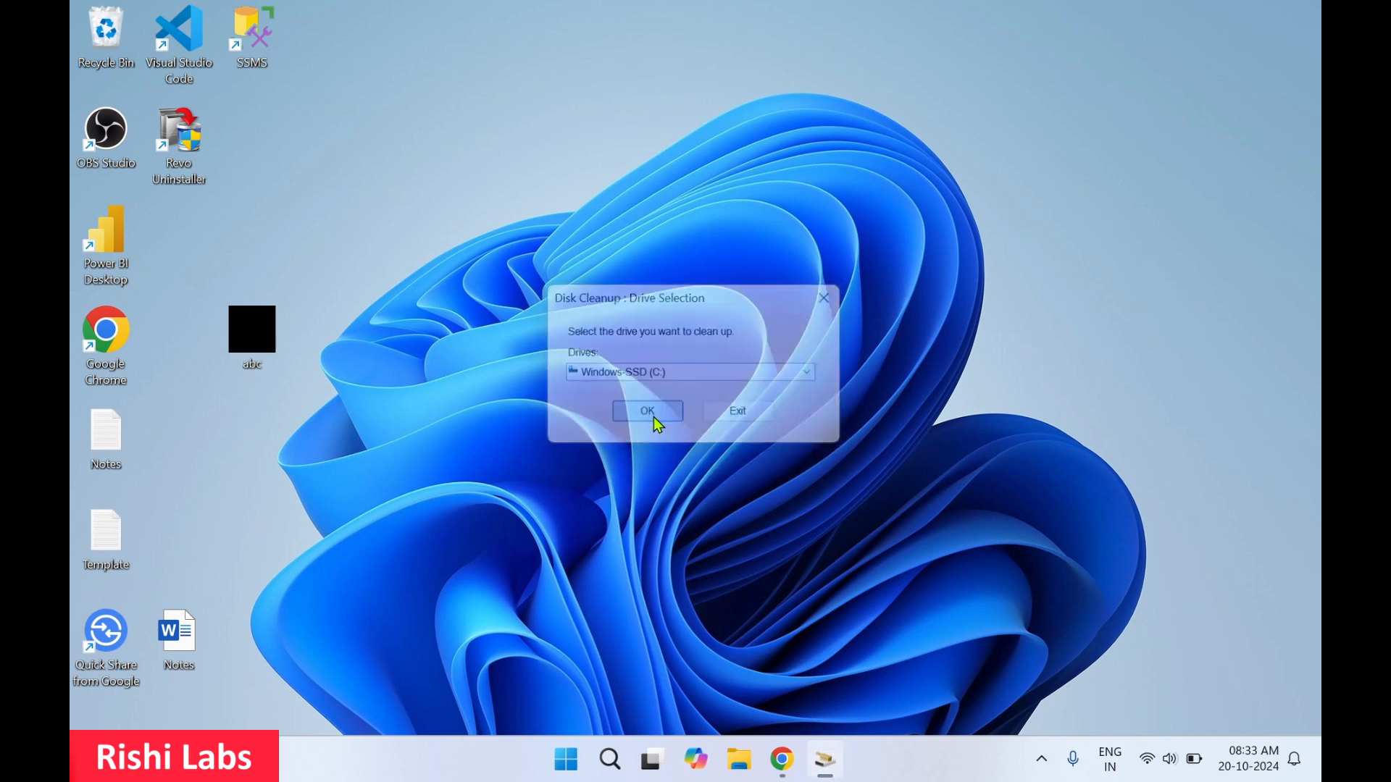
pyautogui.click(647, 410)
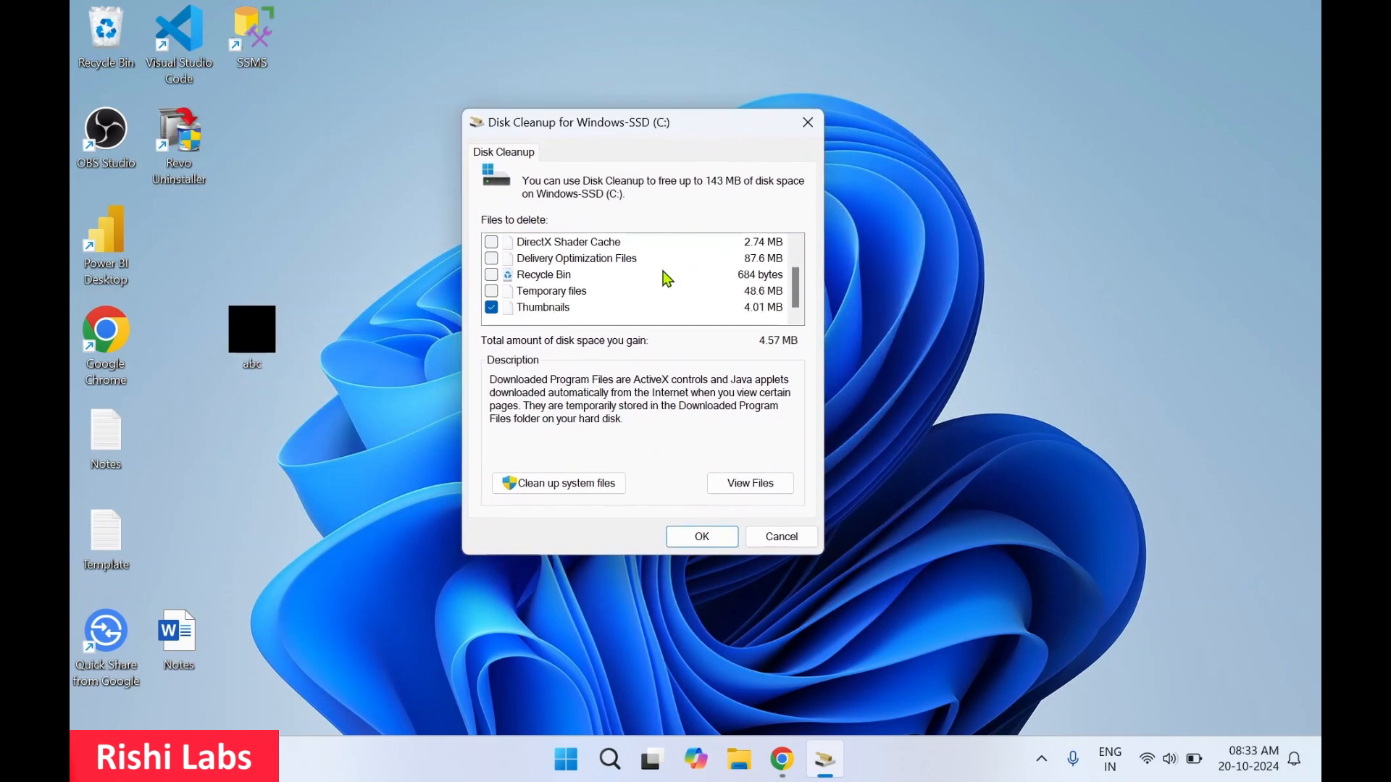
pyautogui.moveTo(661, 279)
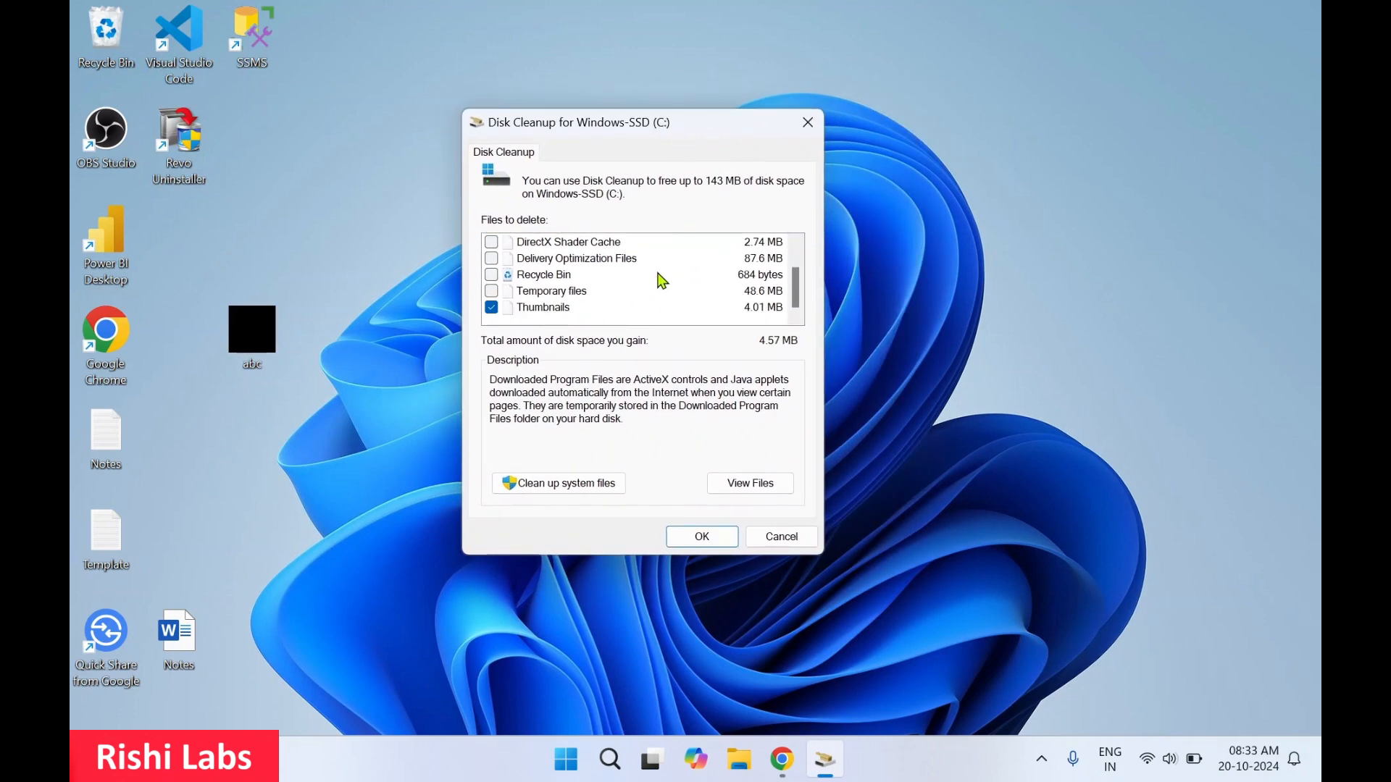
pyautogui.moveTo(651, 443)
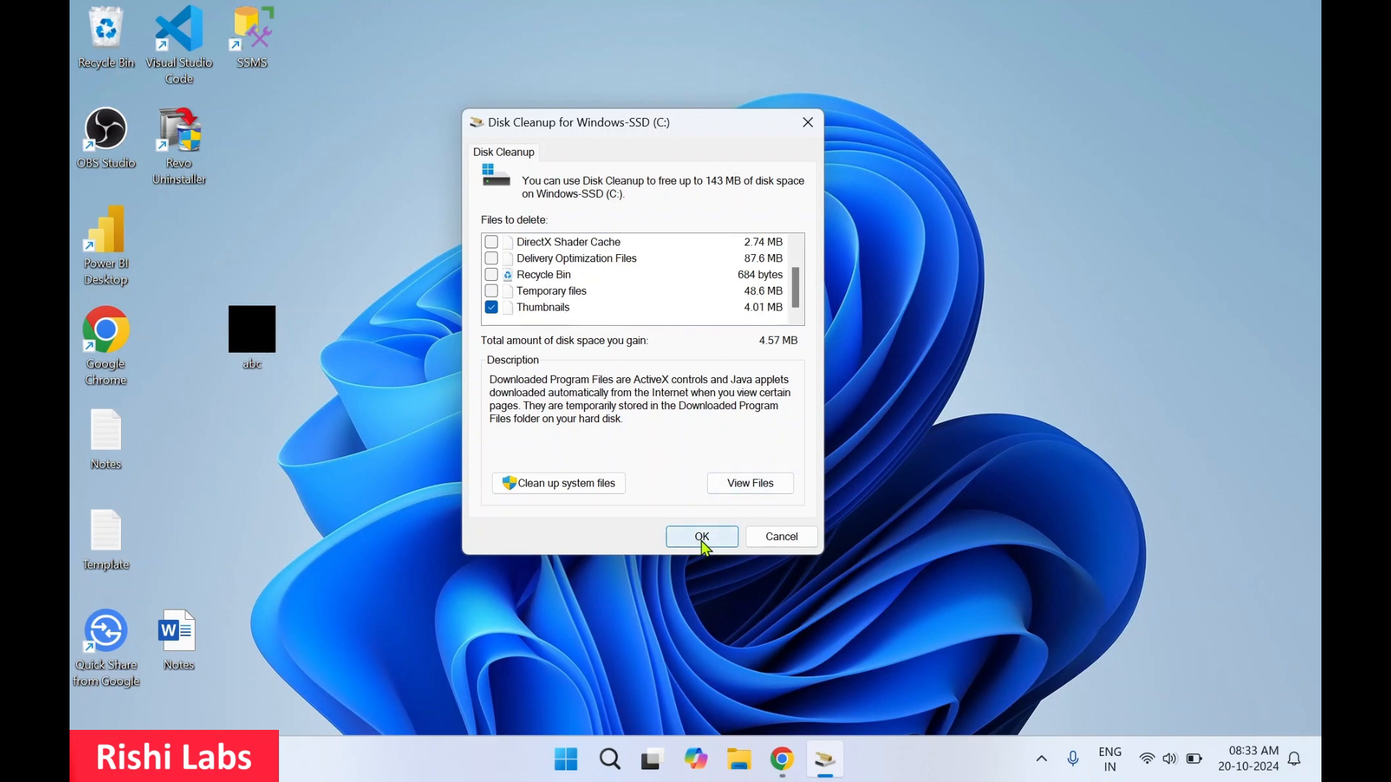
pyautogui.click(702, 536)
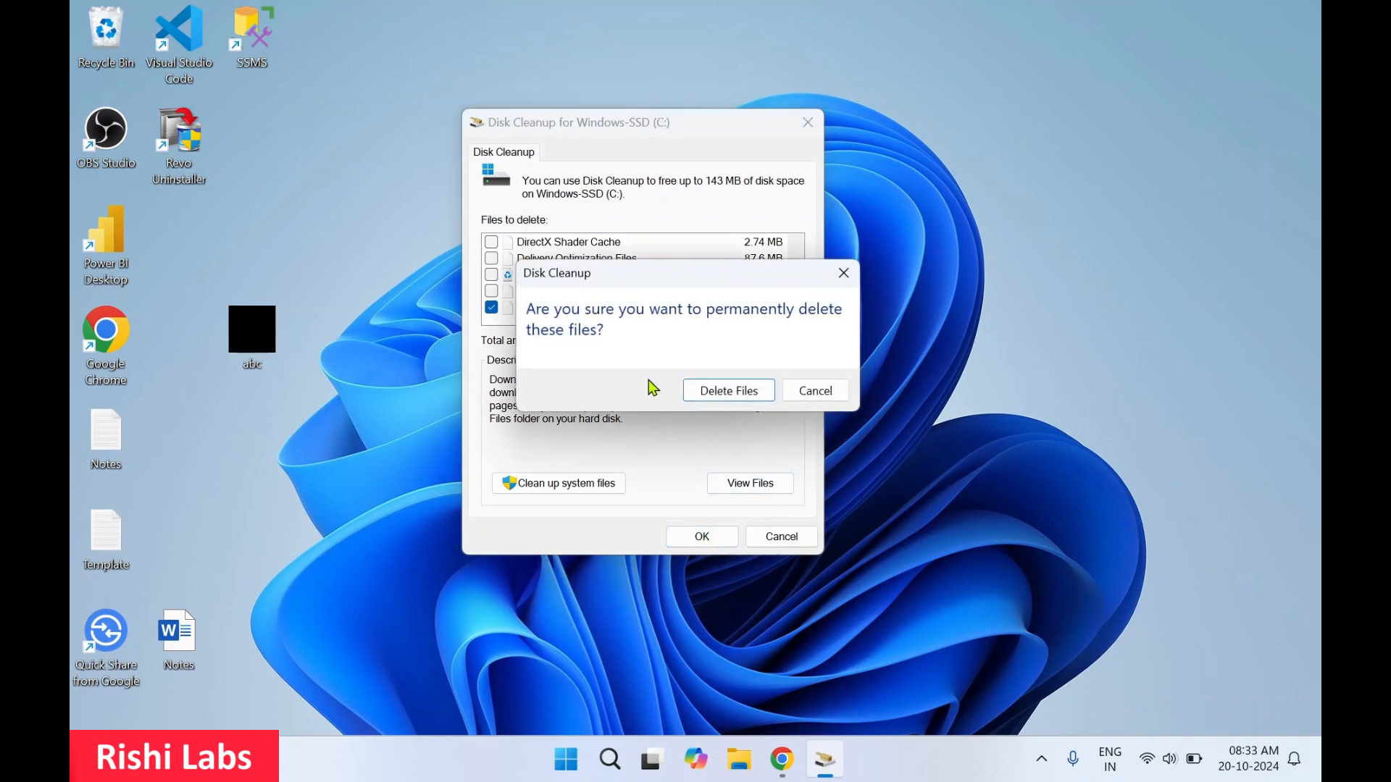
pyautogui.moveTo(814, 356)
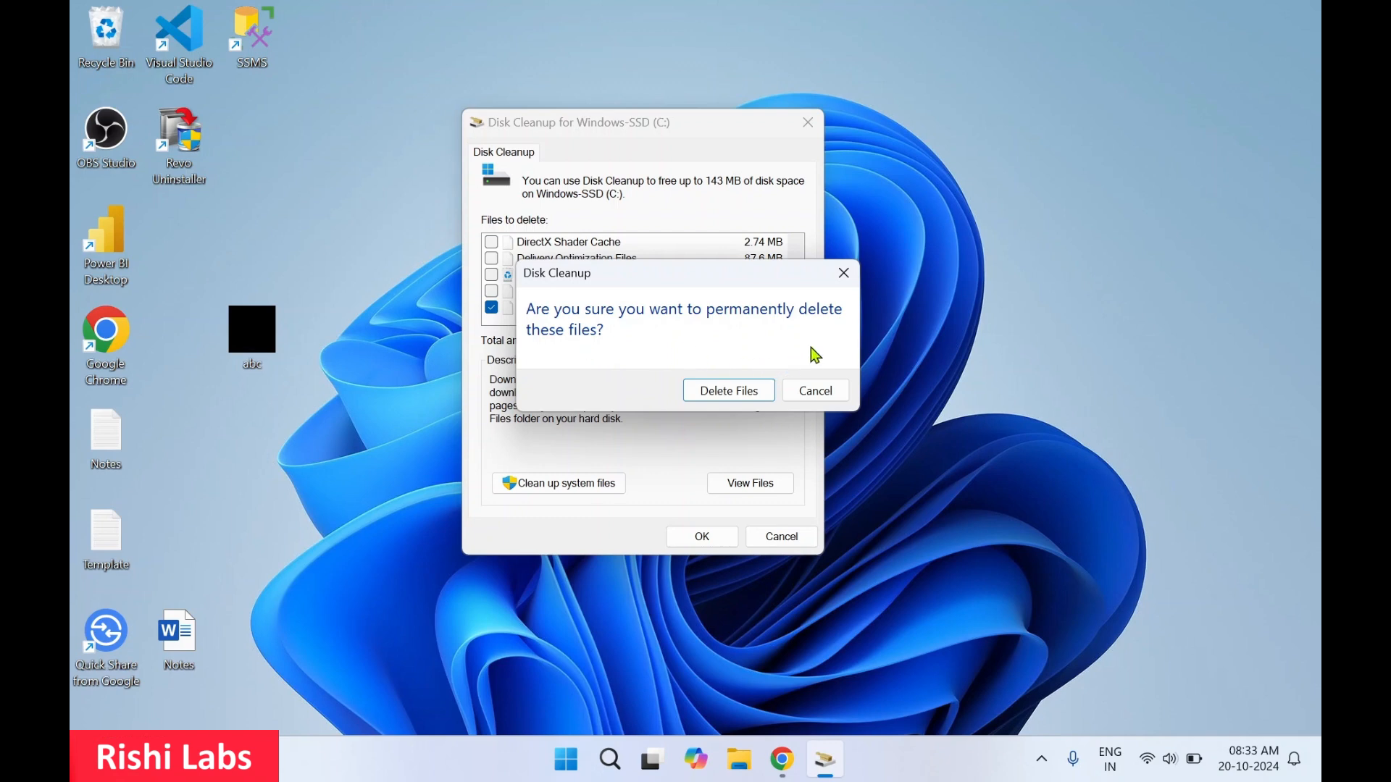
pyautogui.click(728, 390)
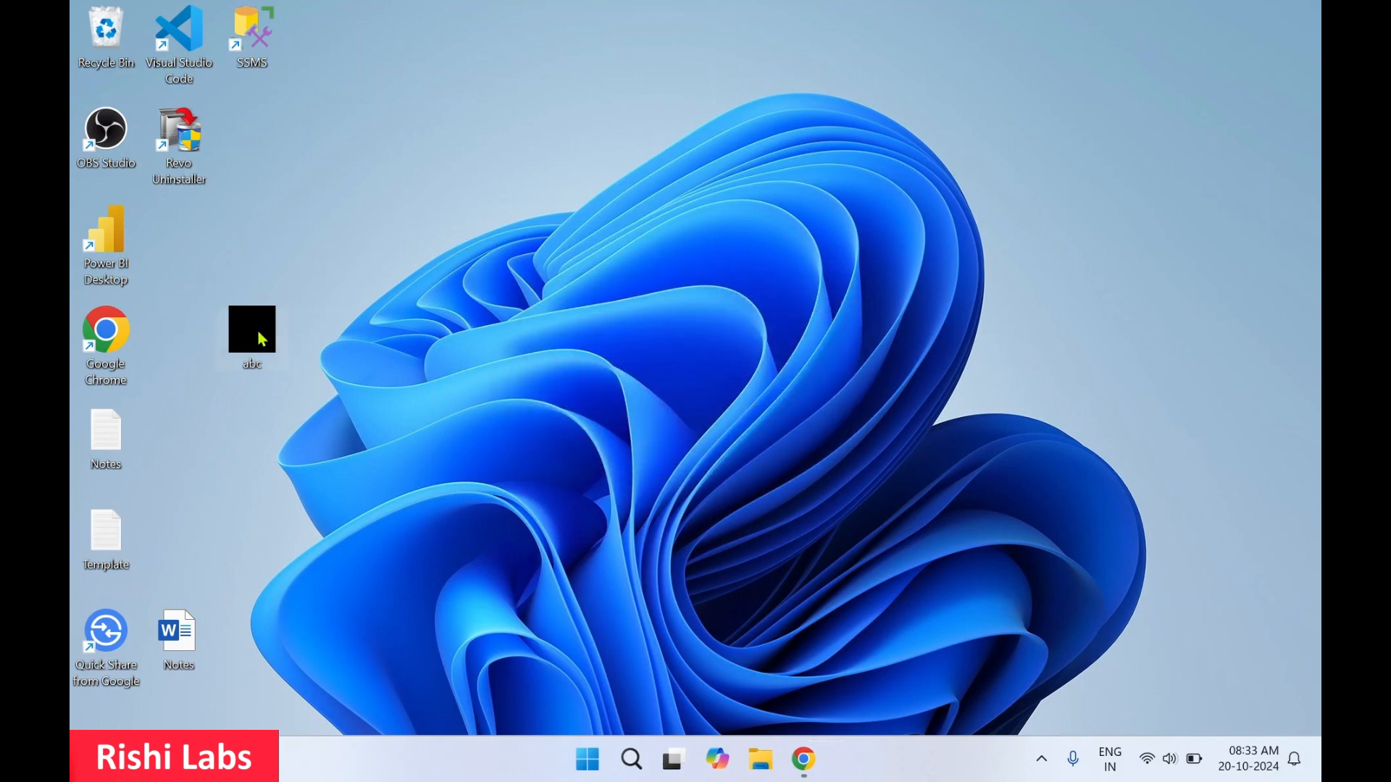
# Reapply the blank transparent icon to the abc folder through its Customize properties and close them
pyautogui.rightClick(252, 330)
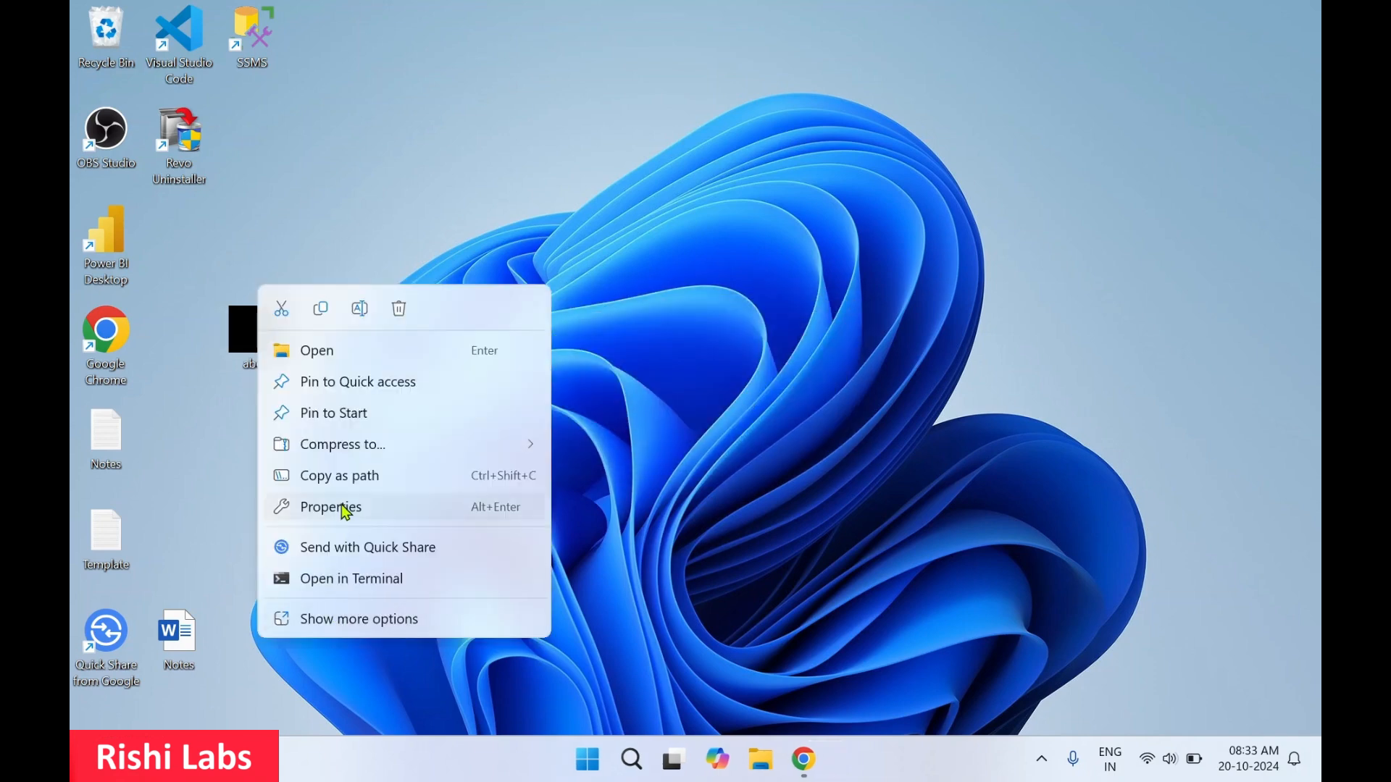
pyautogui.click(330, 507)
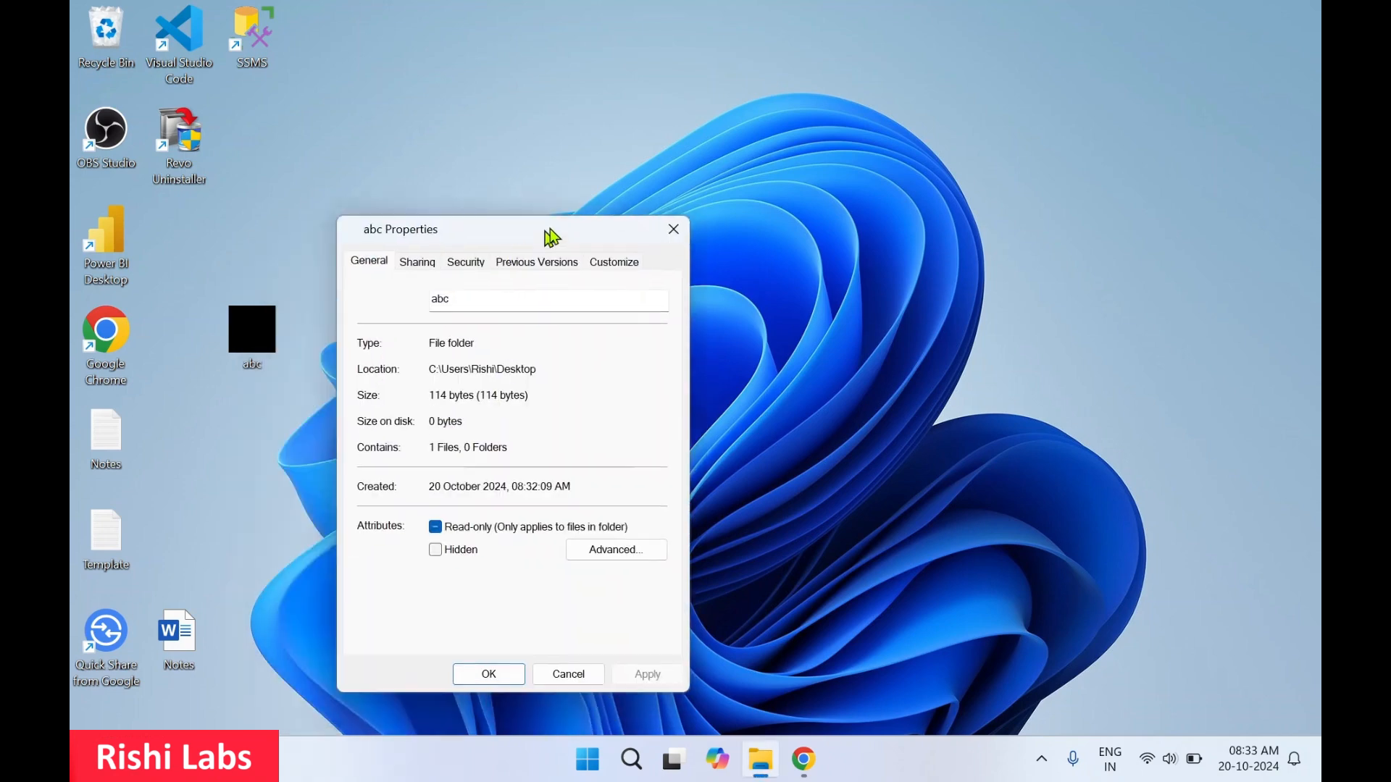
pyautogui.click(613, 262)
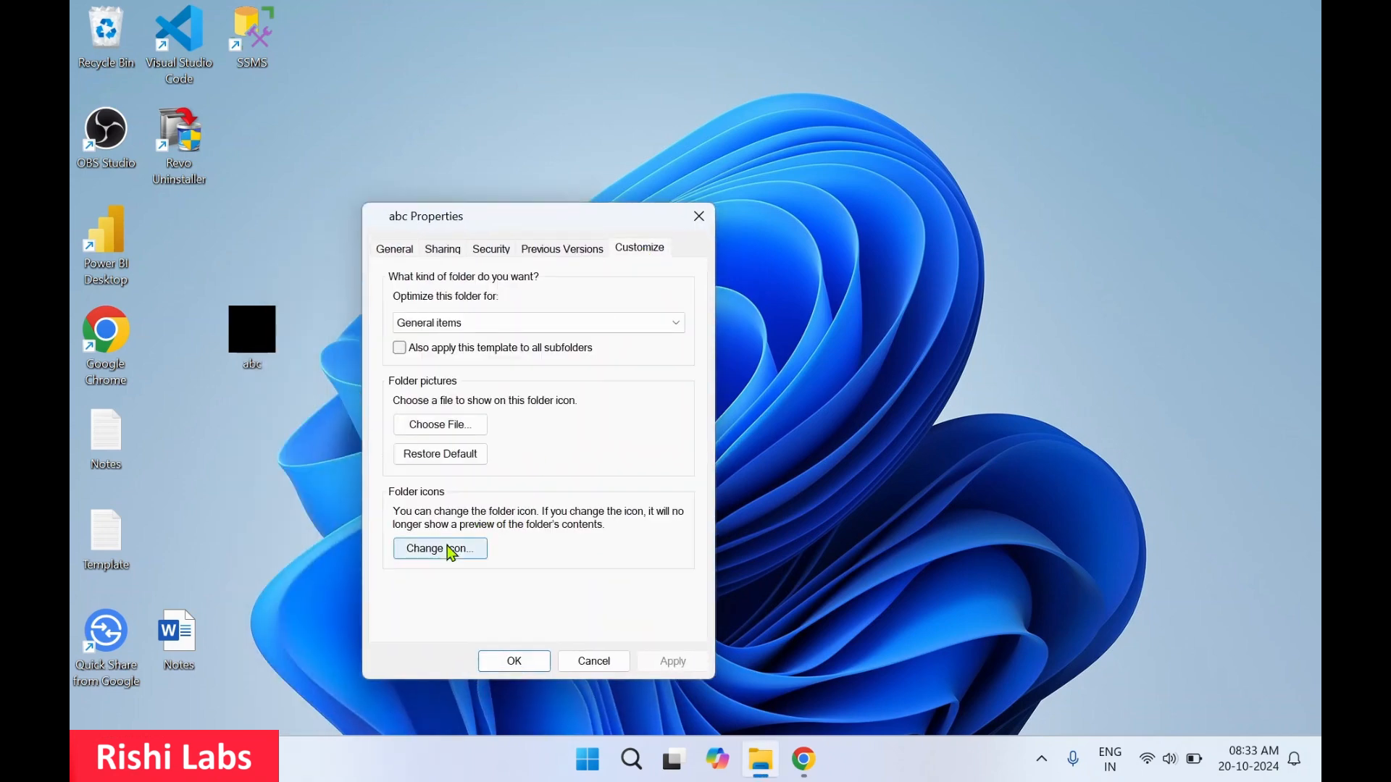
pyautogui.click(439, 547)
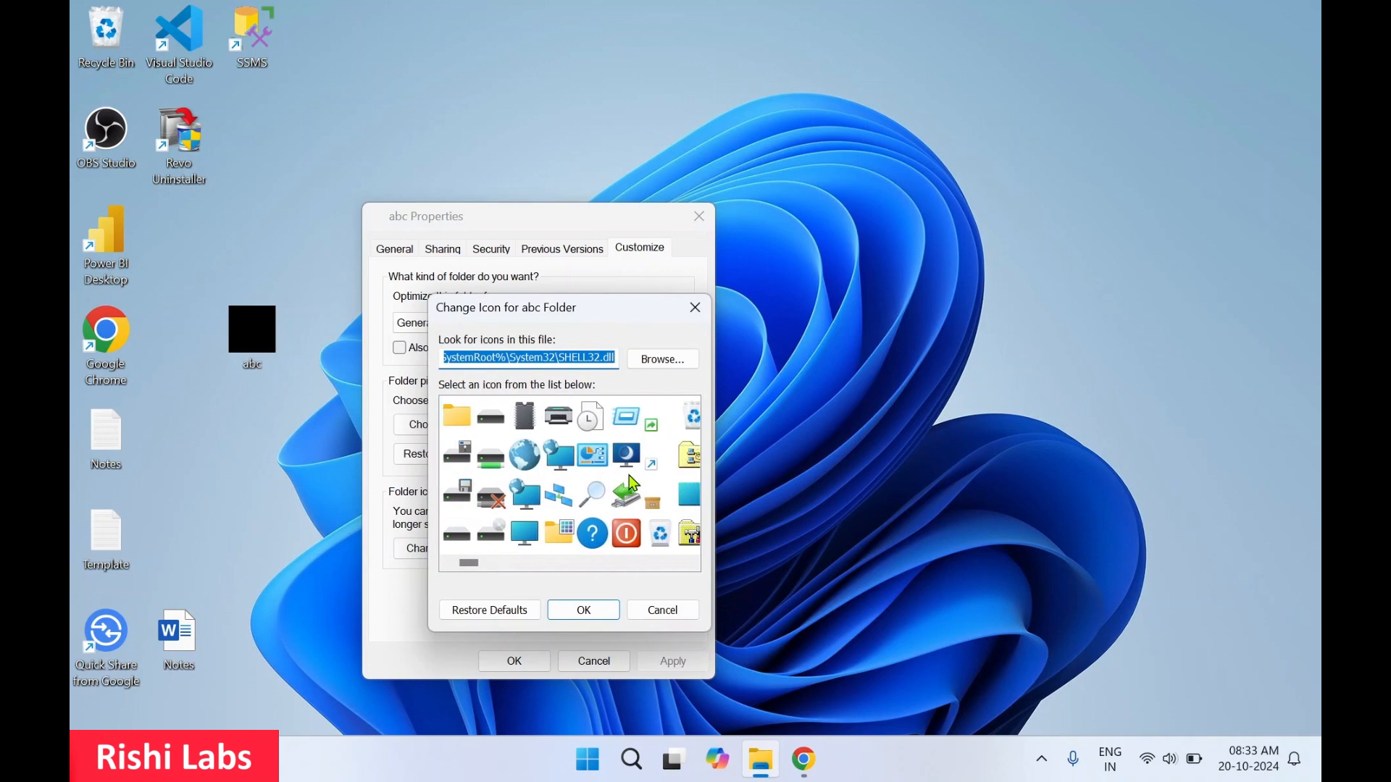
pyautogui.scroll(-3)
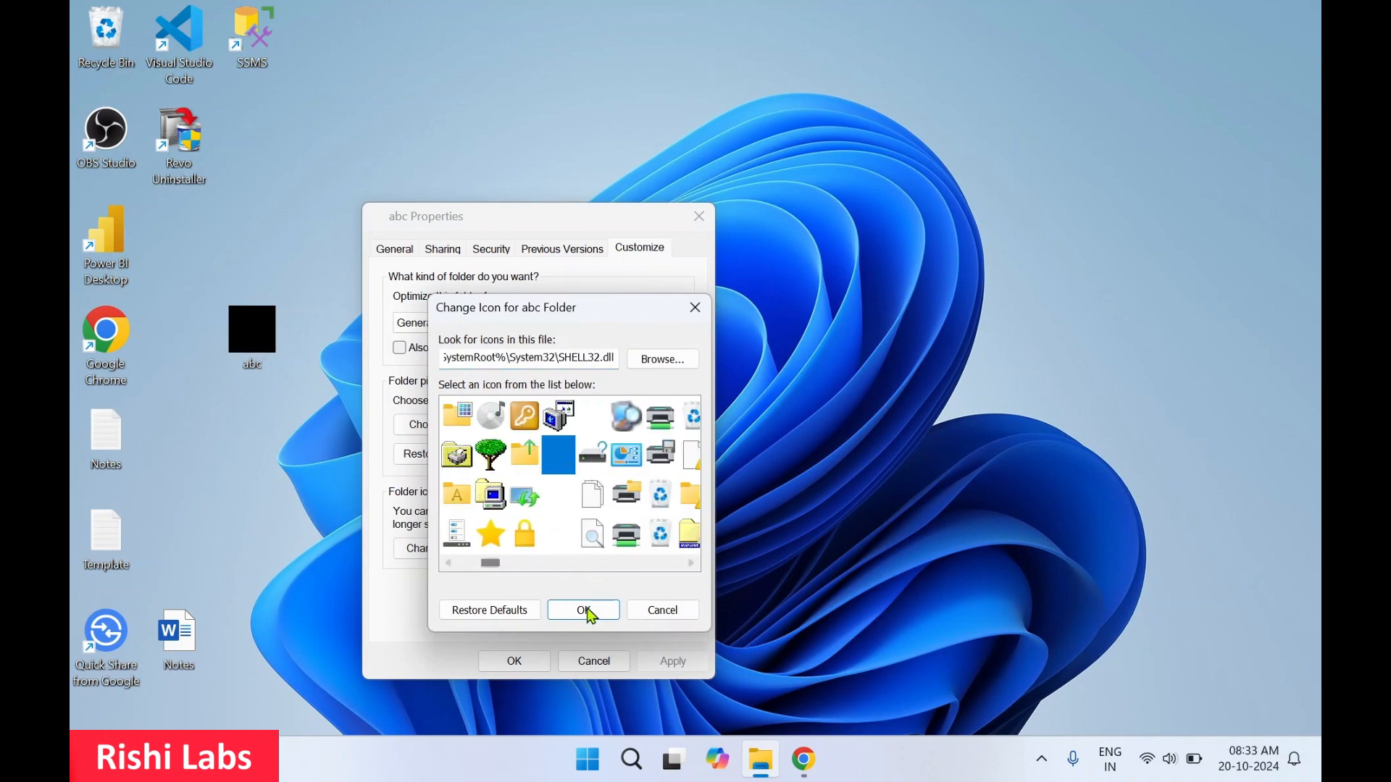
pyautogui.click(583, 610)
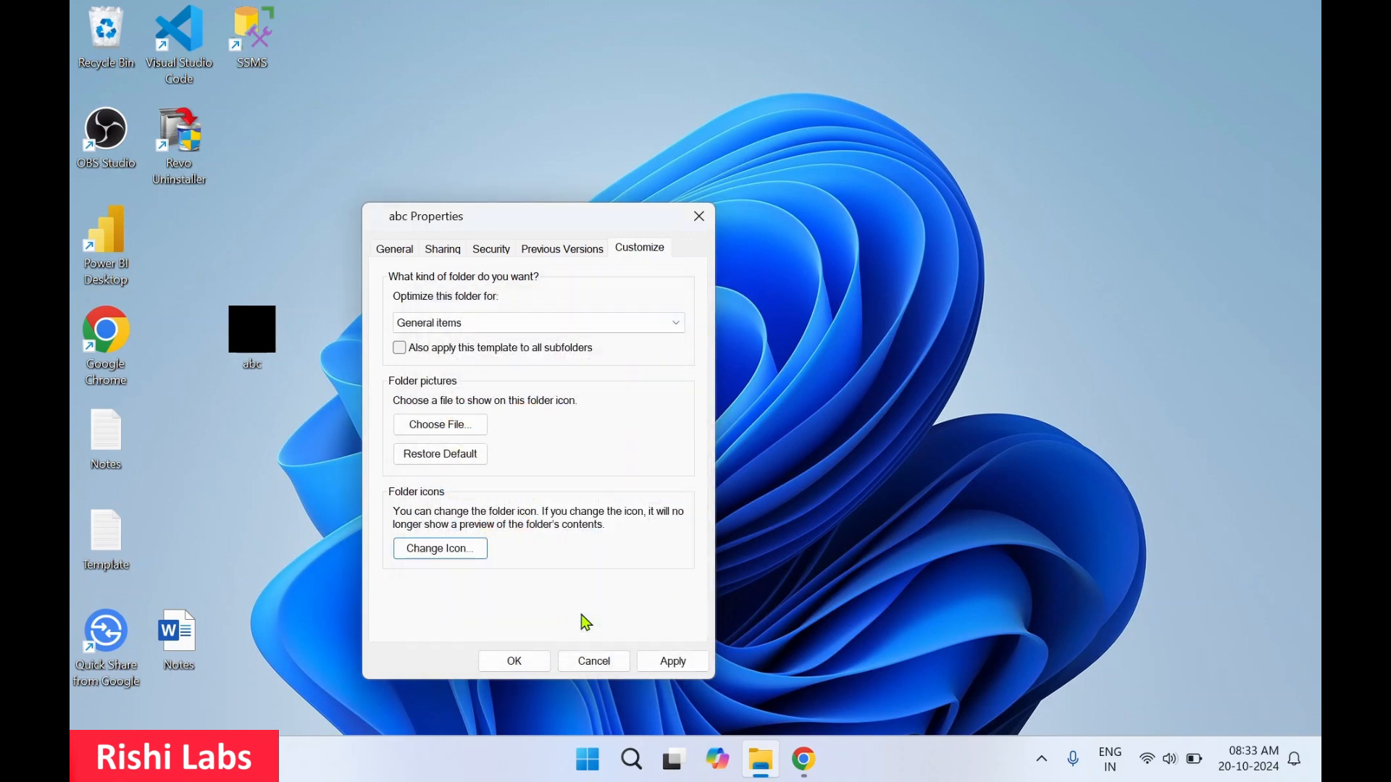
pyautogui.click(670, 660)
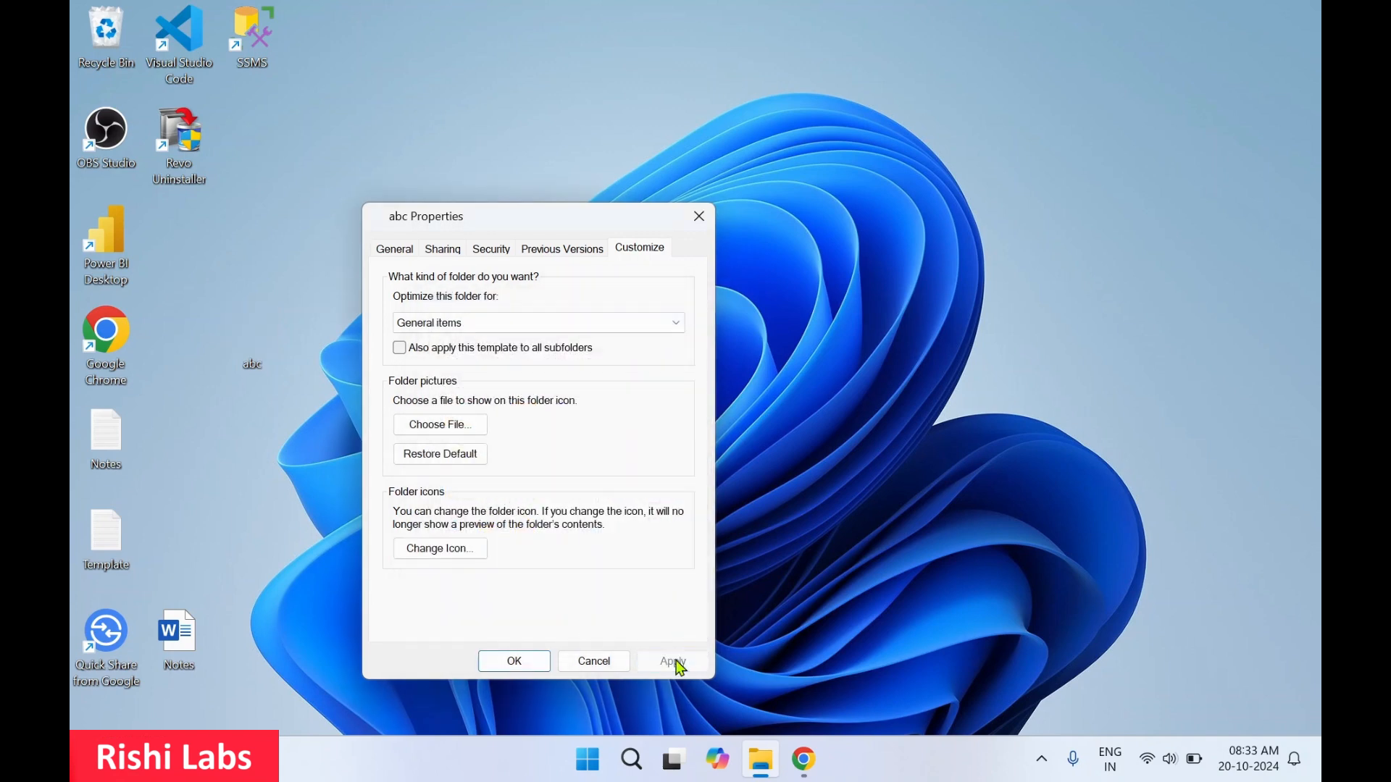
pyautogui.moveTo(698, 216)
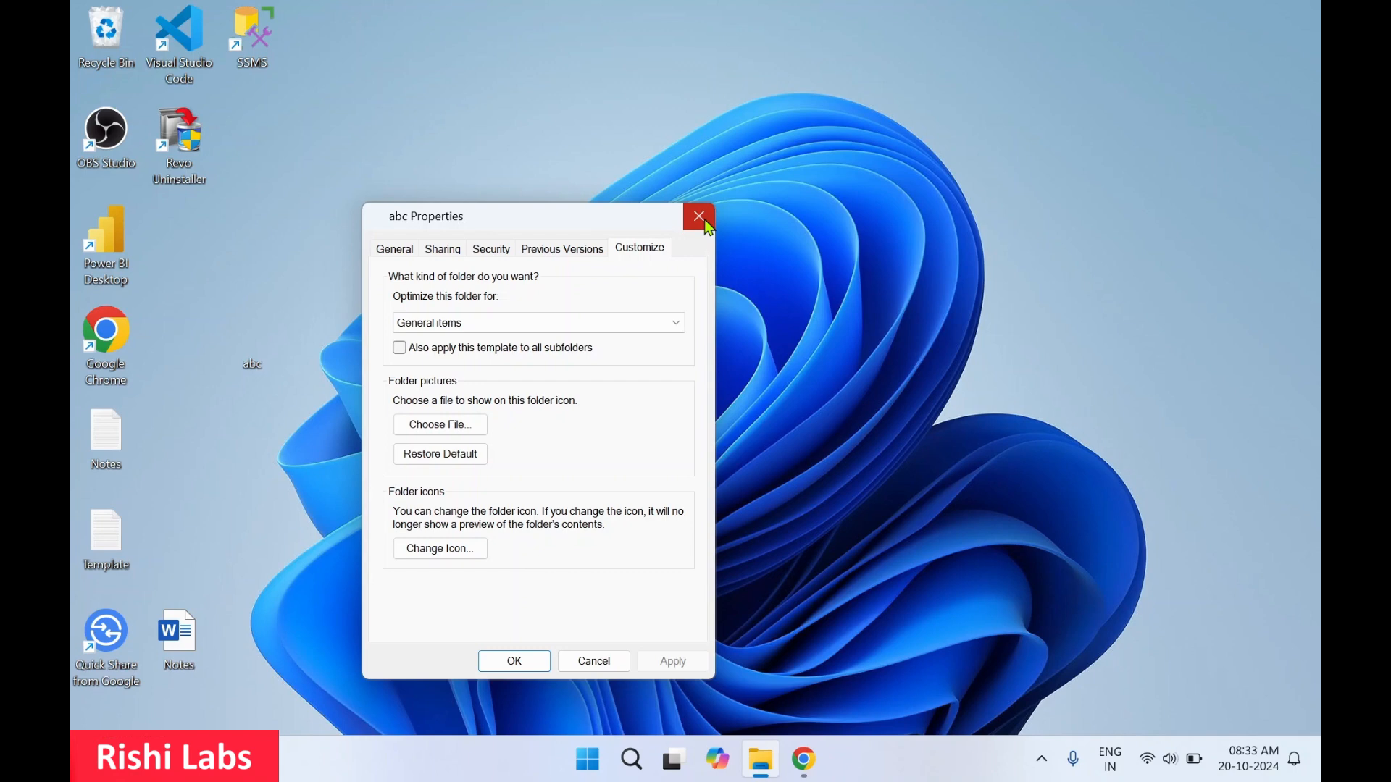
pyautogui.click(698, 216)
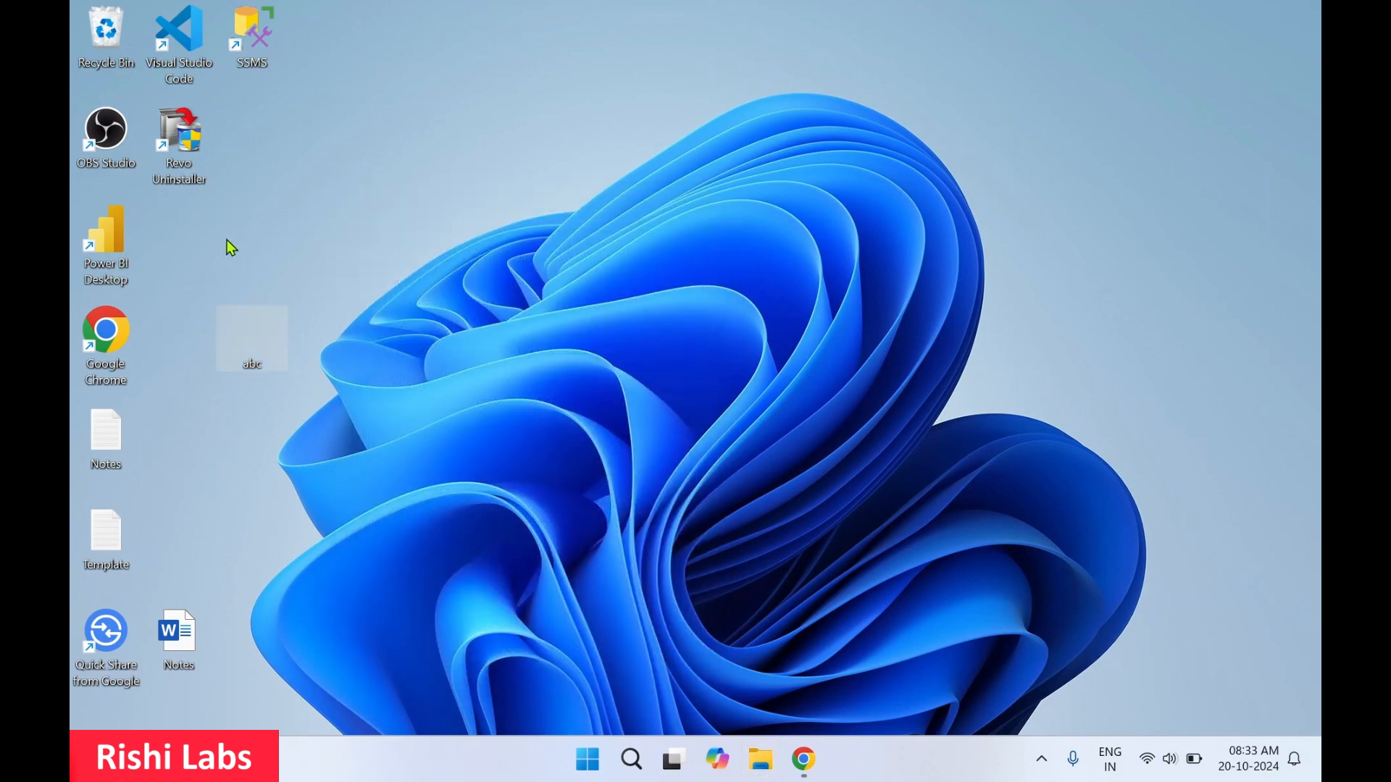
pyautogui.doubleClick(250, 337)
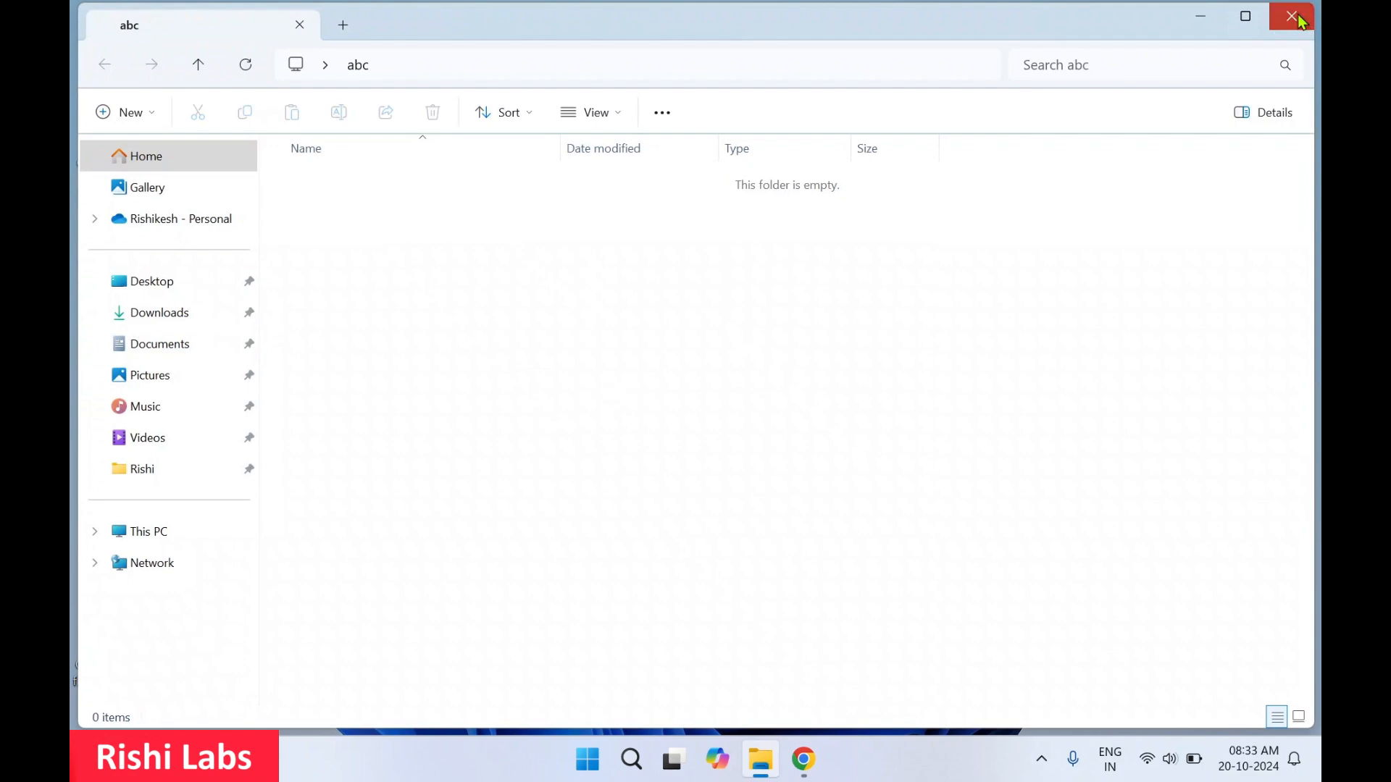
pyautogui.click(1291, 16)
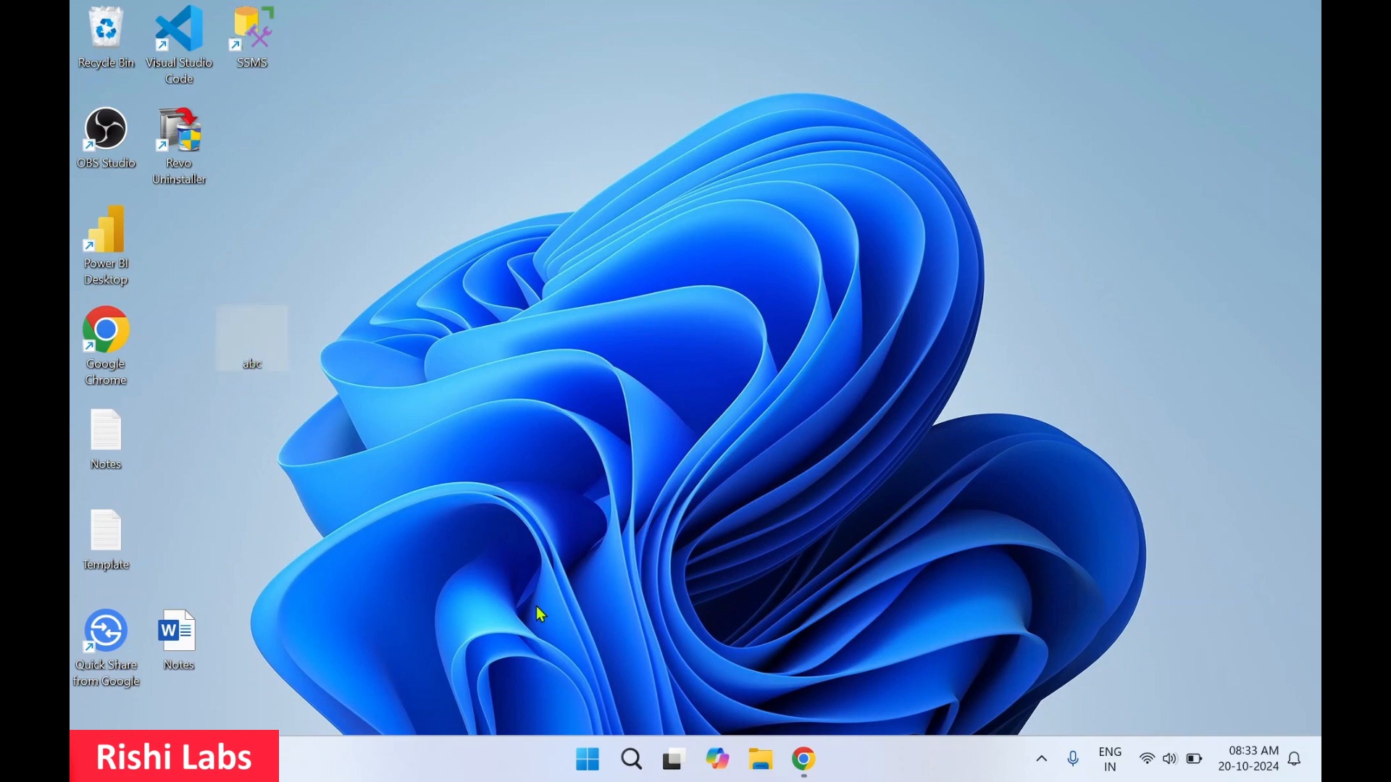
# Launch Character Map from a Start menu search for 'character Map'
pyautogui.click(587, 759)
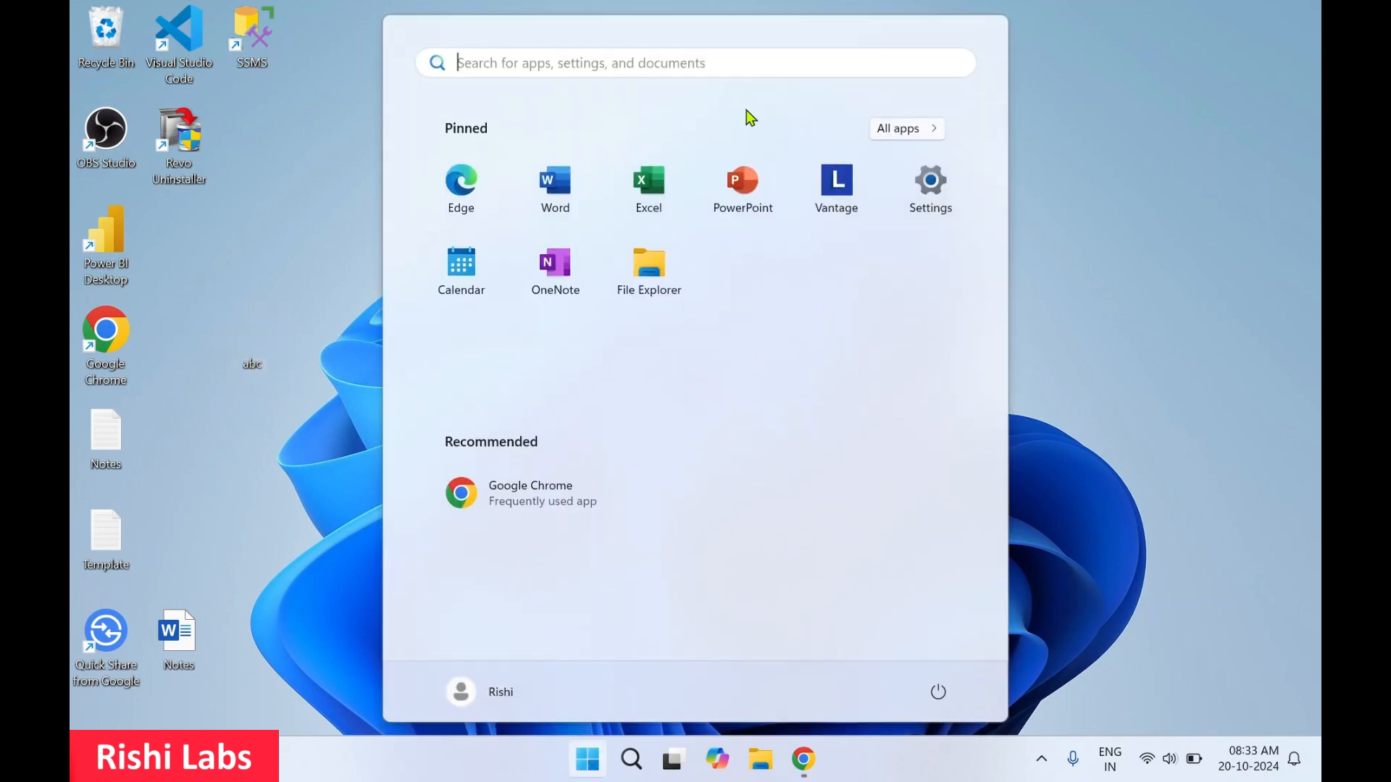
pyautogui.write('c')
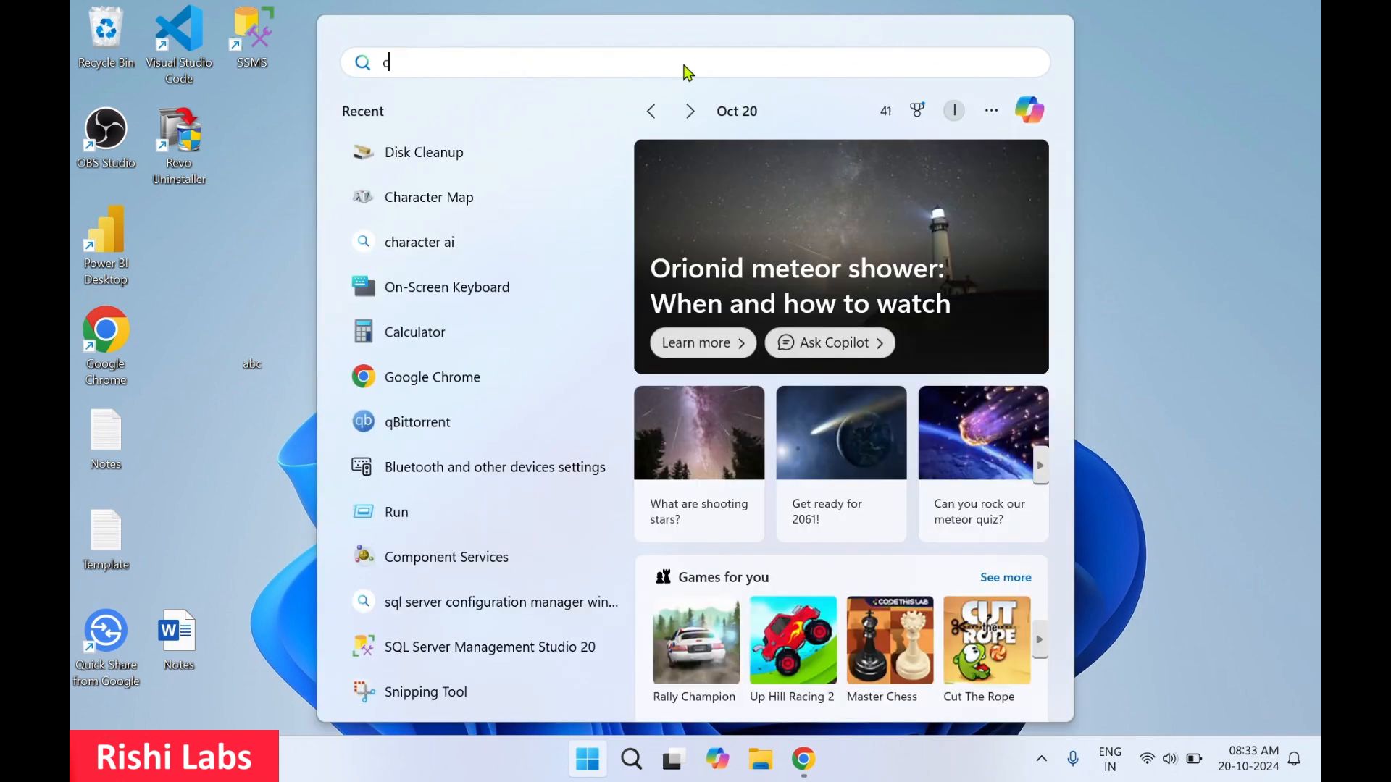
pyautogui.write('haracter Map')
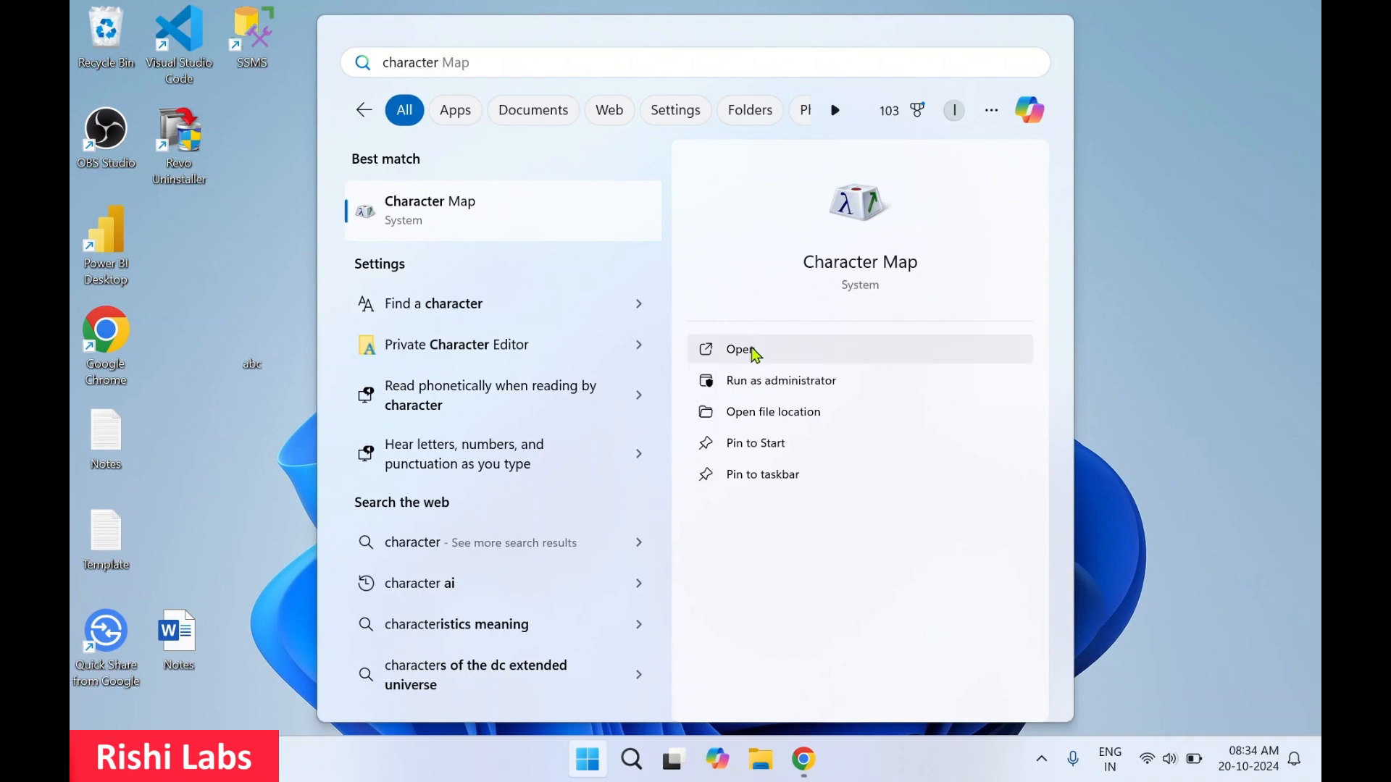
pyautogui.click(740, 349)
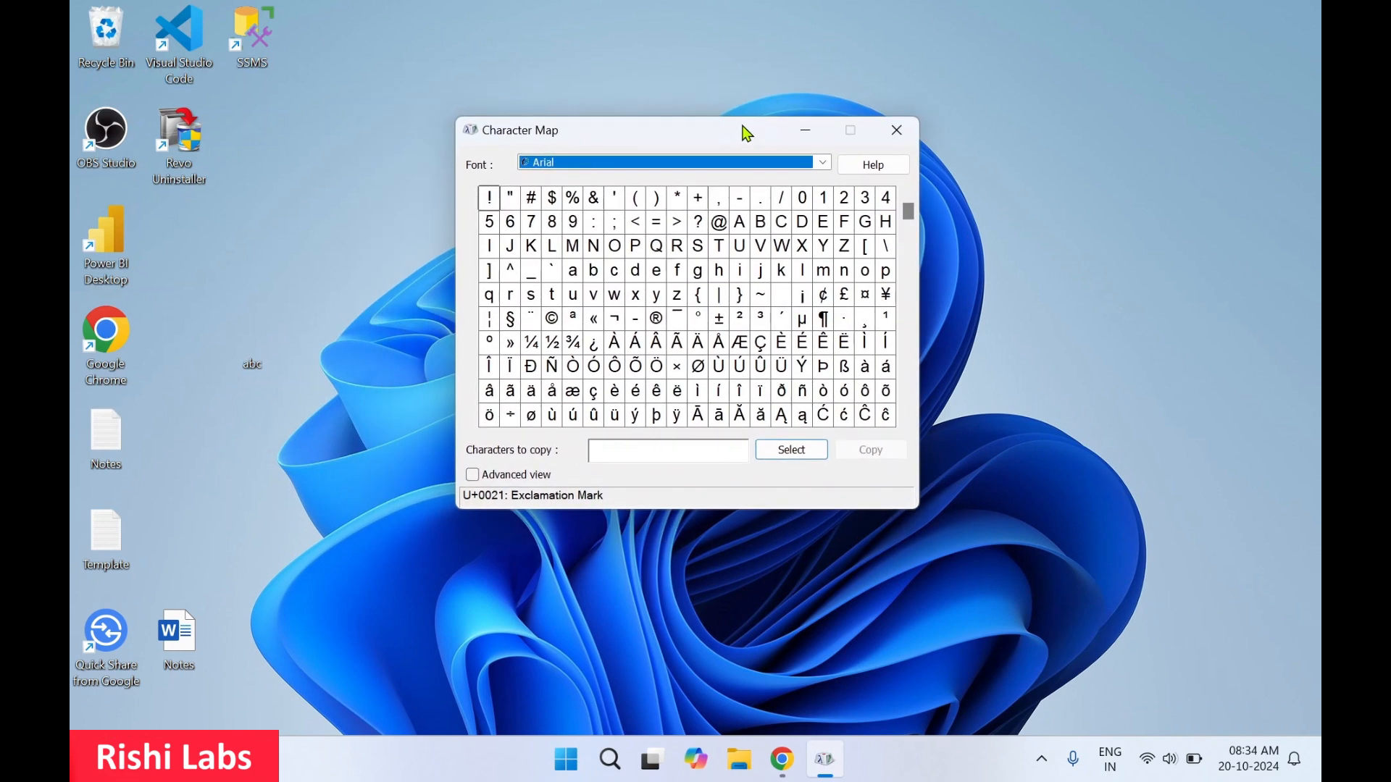
pyautogui.moveTo(739, 271)
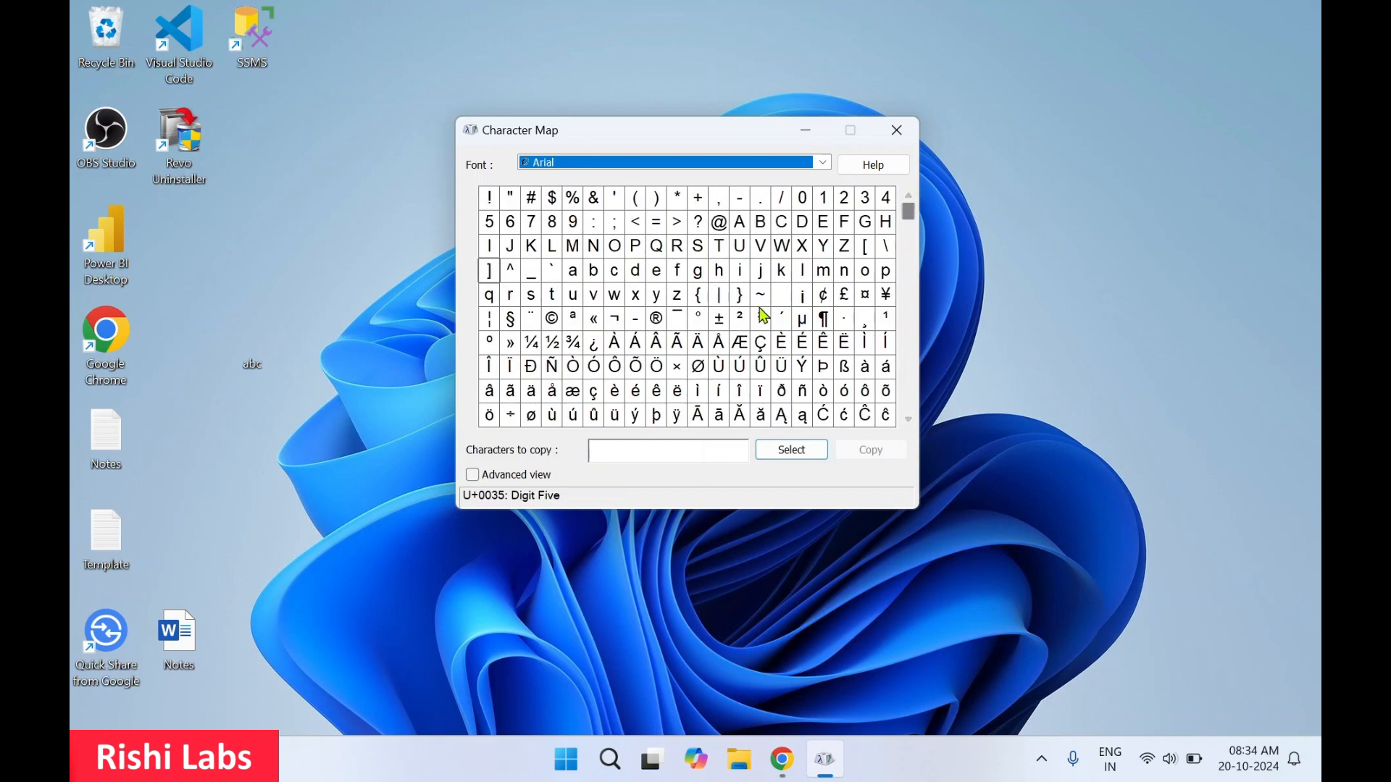
pyautogui.moveTo(779, 306)
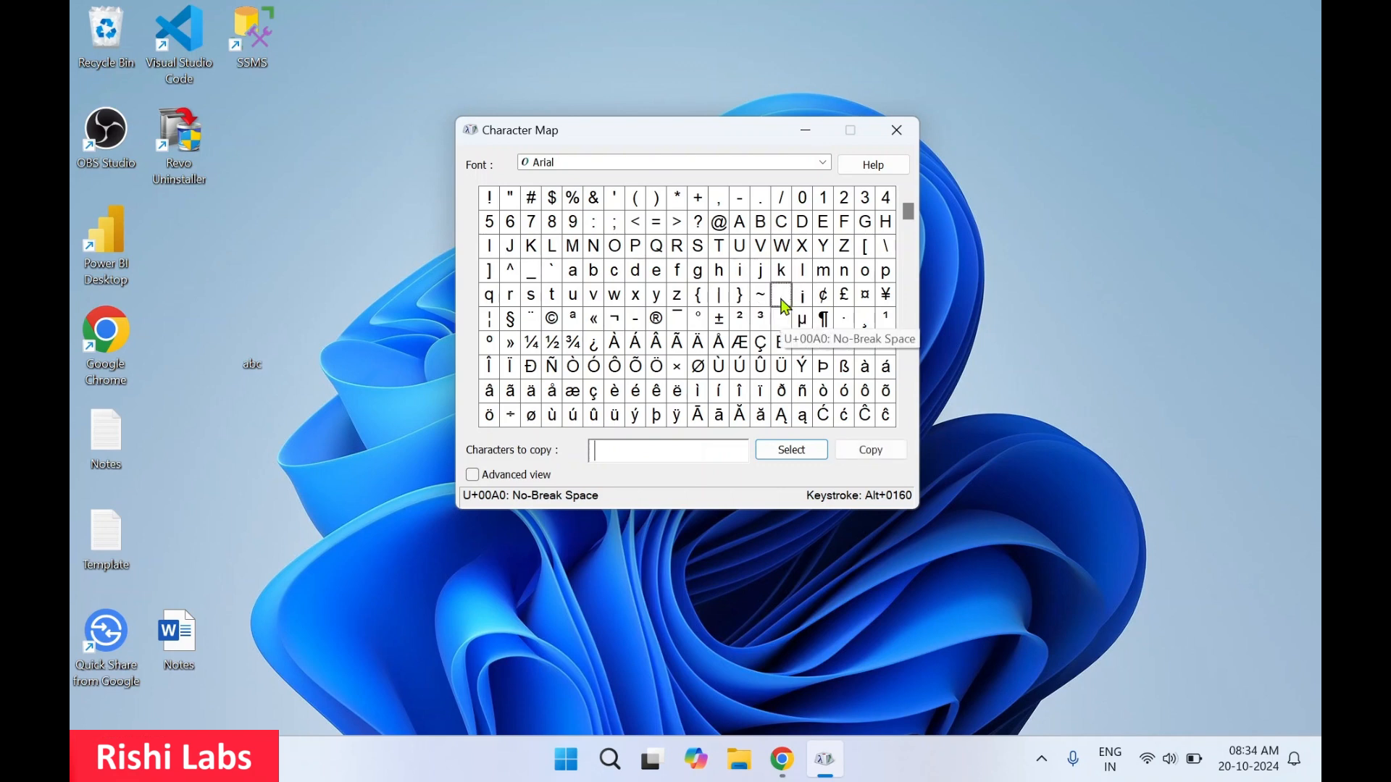
pyautogui.moveTo(593, 461)
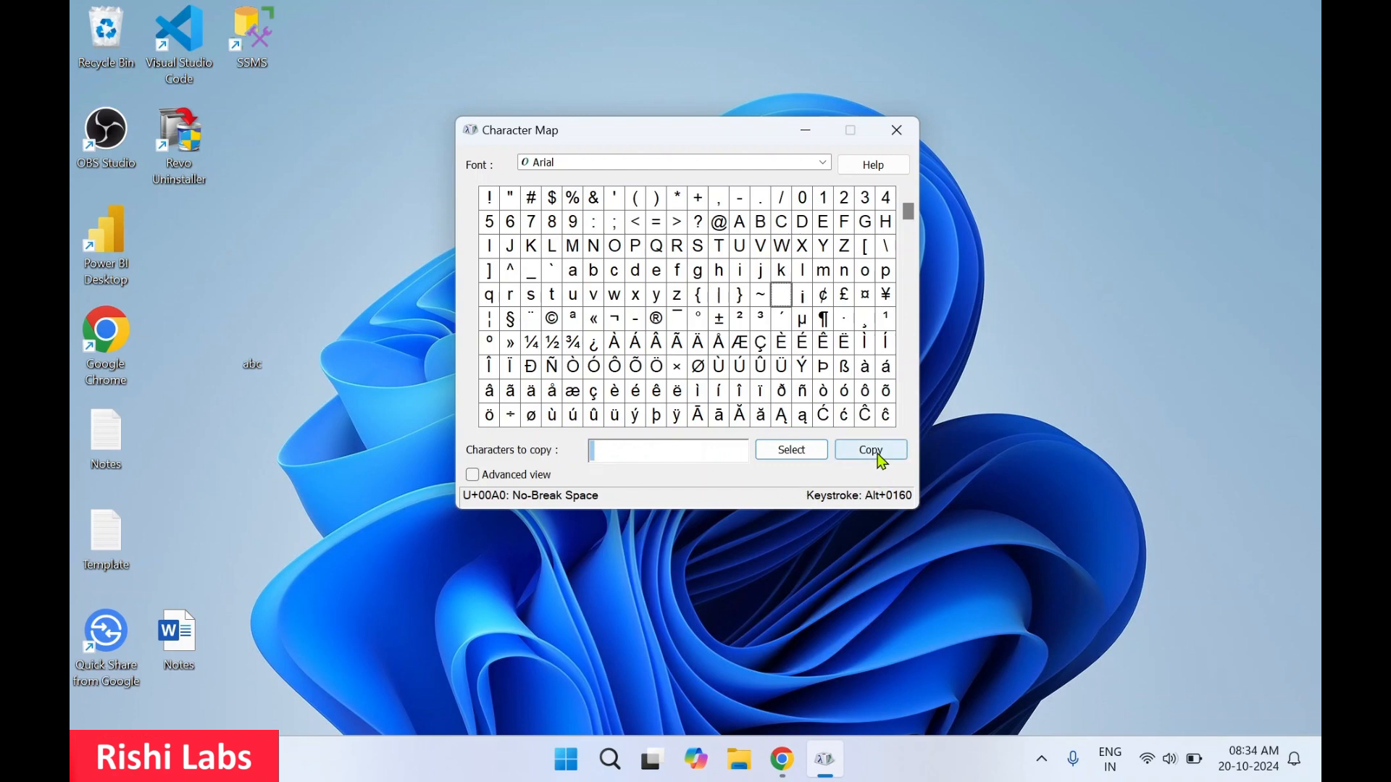
pyautogui.moveTo(851, 536)
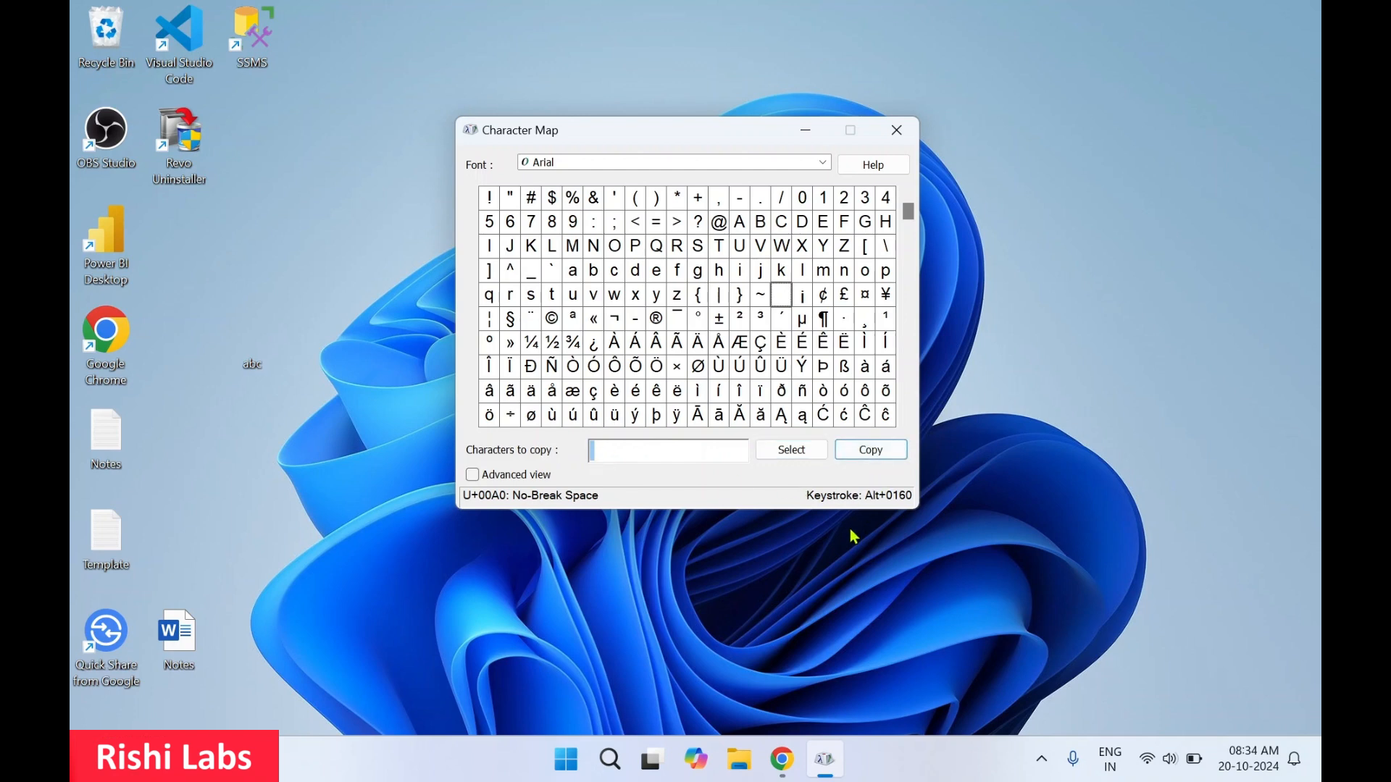
pyautogui.moveTo(876, 509)
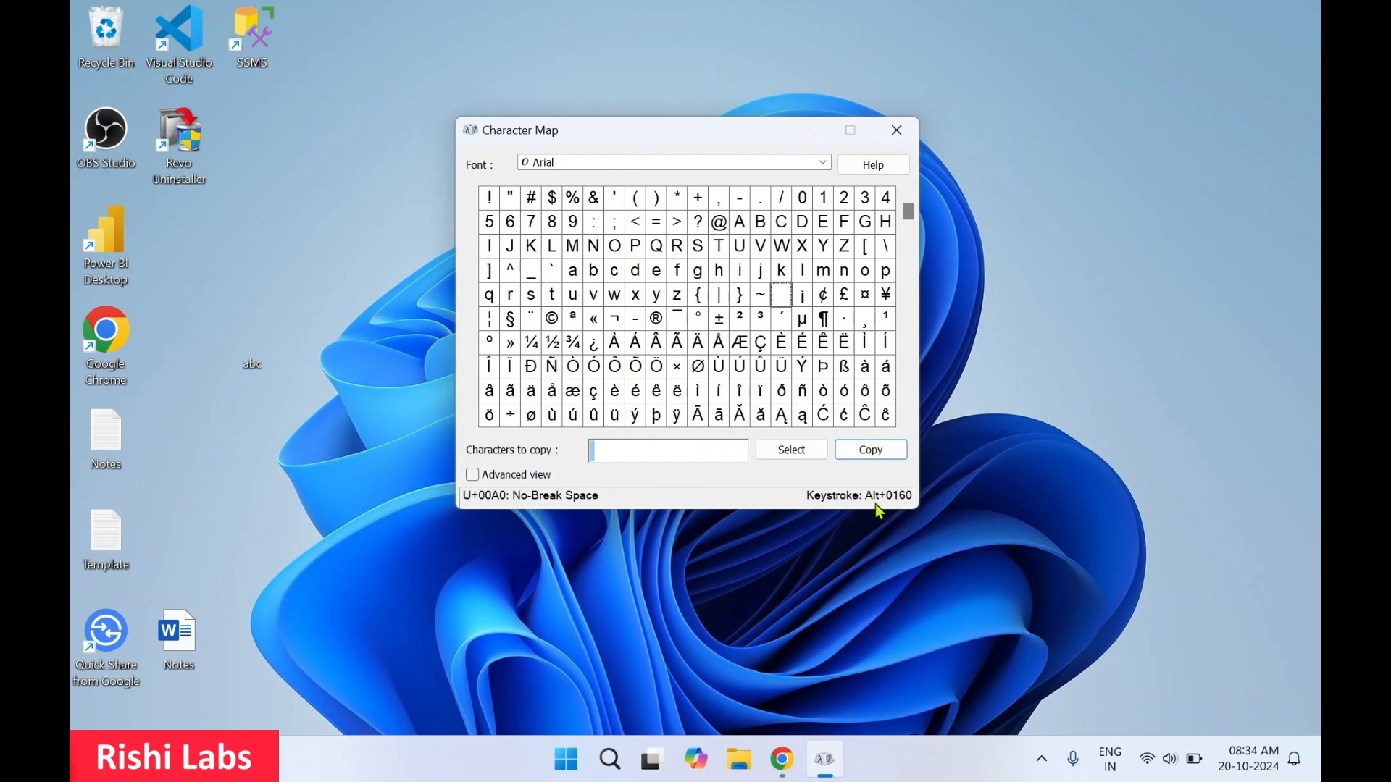
pyautogui.moveTo(914, 513)
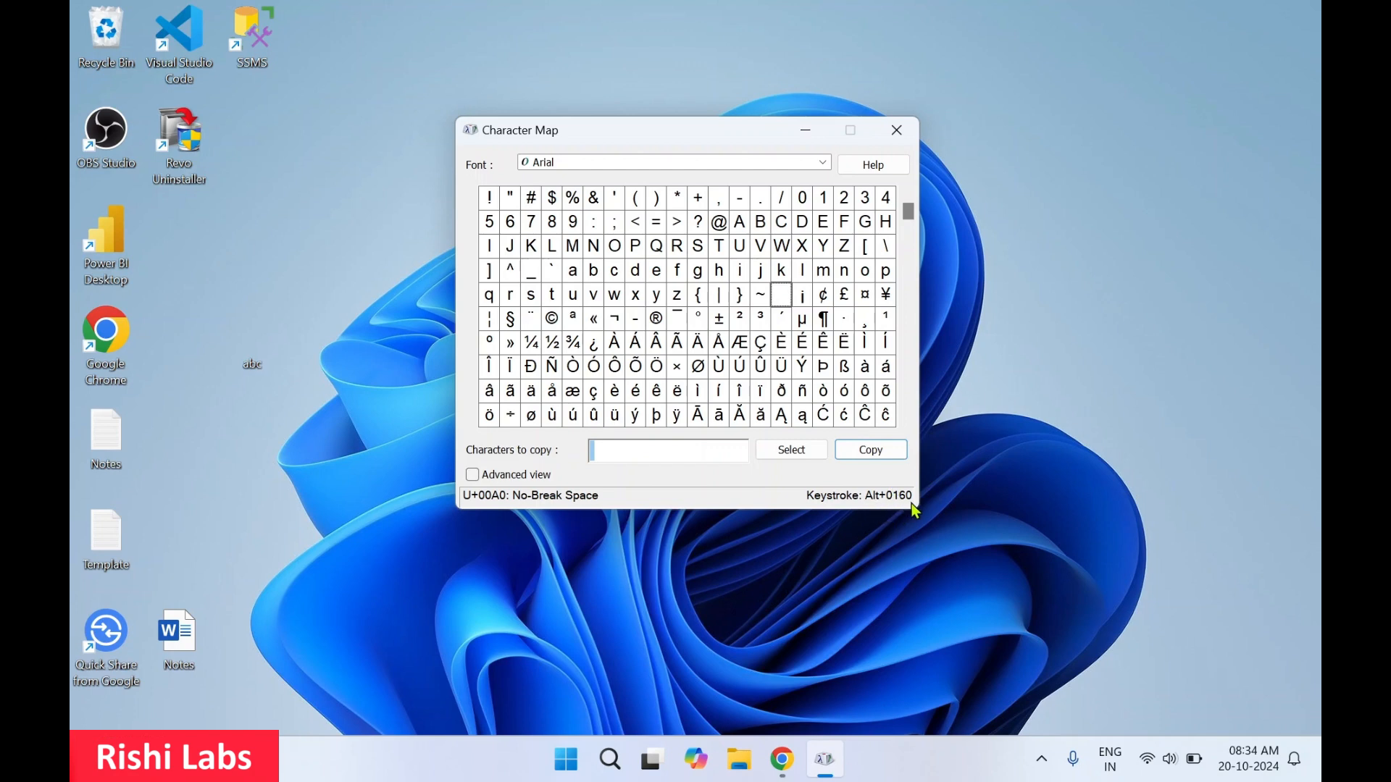
pyautogui.moveTo(882, 514)
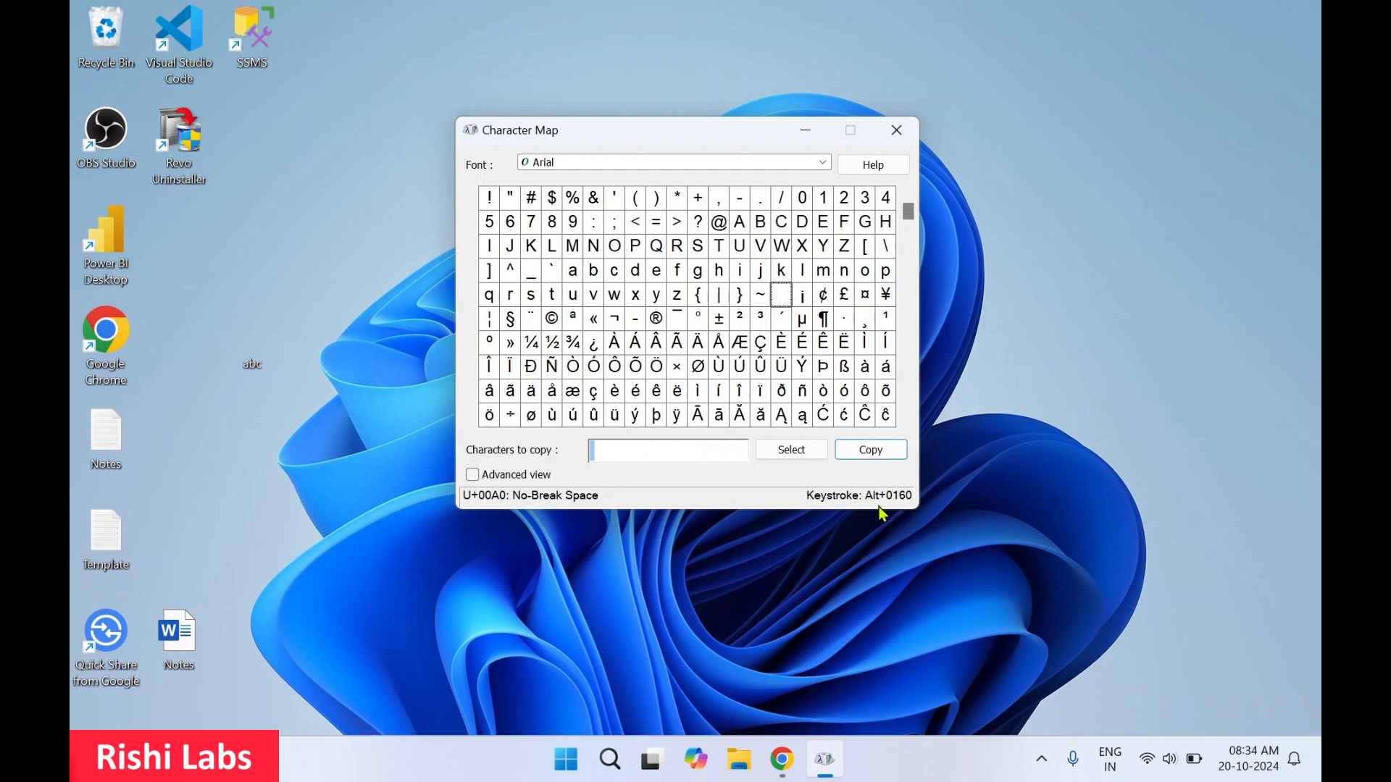
pyautogui.moveTo(902, 513)
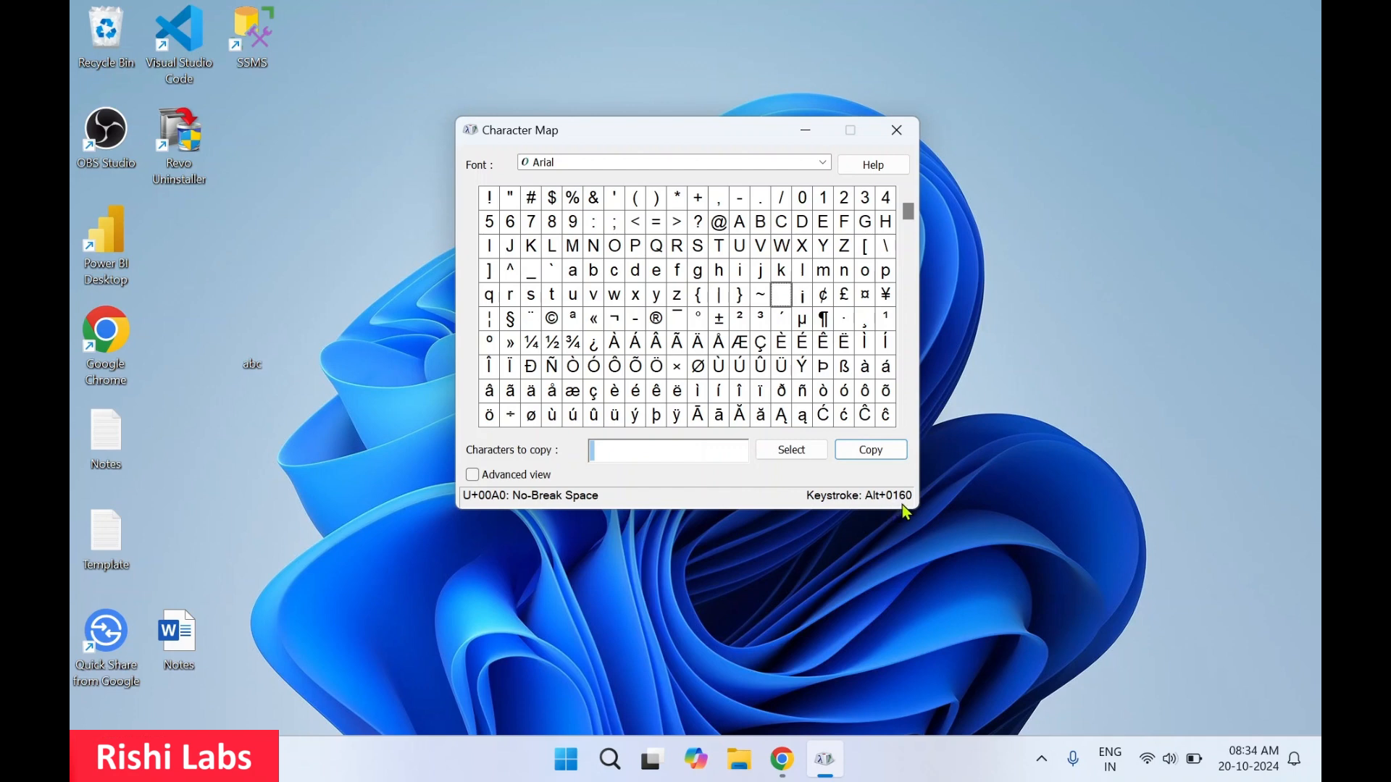
pyautogui.moveTo(783, 303)
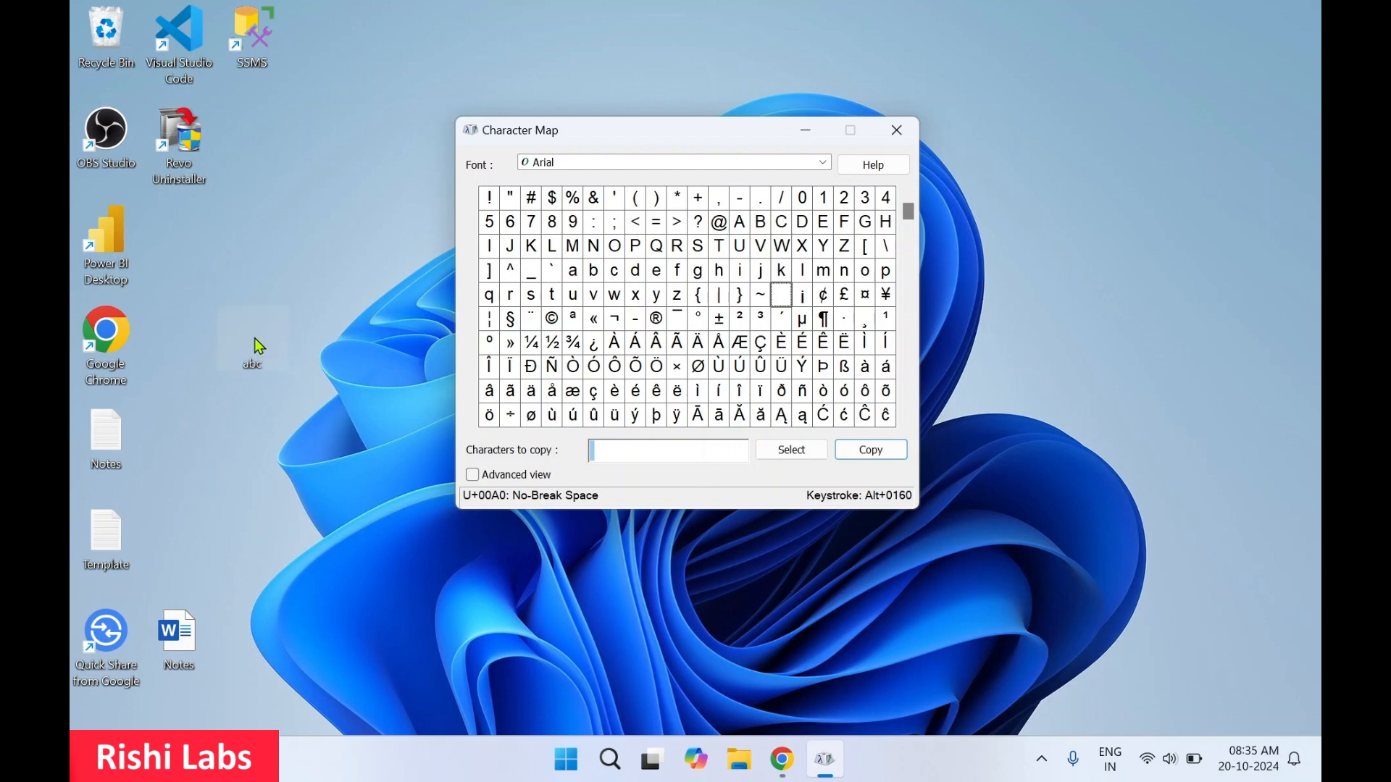
# Rename the abc folder to a pasted No-Break Space so it shows no name
pyautogui.rightClick(252, 346)
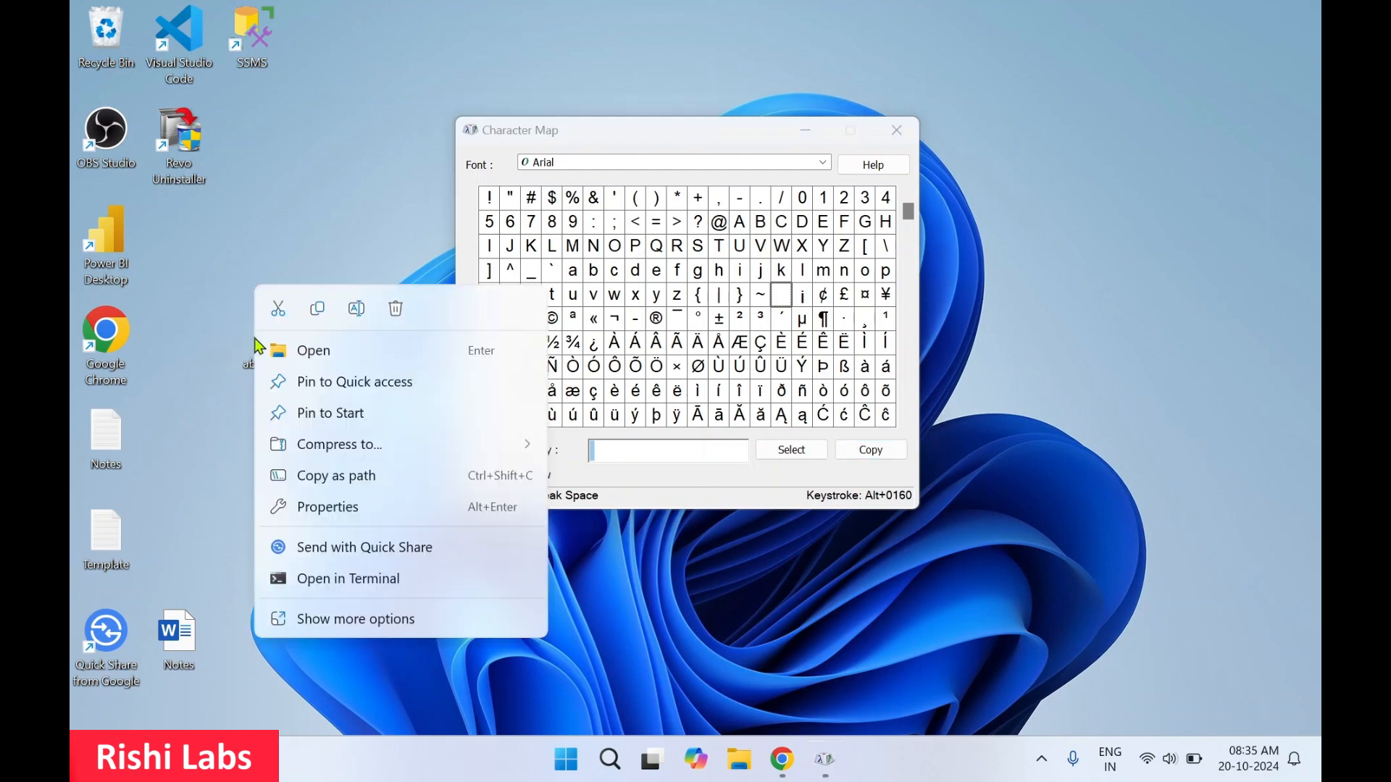
pyautogui.moveTo(339, 530)
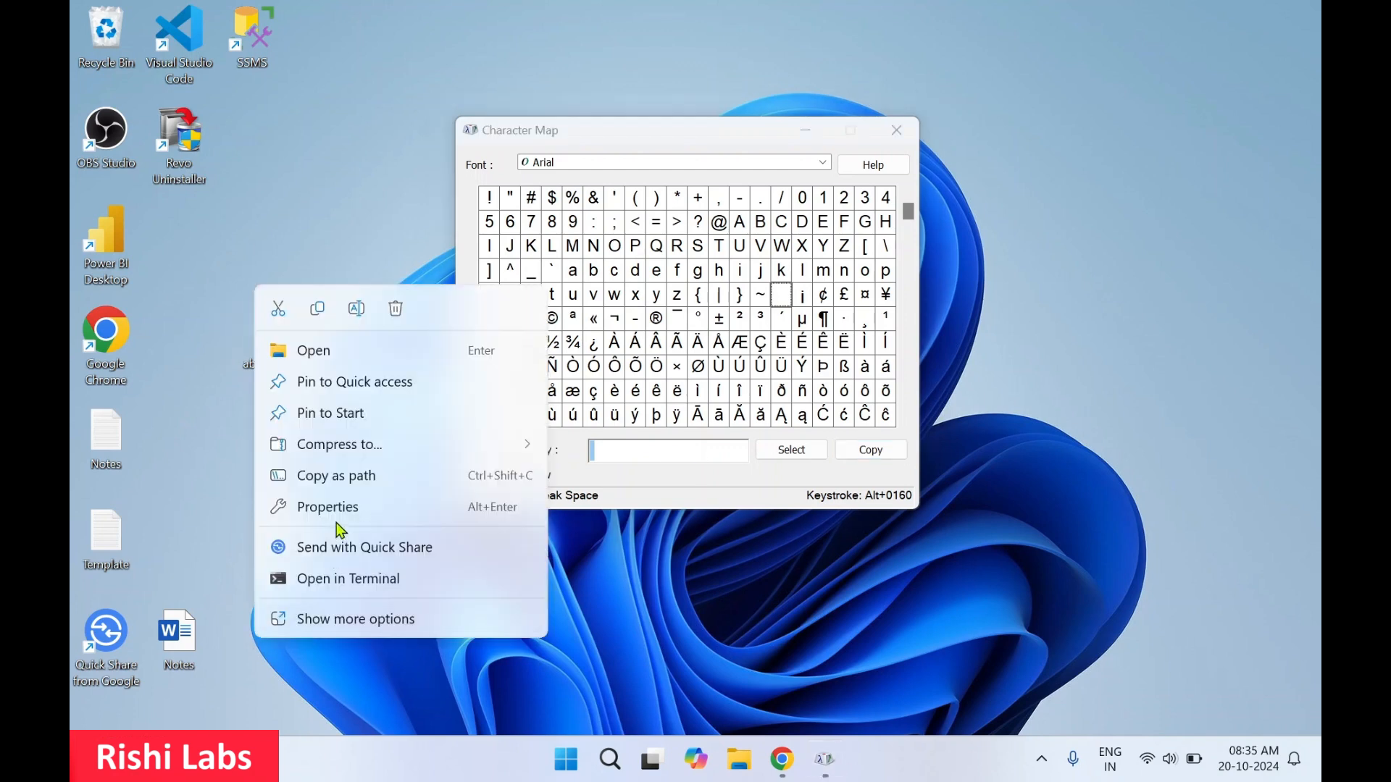
pyautogui.click(355, 619)
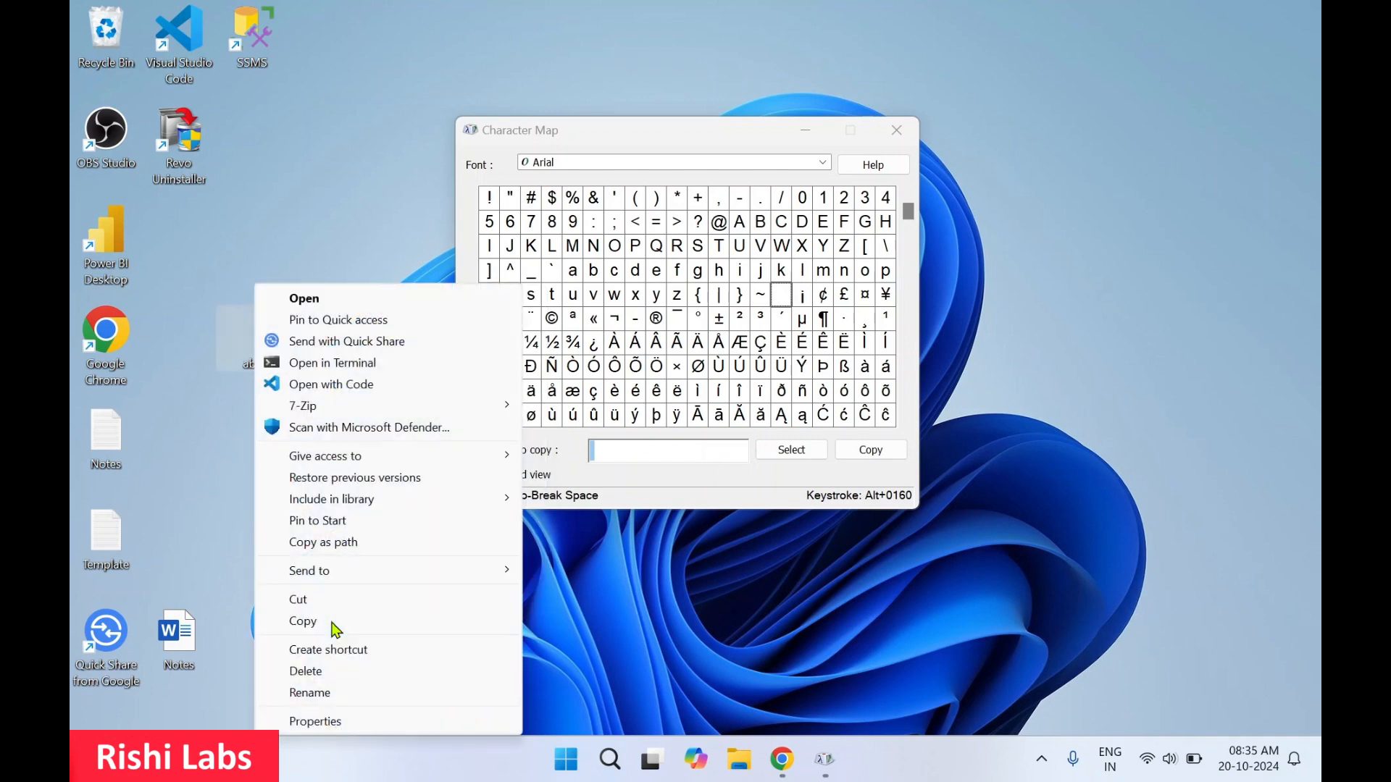
pyautogui.click(310, 692)
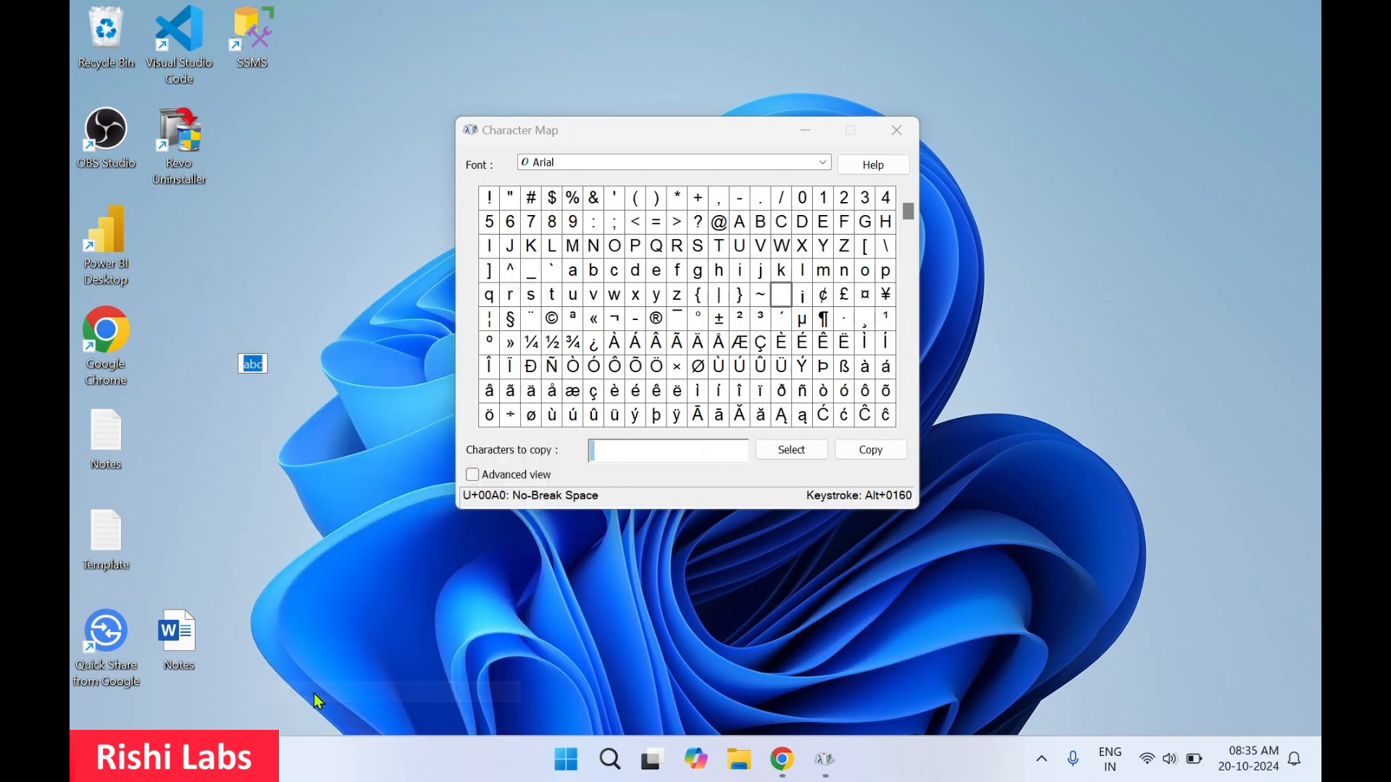
pyautogui.moveTo(235, 389)
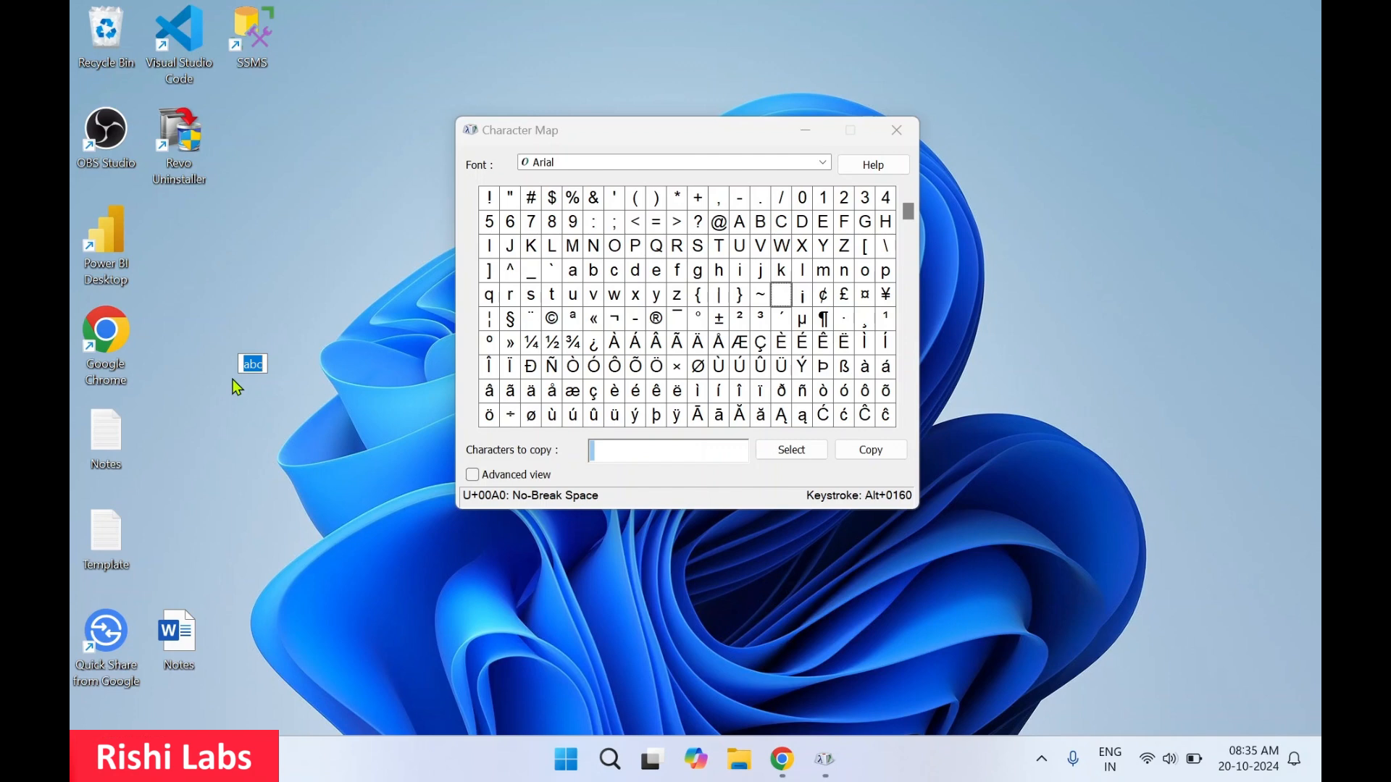
pyautogui.moveTo(252, 365)
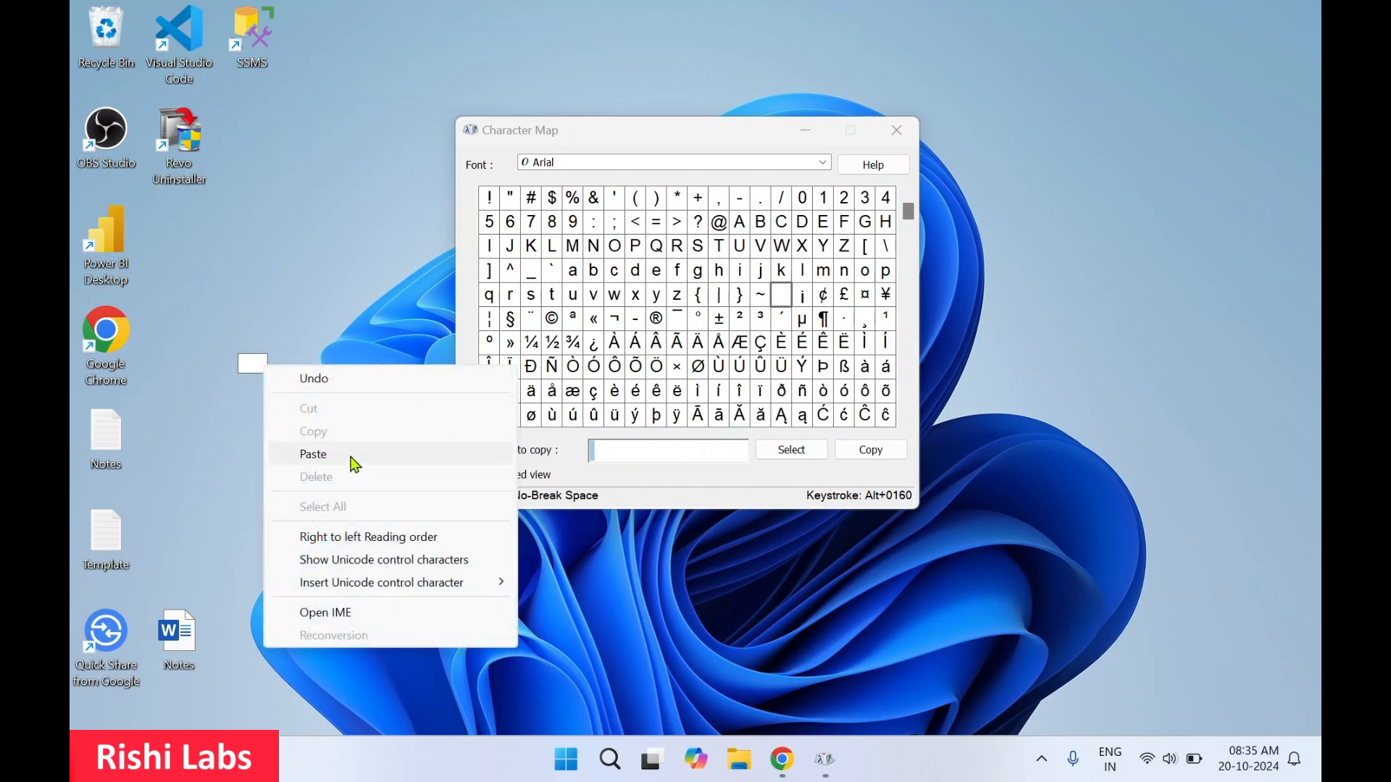
pyautogui.click(355, 465)
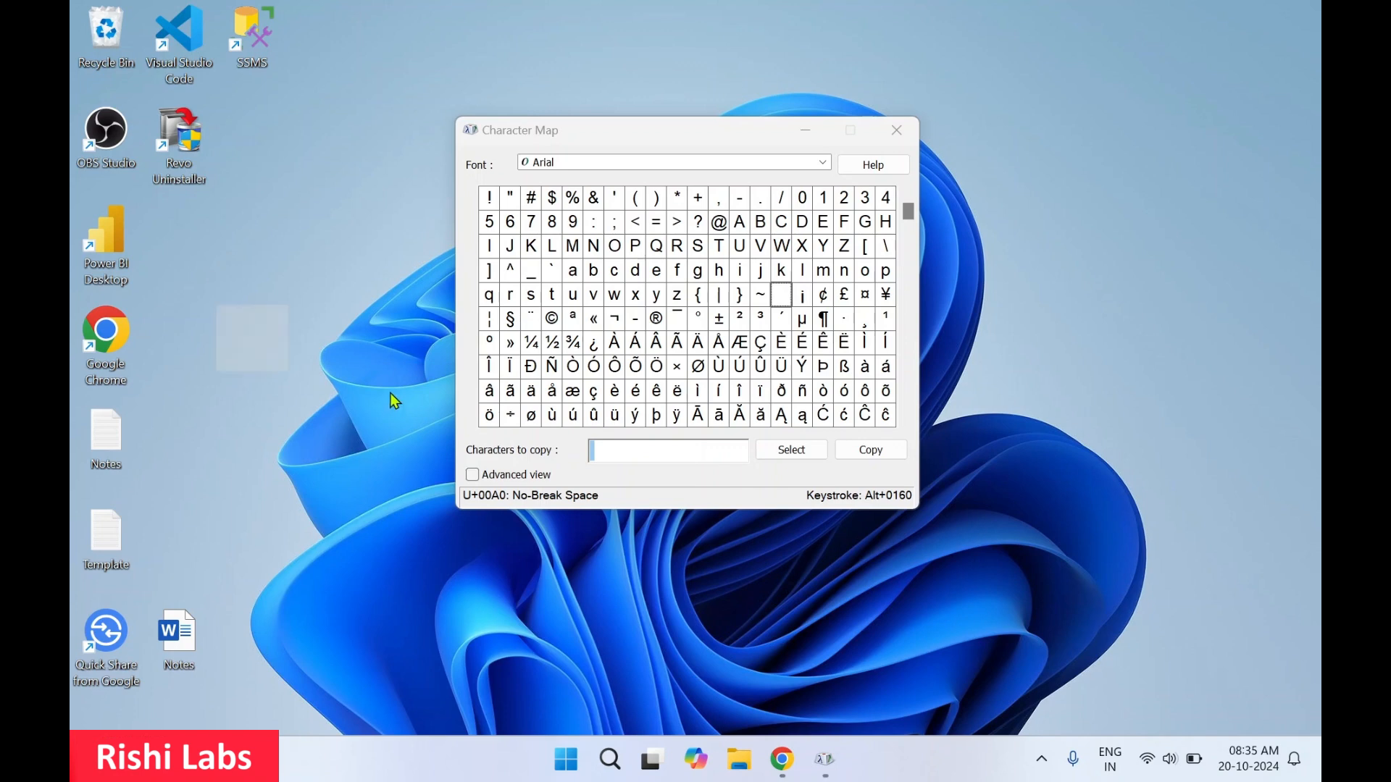
pyautogui.moveTo(697, 154)
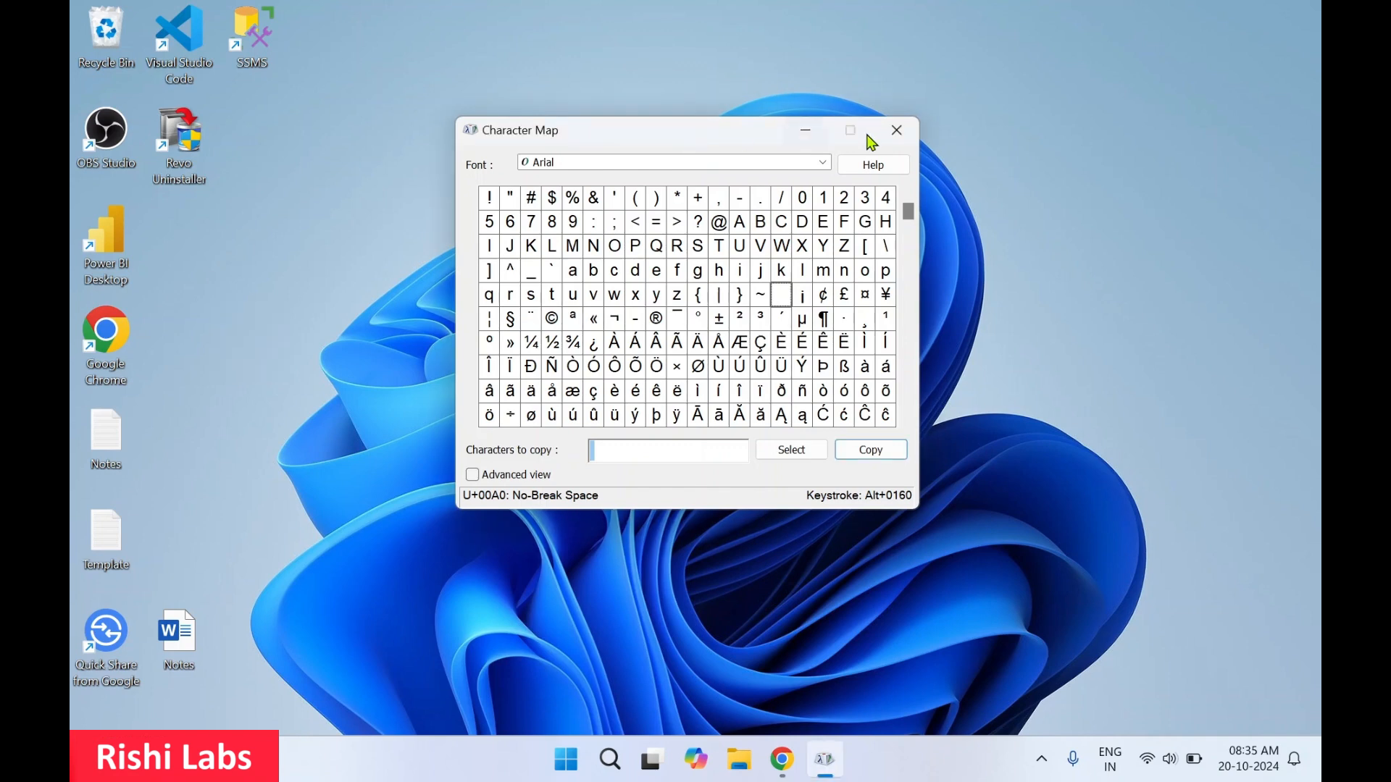
# Close Character Map and the empty nameless folder's window
pyautogui.click(895, 130)
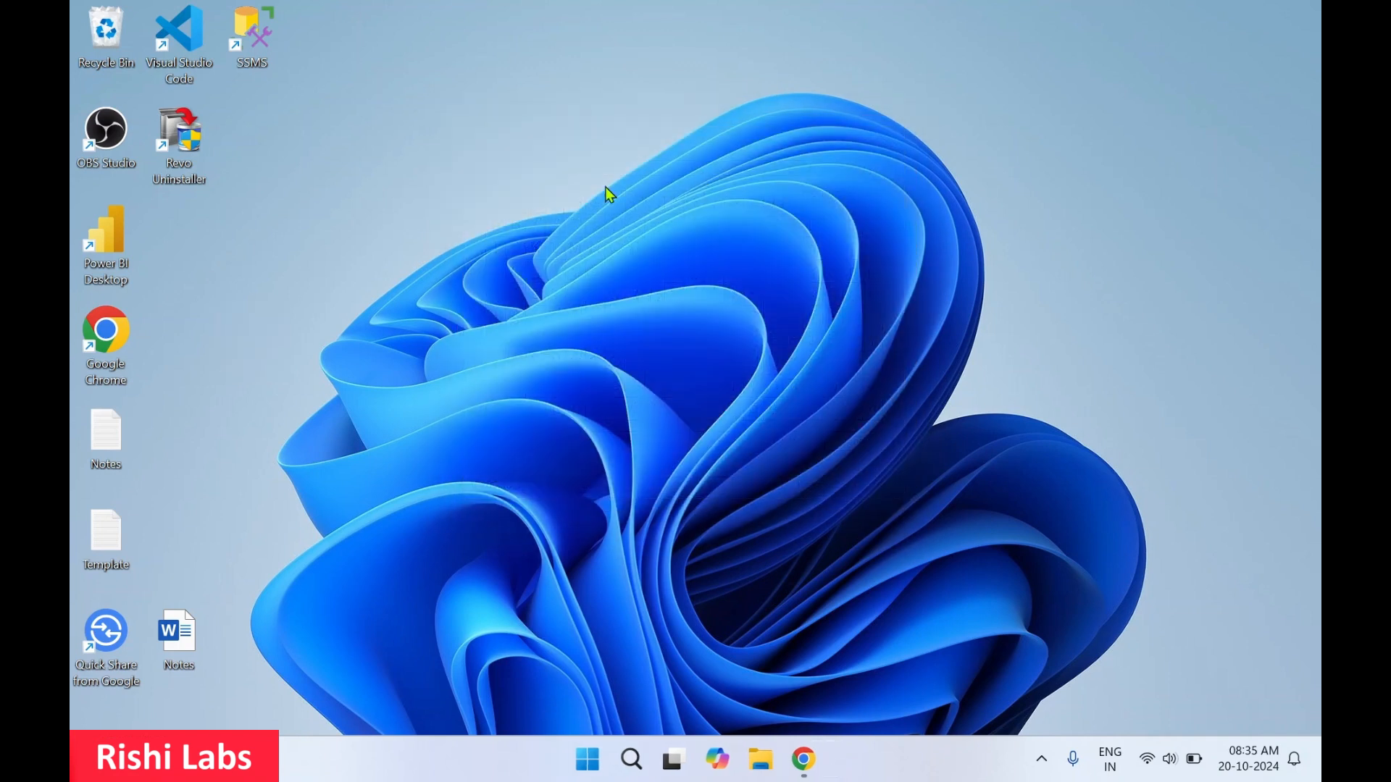
pyautogui.moveTo(318, 416)
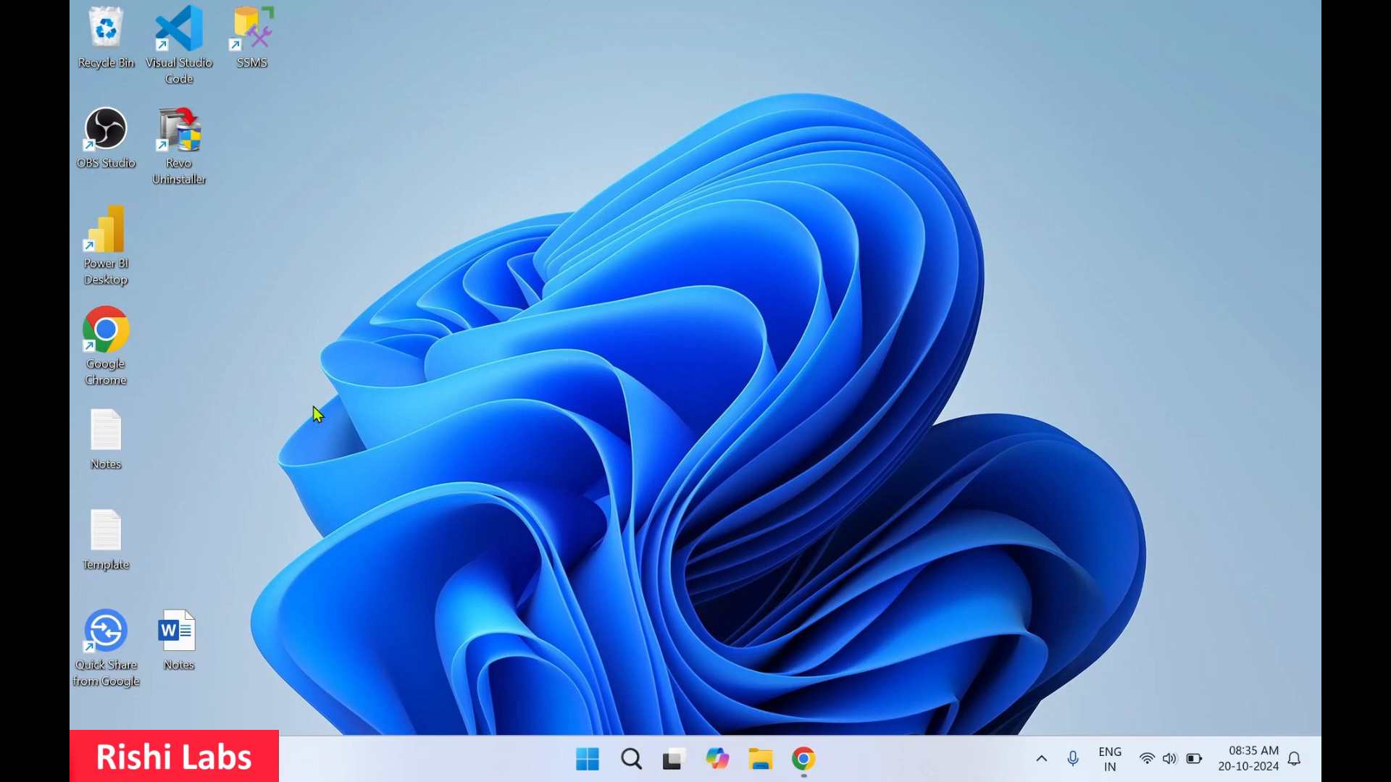
pyautogui.moveTo(173, 252)
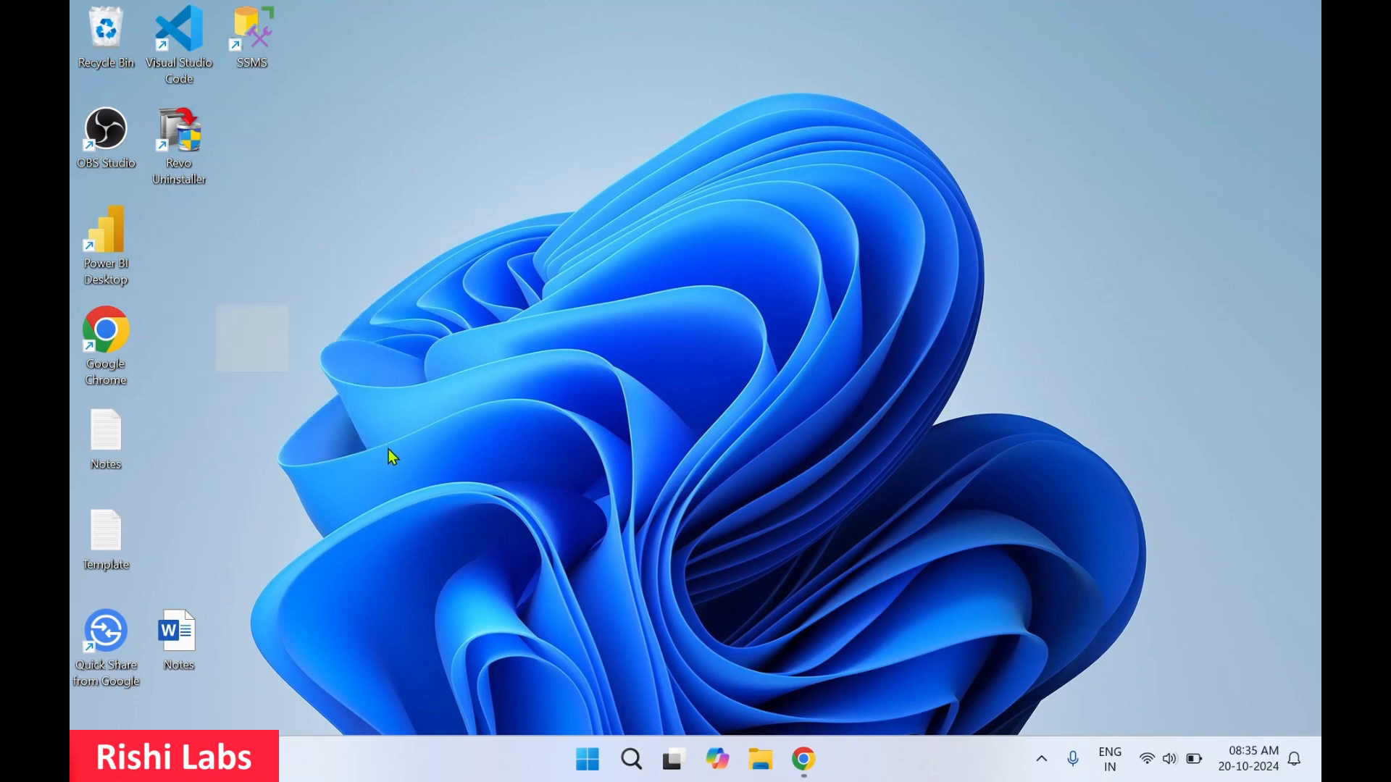
pyautogui.moveTo(252, 359)
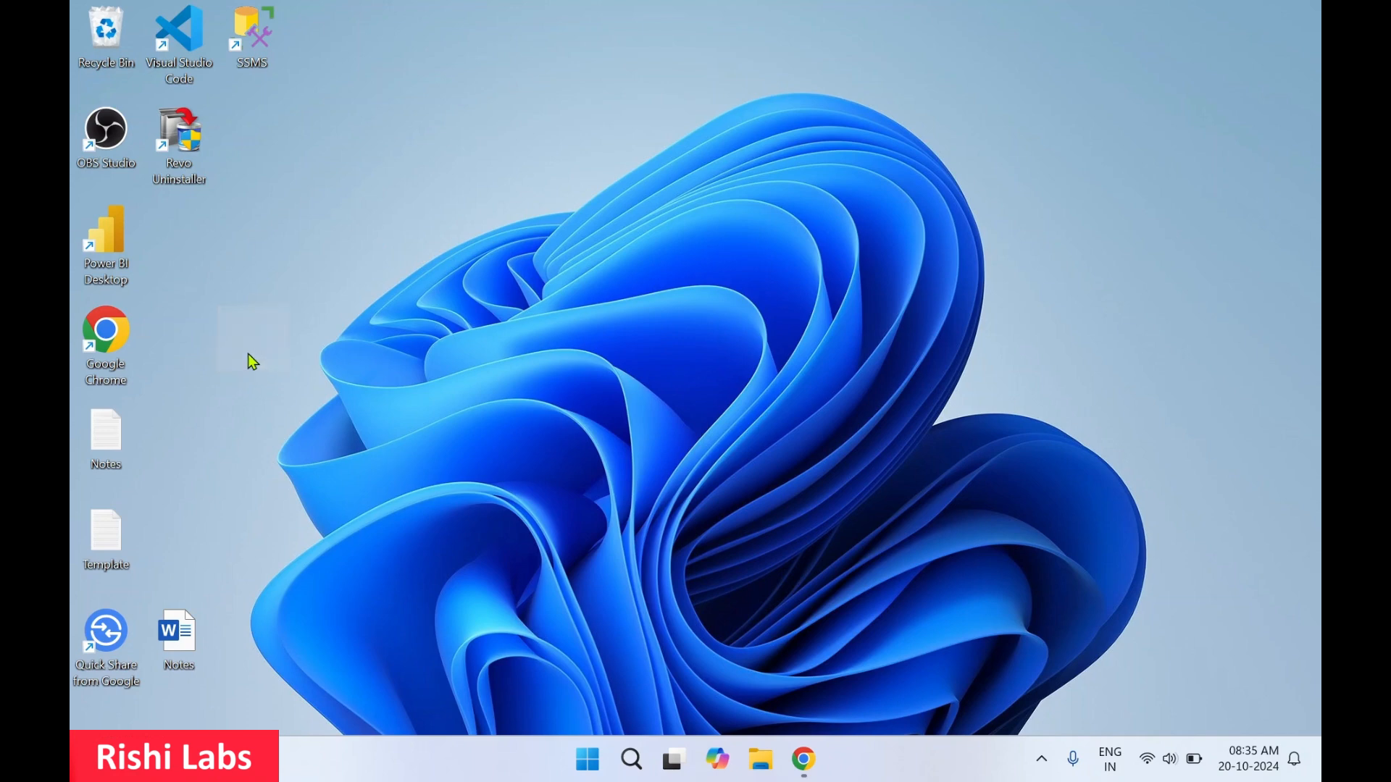
pyautogui.moveTo(268, 329)
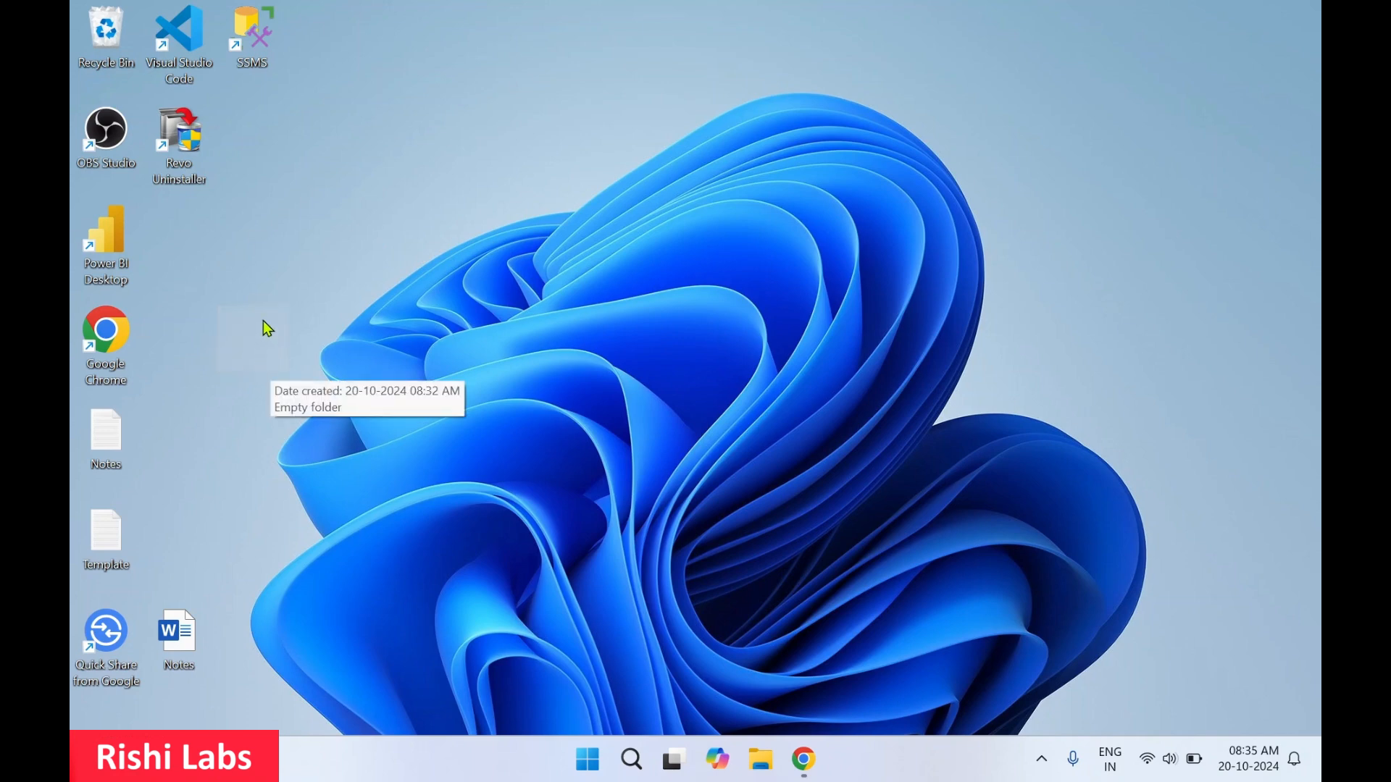
pyautogui.moveTo(274, 347)
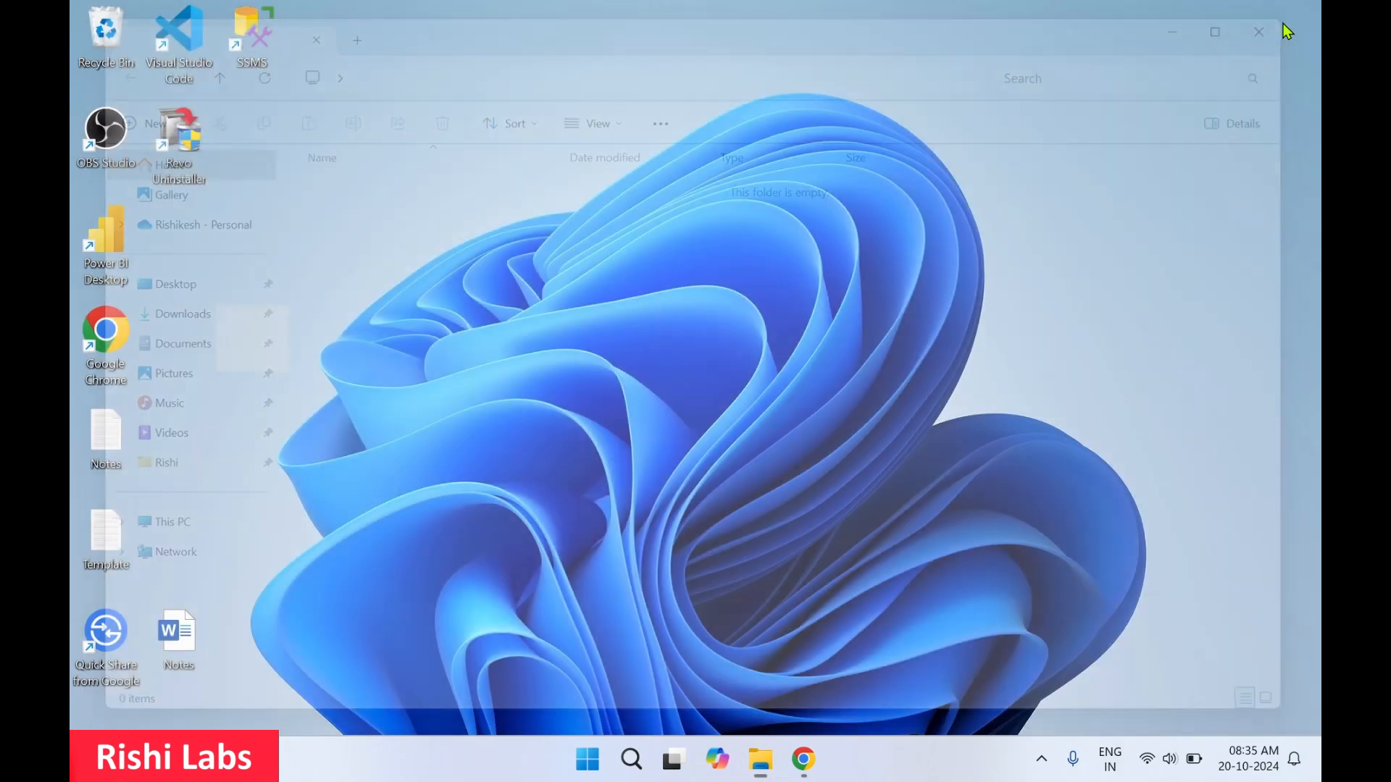
pyautogui.click(1258, 32)
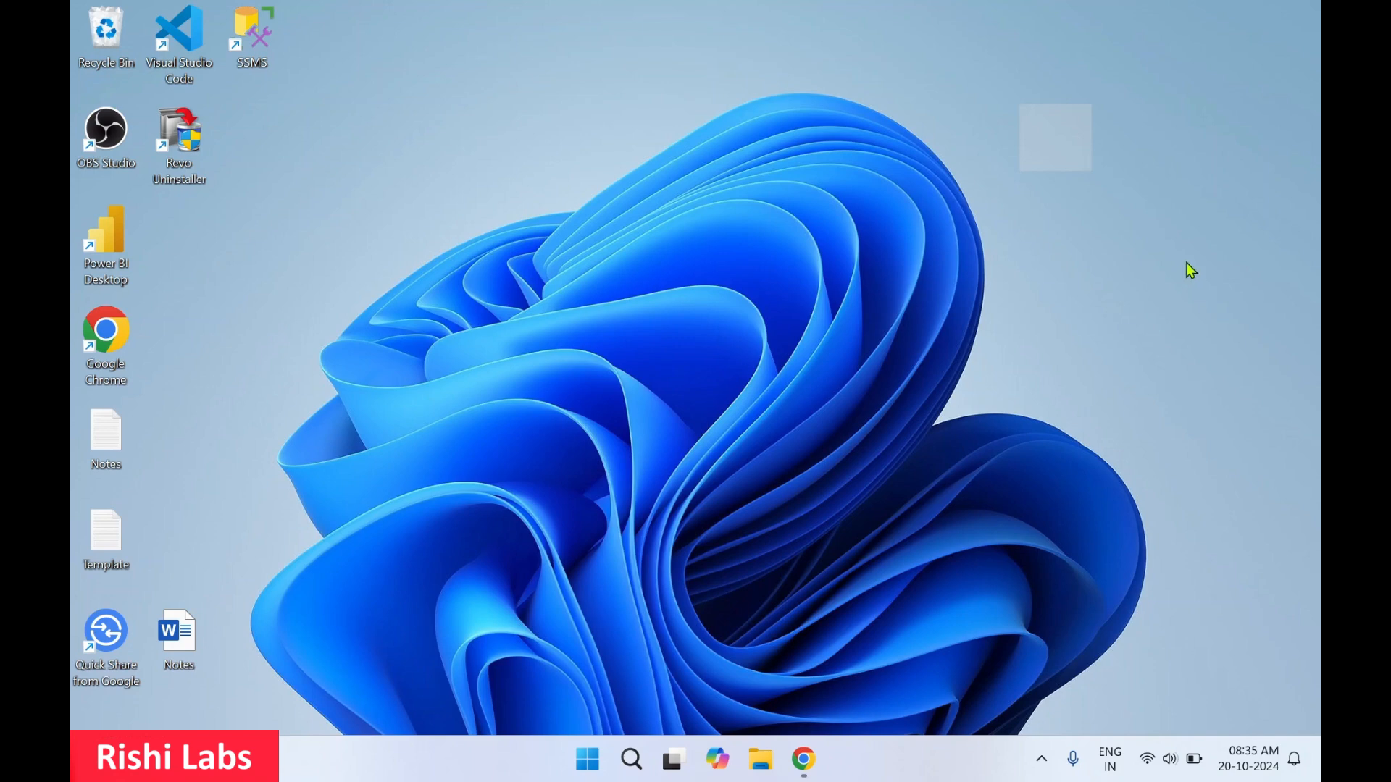
pyautogui.moveTo(1279, 22)
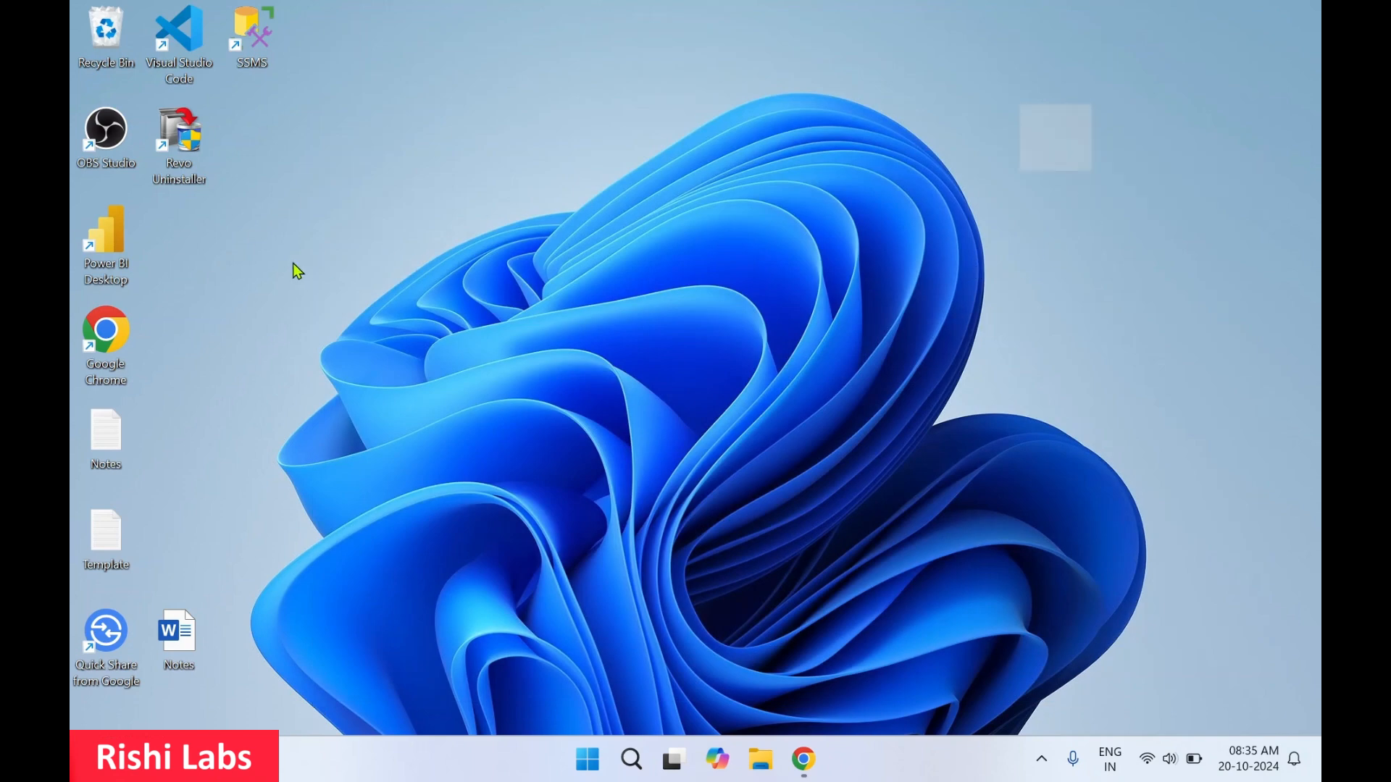
pyautogui.moveTo(1211, 326)
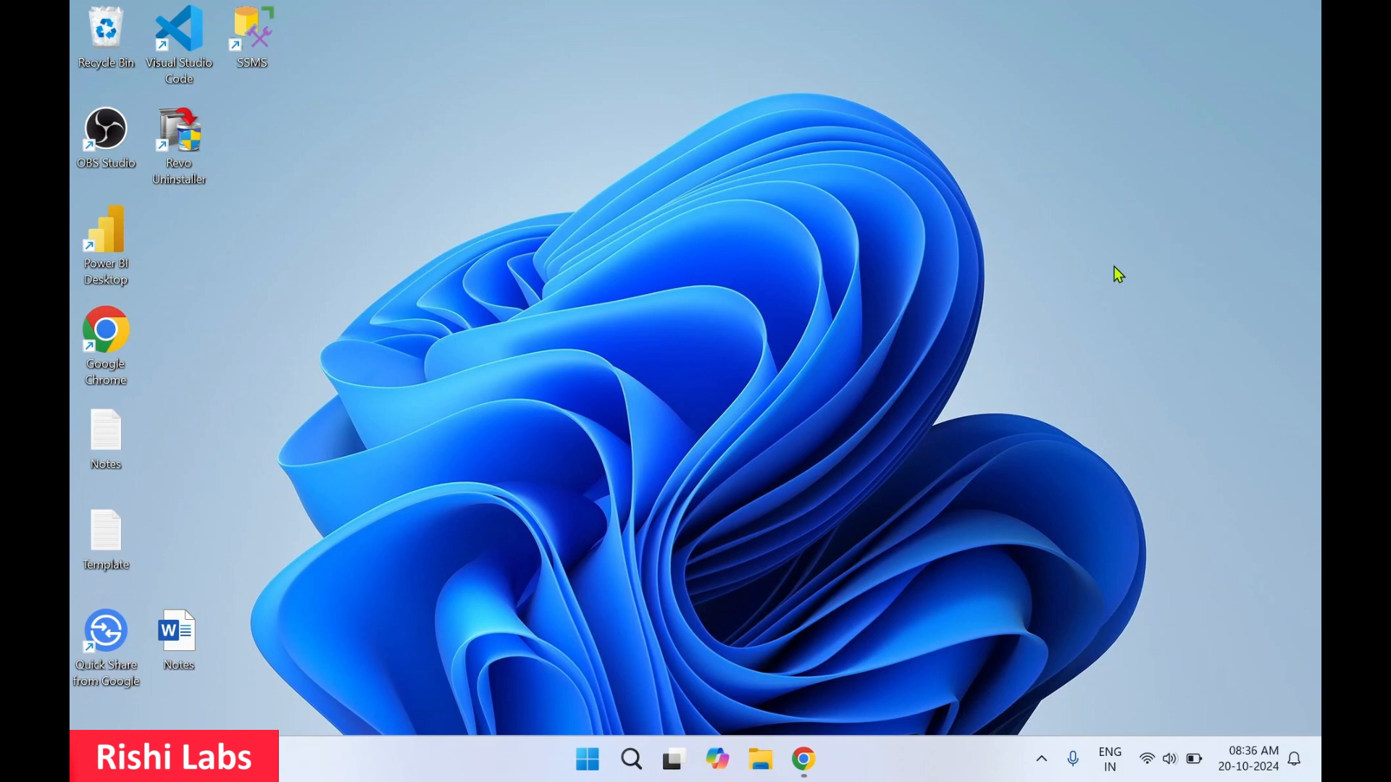
pyautogui.moveTo(885, 637)
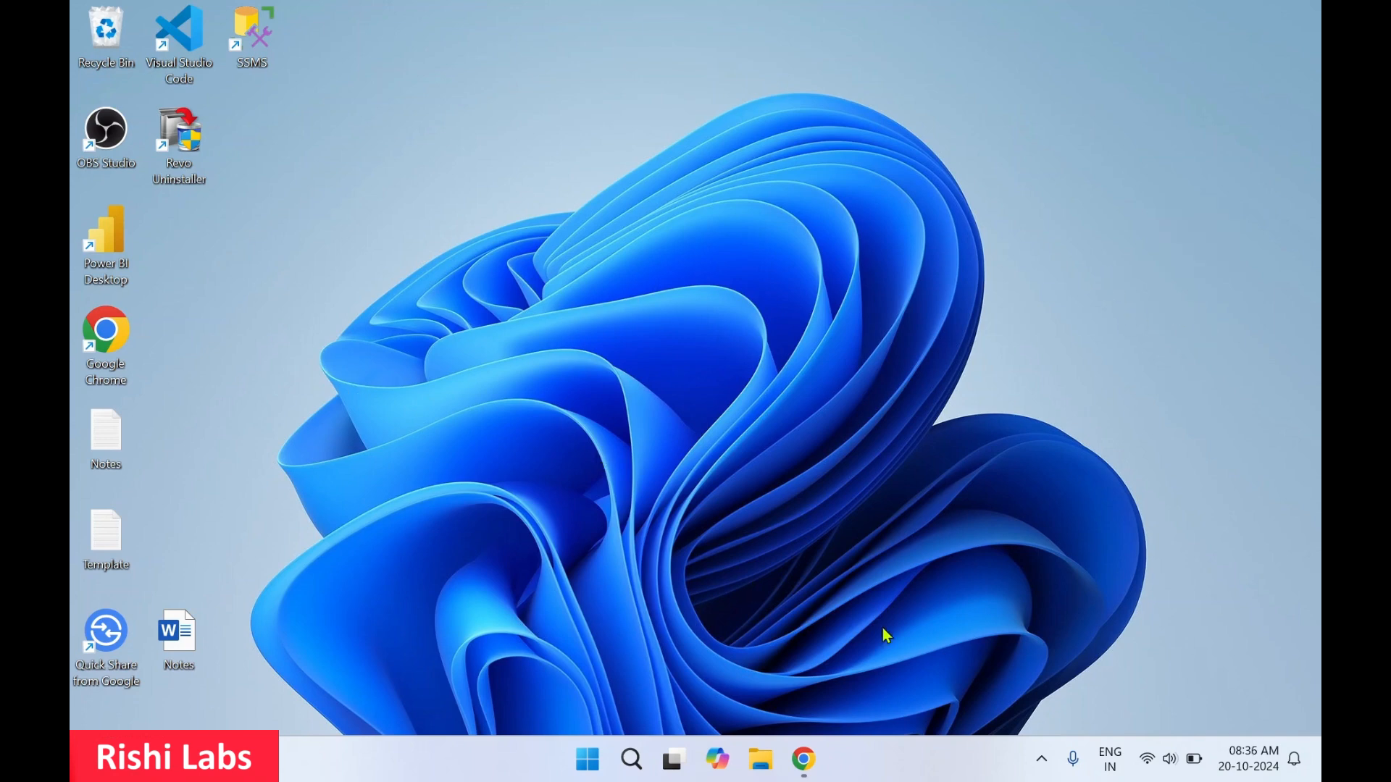
pyautogui.moveTo(759, 760)
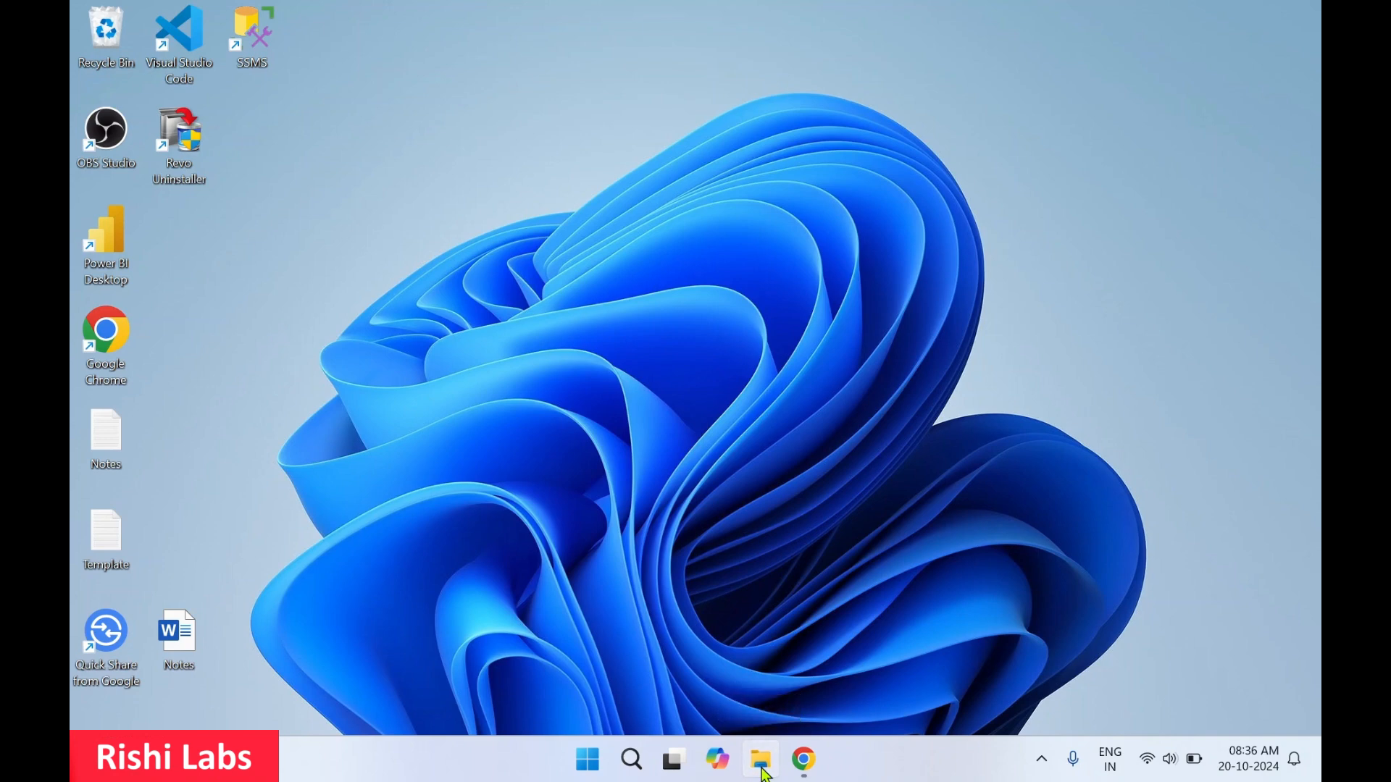
# Browse to the Desktop location in File Explorer where the nameless folder is listed
pyautogui.click(759, 761)
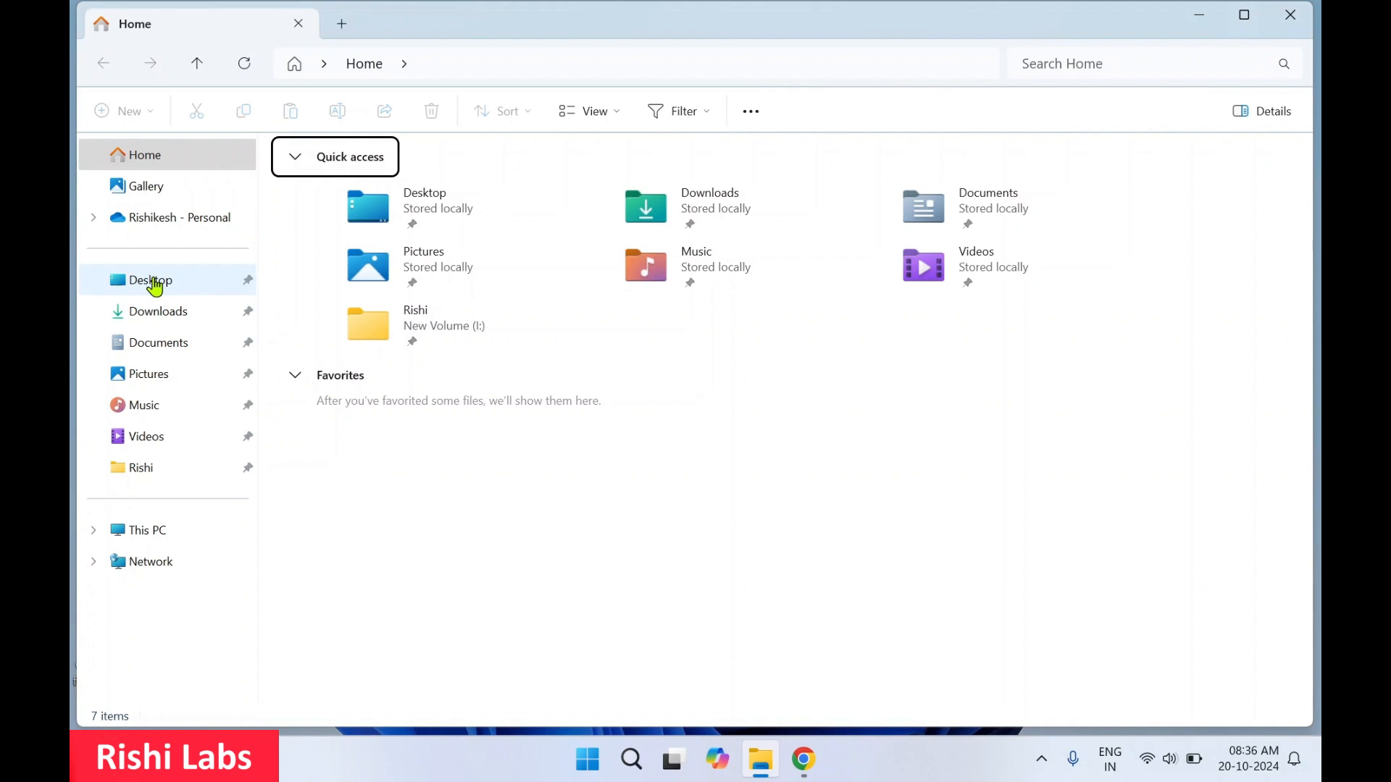
pyautogui.click(149, 280)
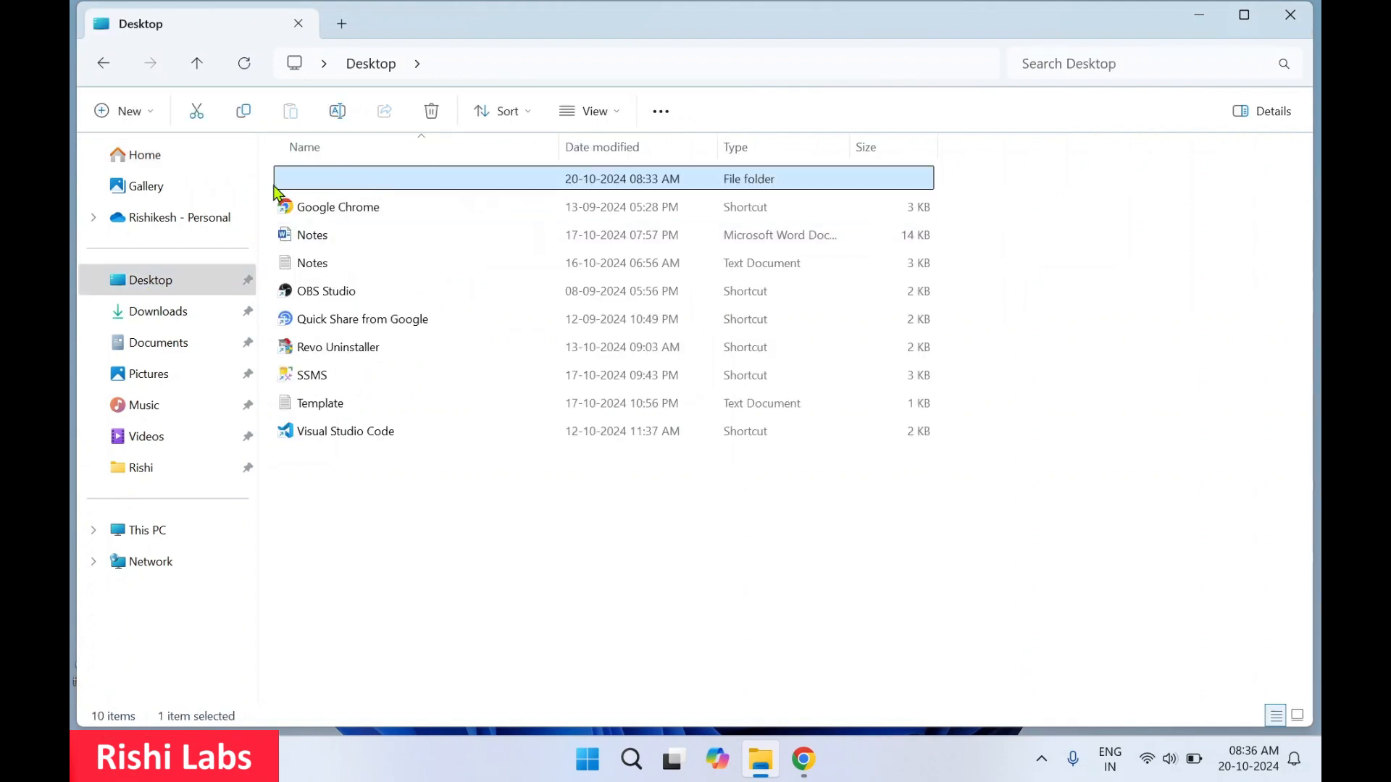
pyautogui.moveTo(602, 182)
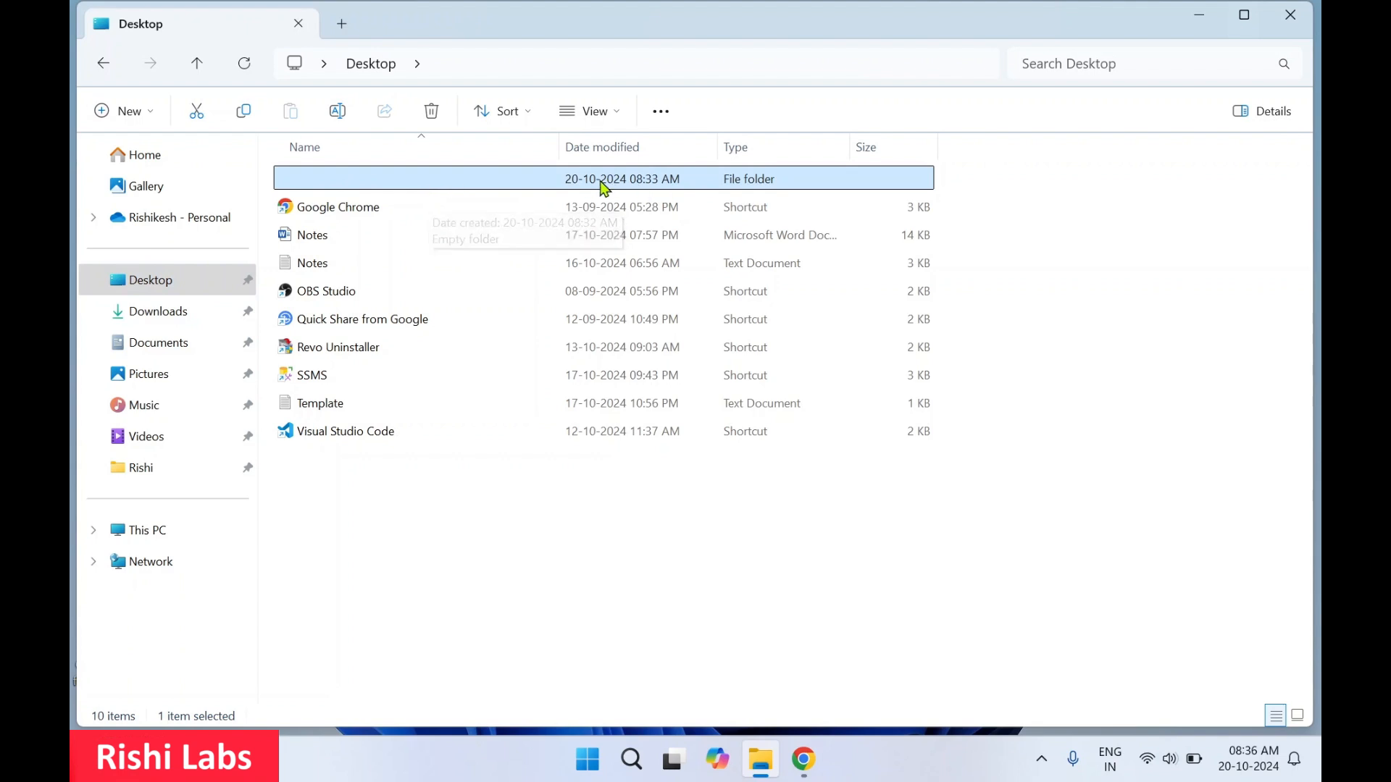
pyautogui.moveTo(774, 189)
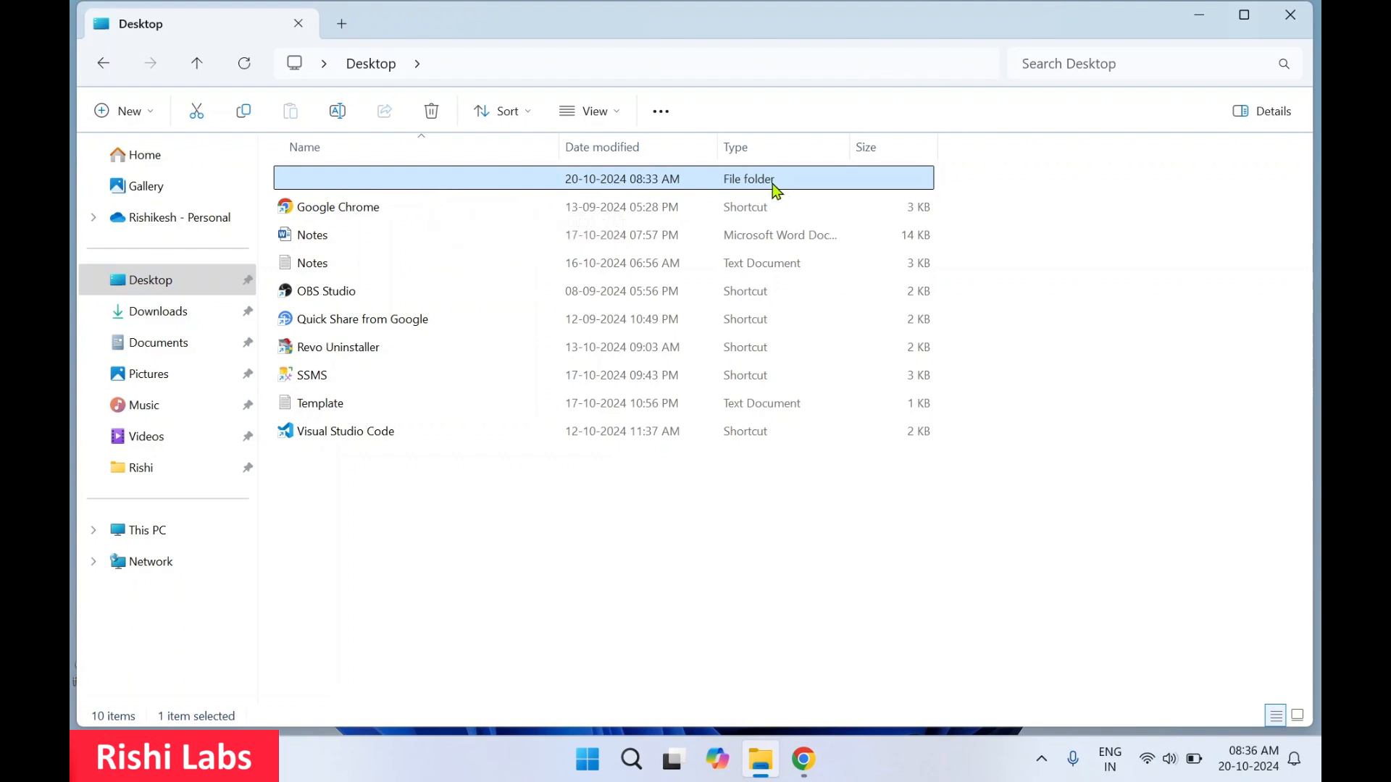
pyautogui.moveTo(447, 184)
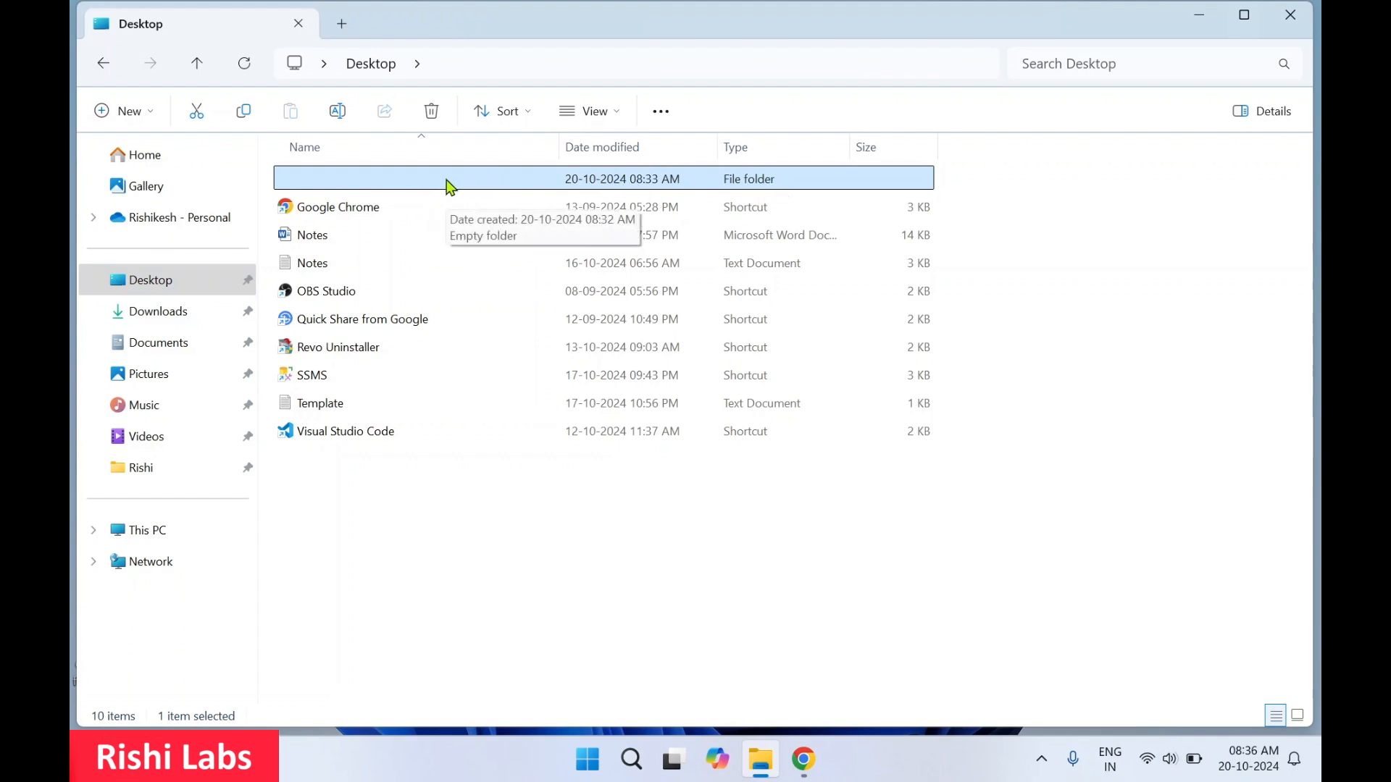
pyautogui.moveTo(1220, 18)
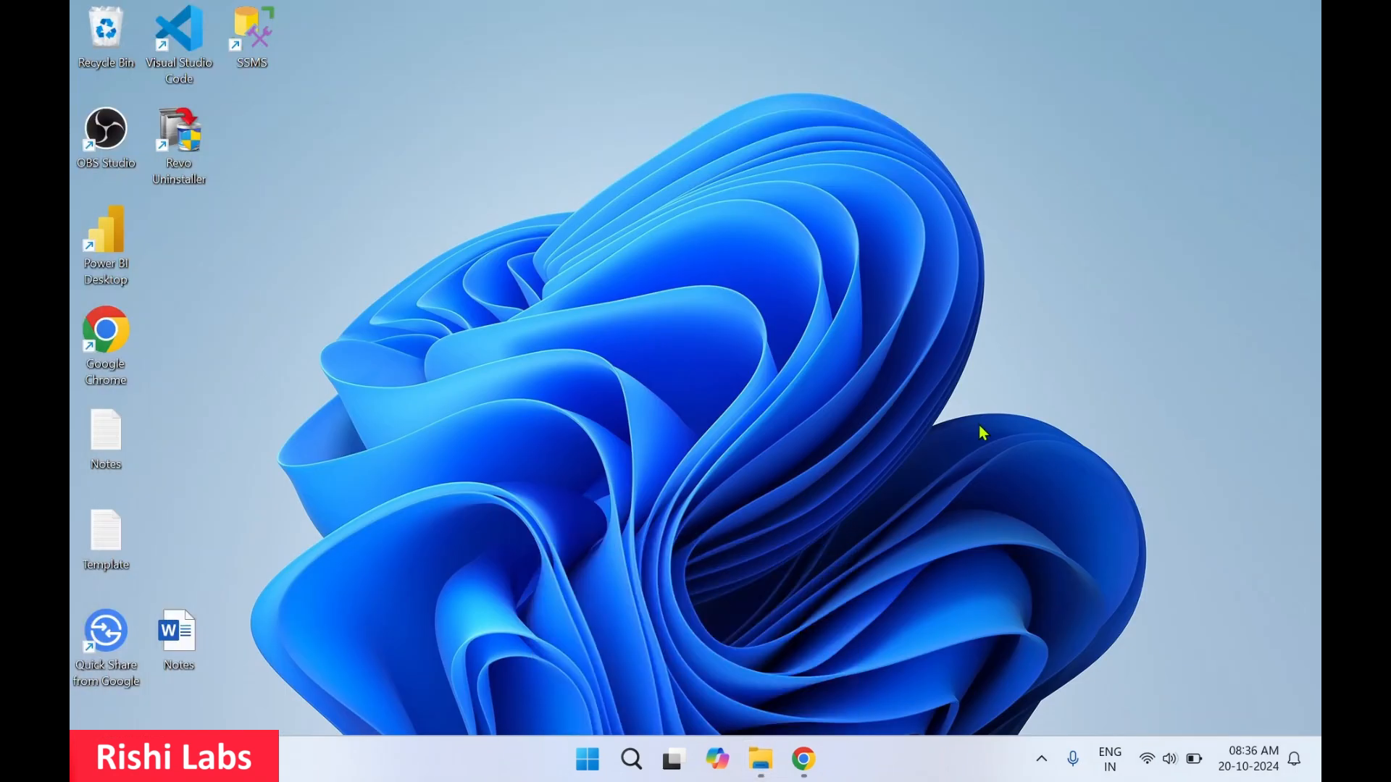
pyautogui.moveTo(1140, 66)
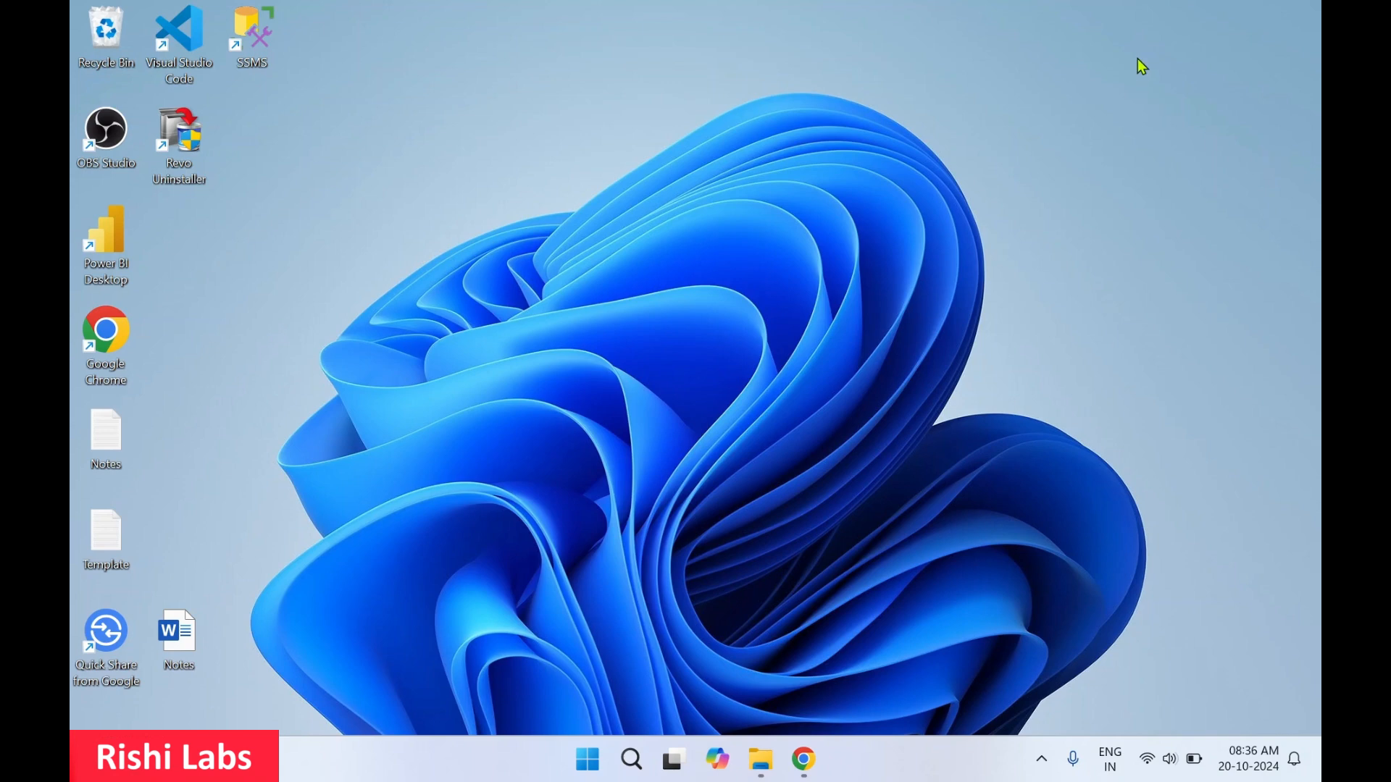
pyautogui.moveTo(1227, 249)
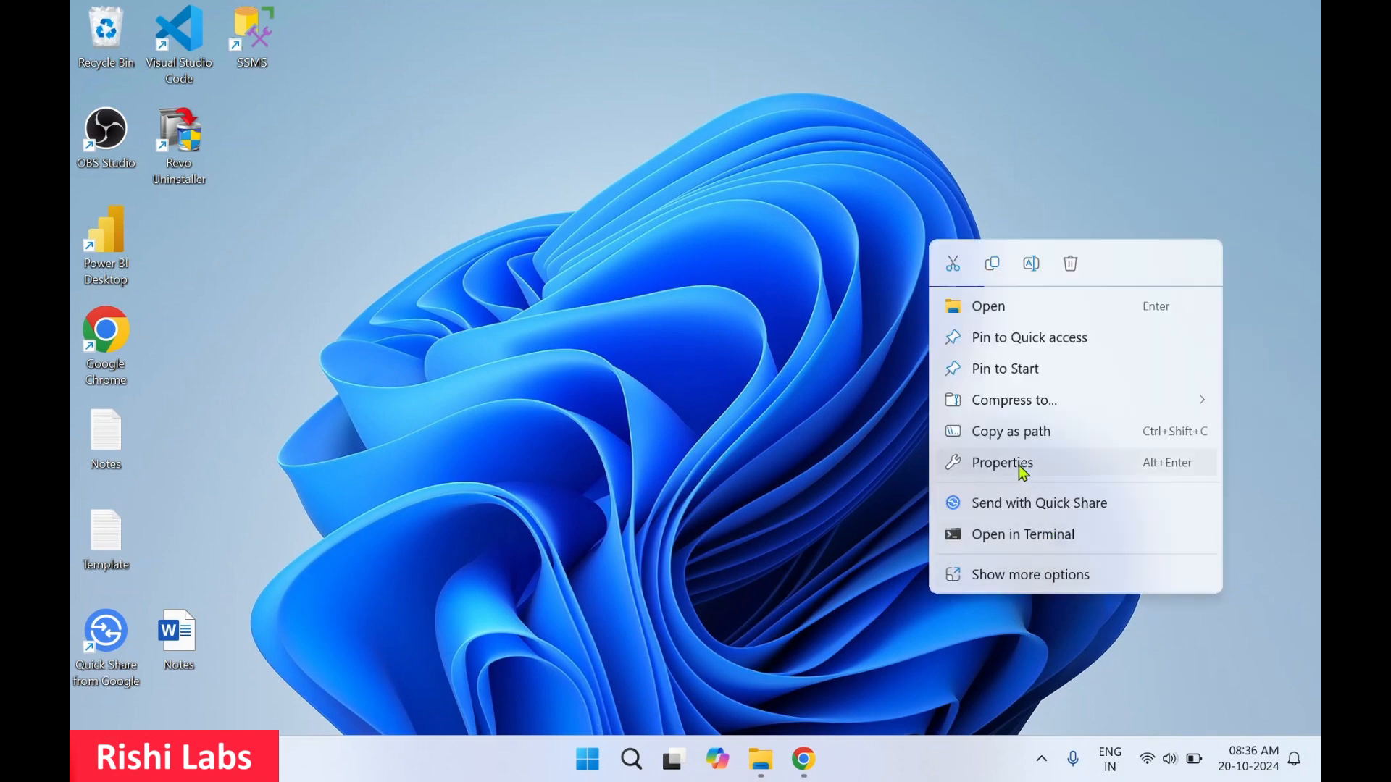
# Set the blank-named folder's Hidden attribute via Properties, applied to folder, subfolders and files
pyautogui.click(1001, 462)
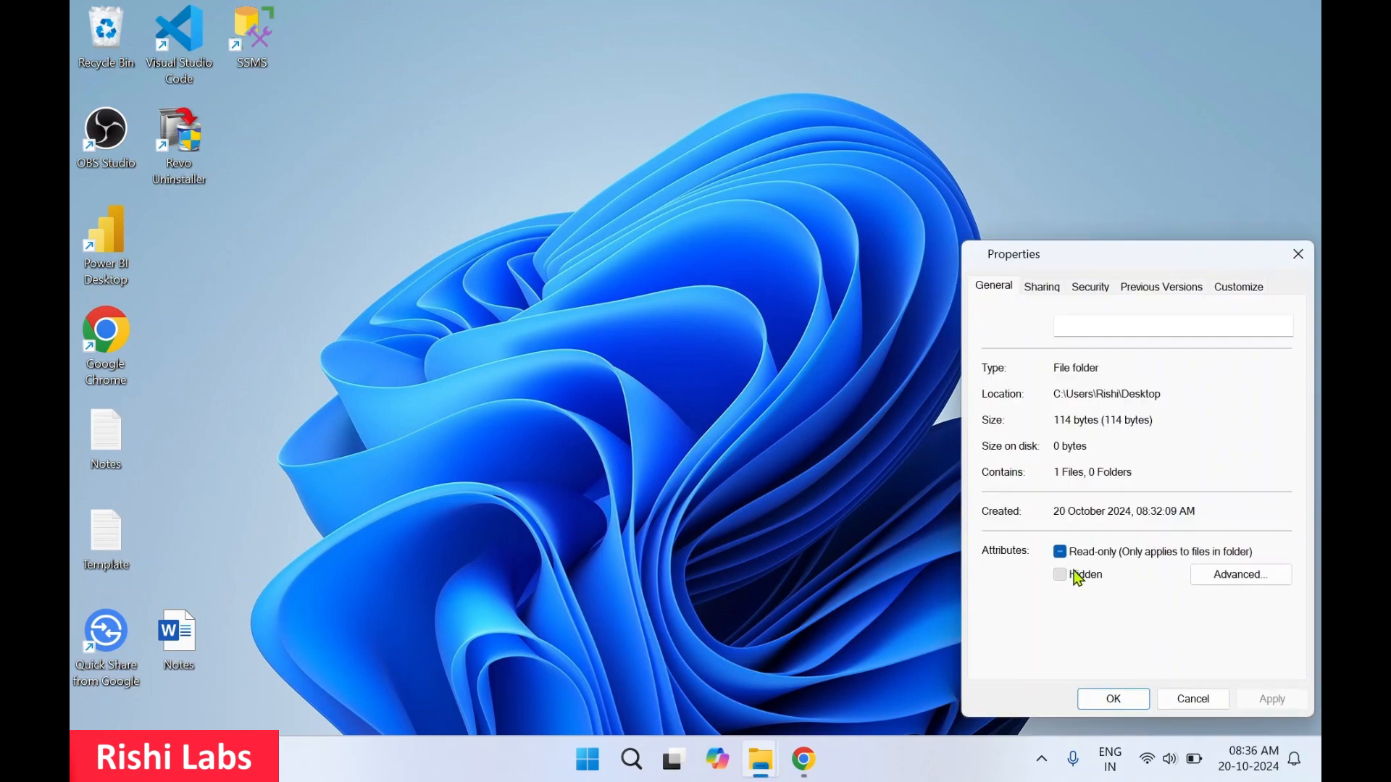
pyautogui.click(1270, 699)
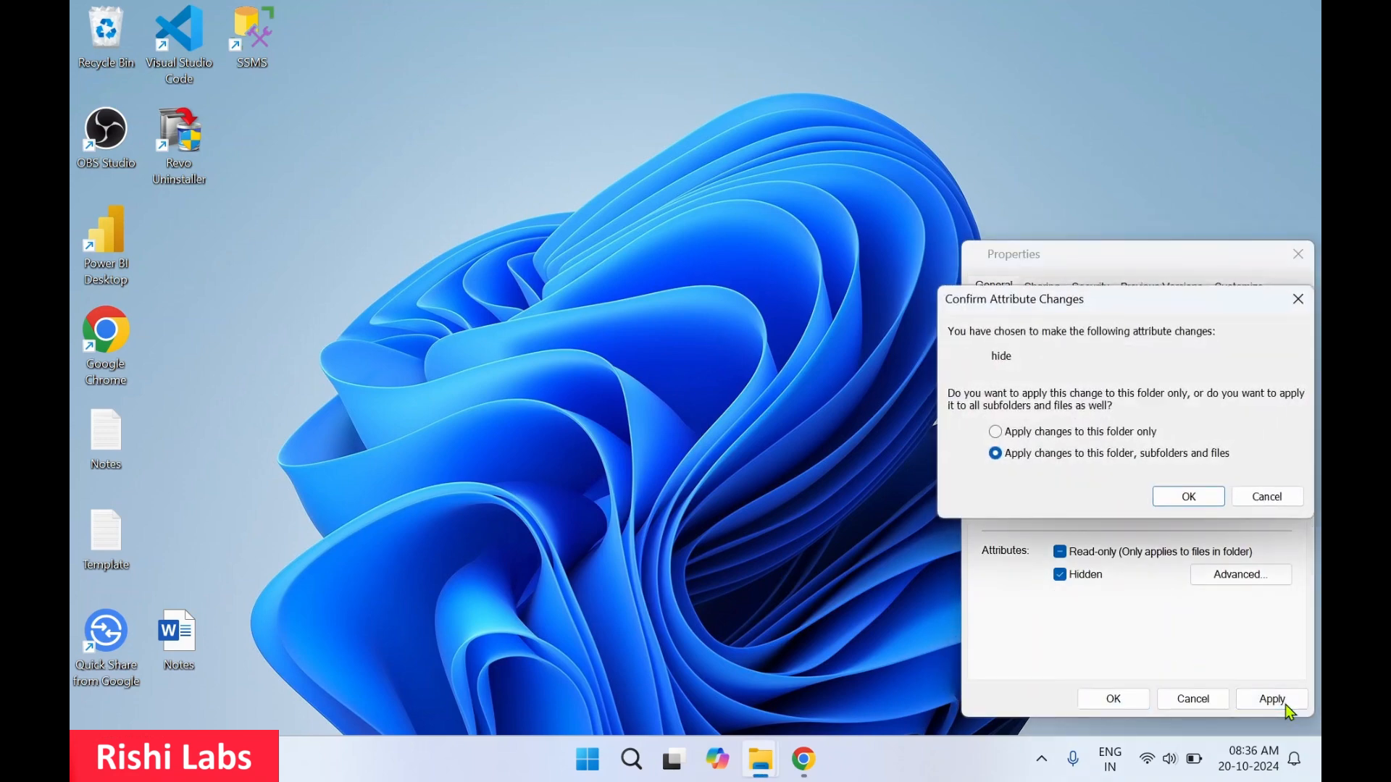
pyautogui.click(1188, 496)
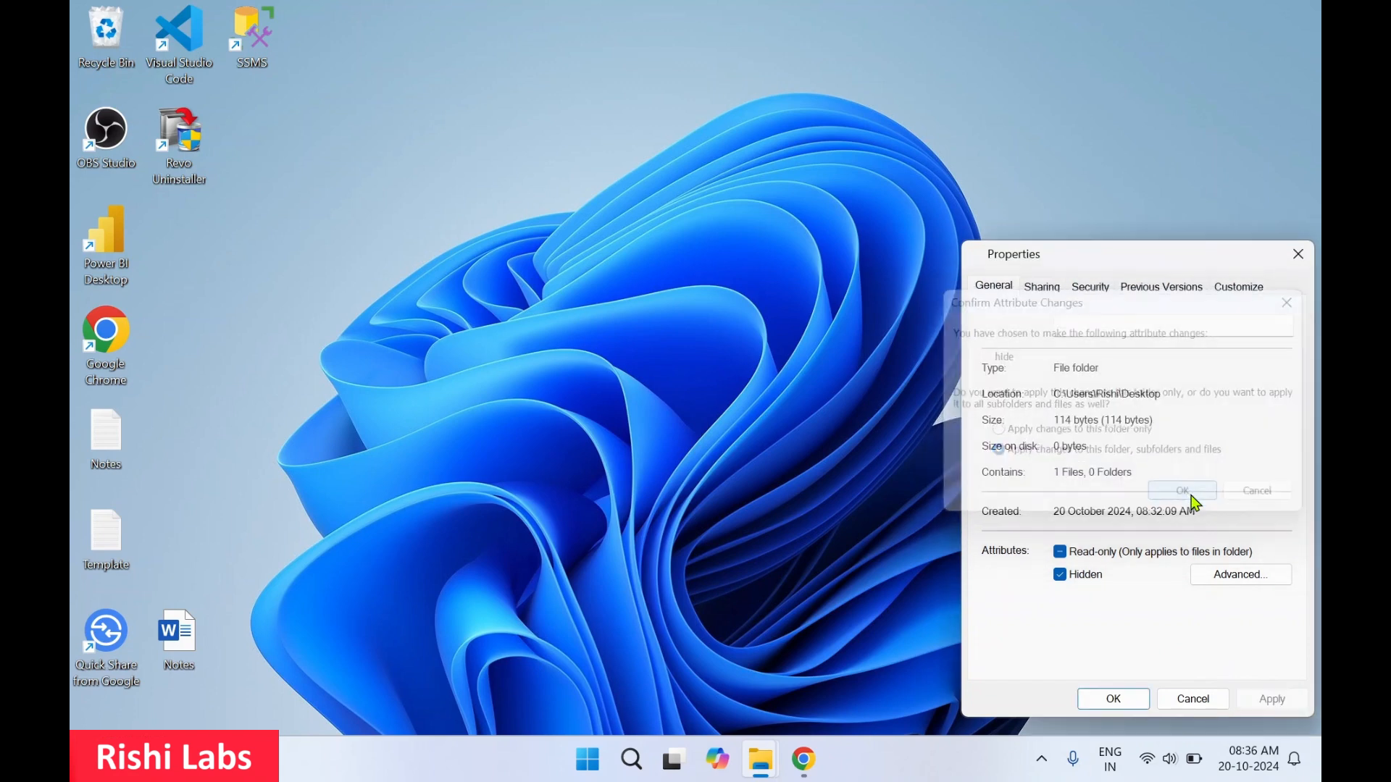
pyautogui.click(1181, 491)
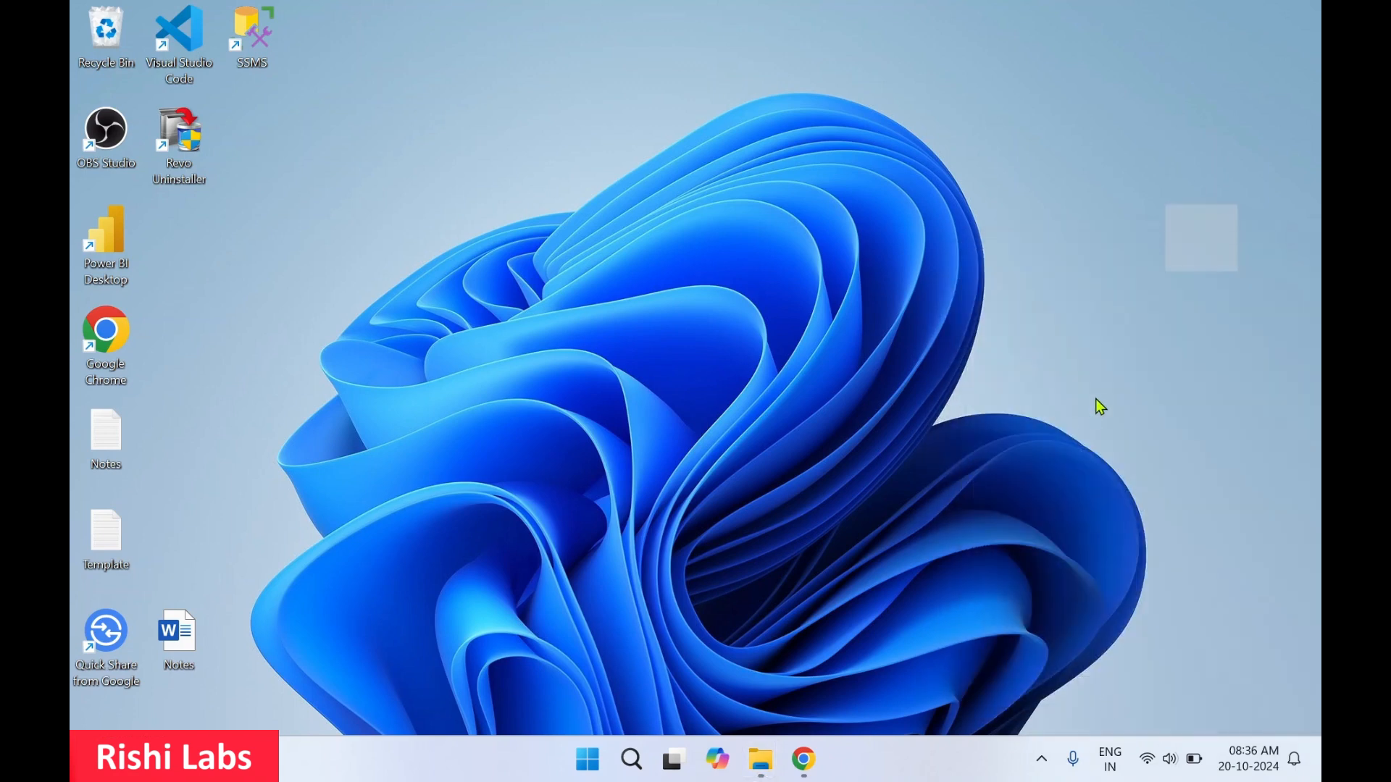
pyautogui.moveTo(1253, 388)
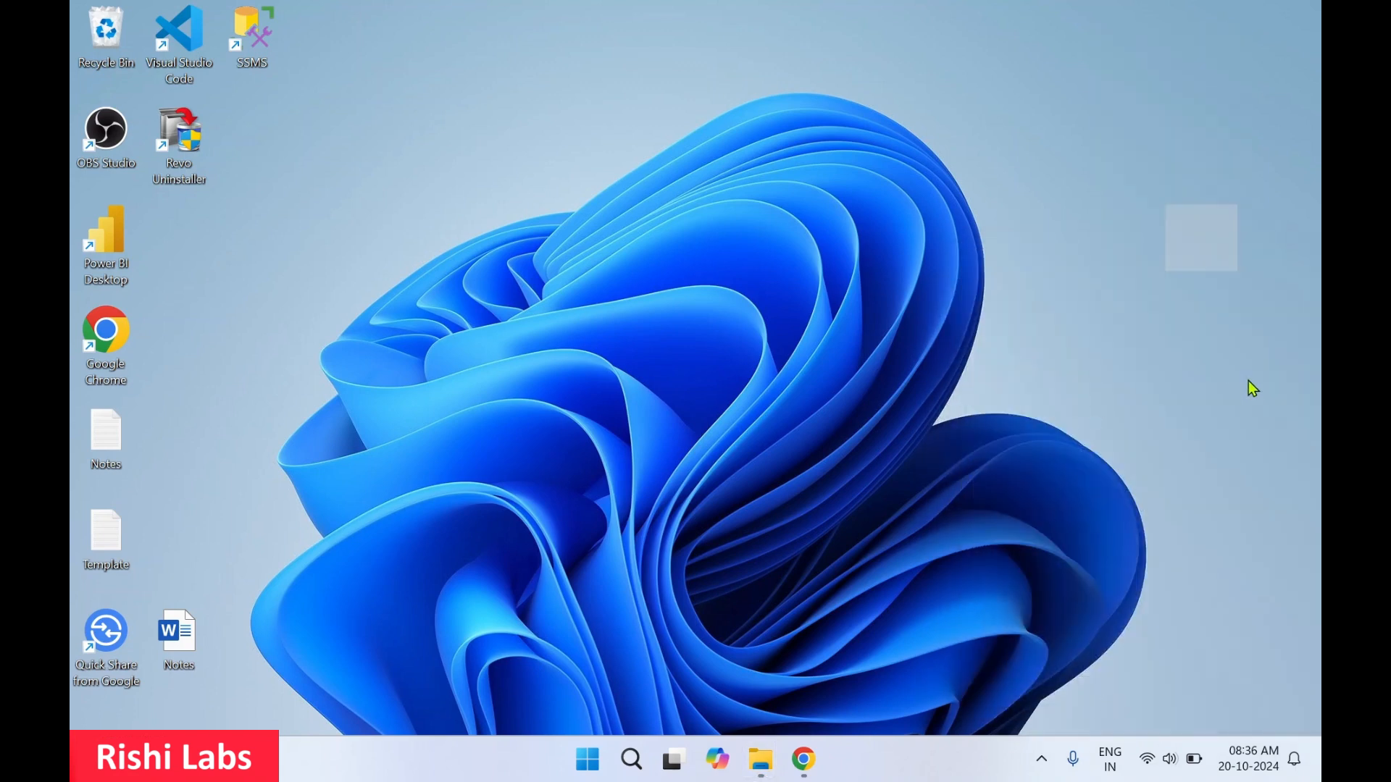
pyautogui.moveTo(761, 743)
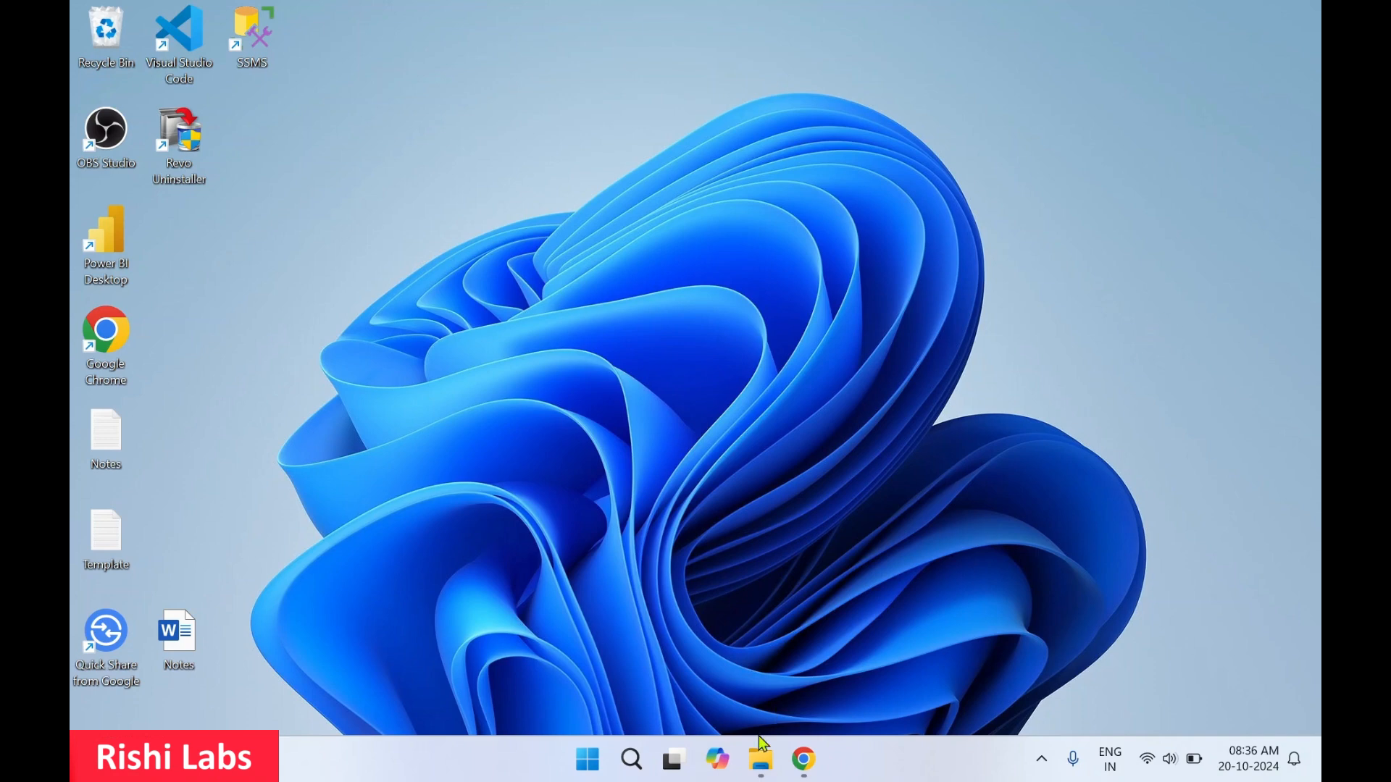
# Untick View > Show > Hidden items in the Desktop listing, then select all to confirm the folder is gone
pyautogui.click(757, 759)
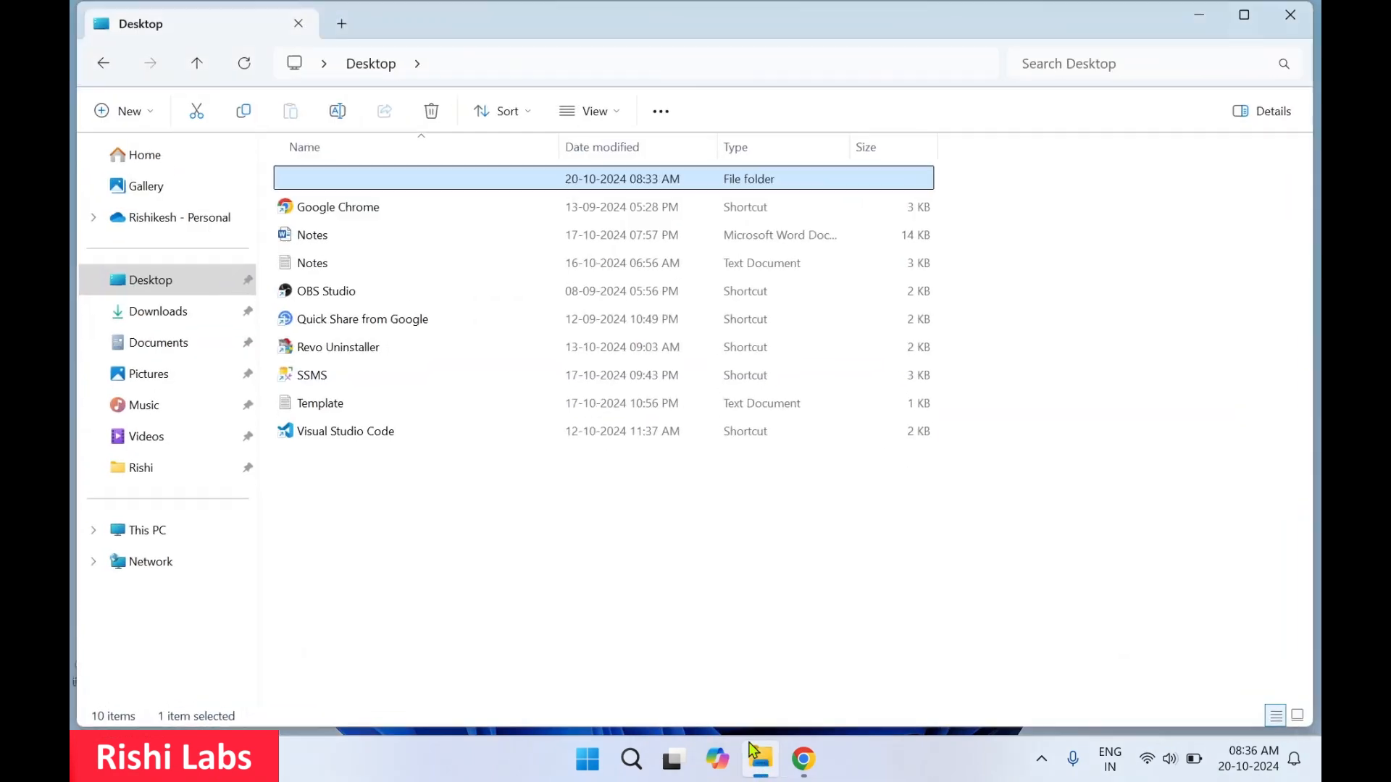
pyautogui.click(589, 111)
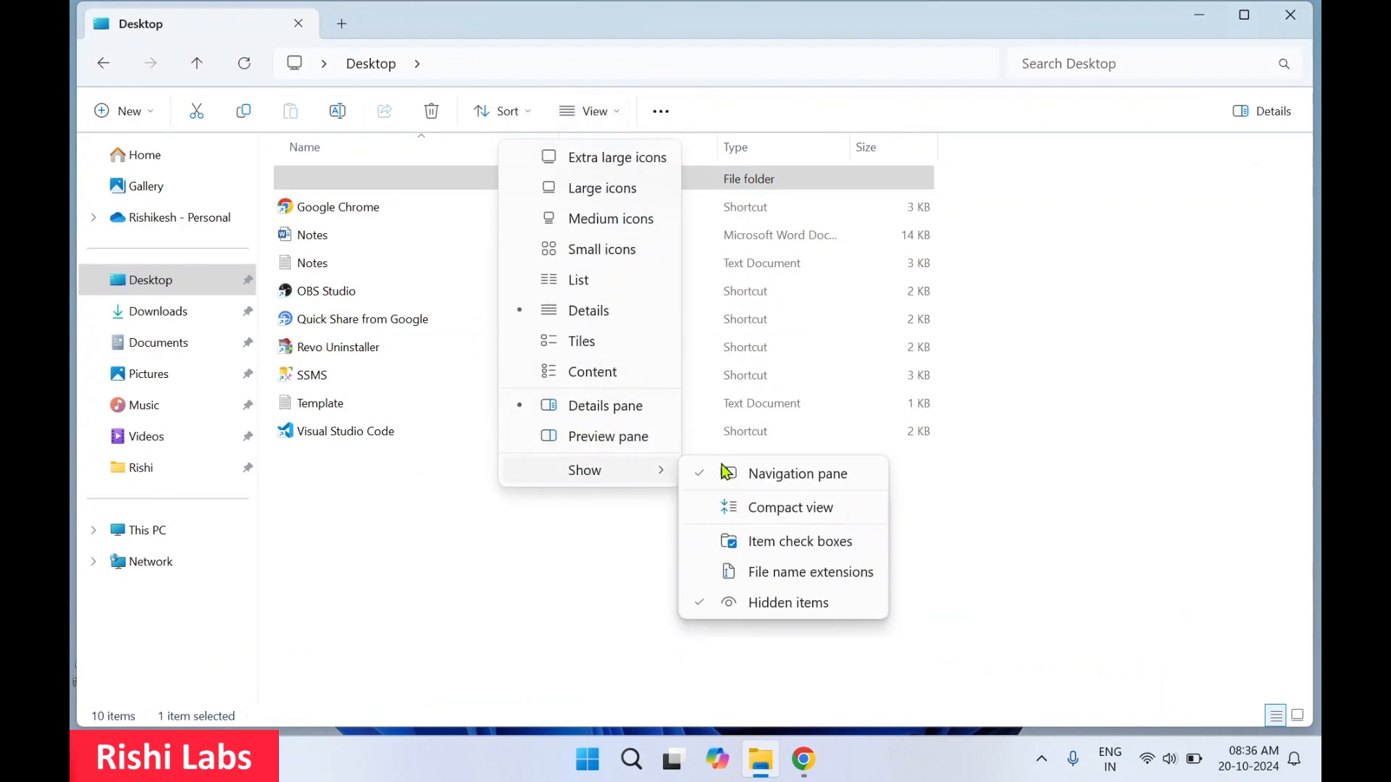
pyautogui.moveTo(787, 603)
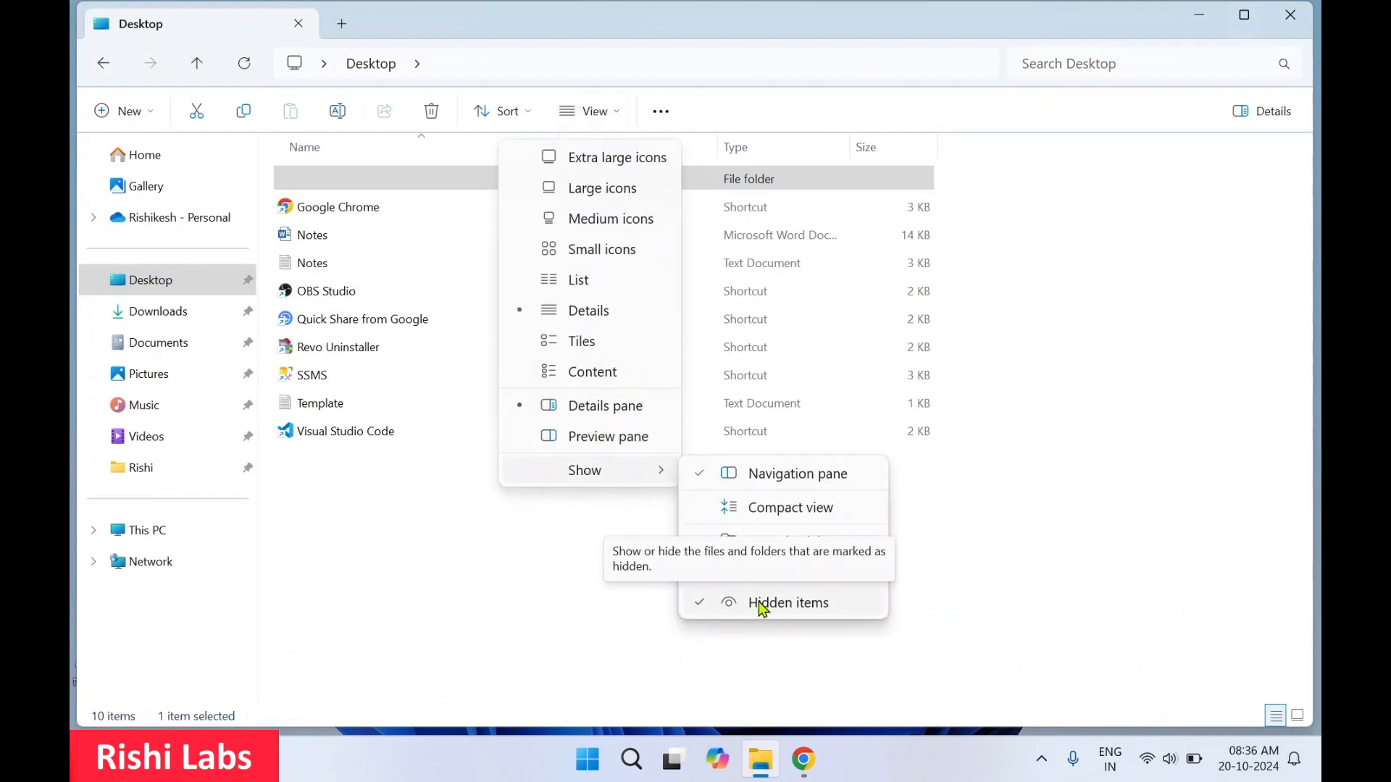
pyautogui.click(789, 603)
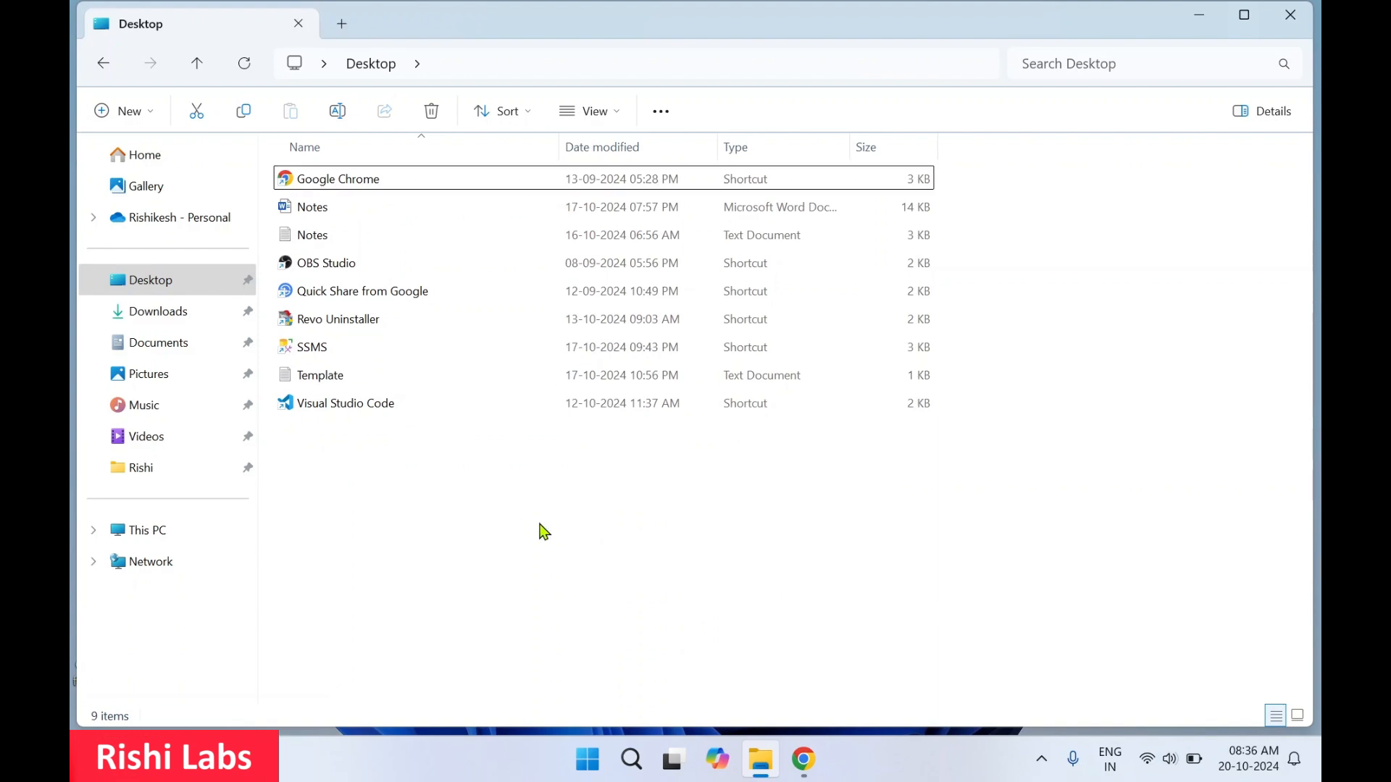
pyautogui.press('ctrl+a')
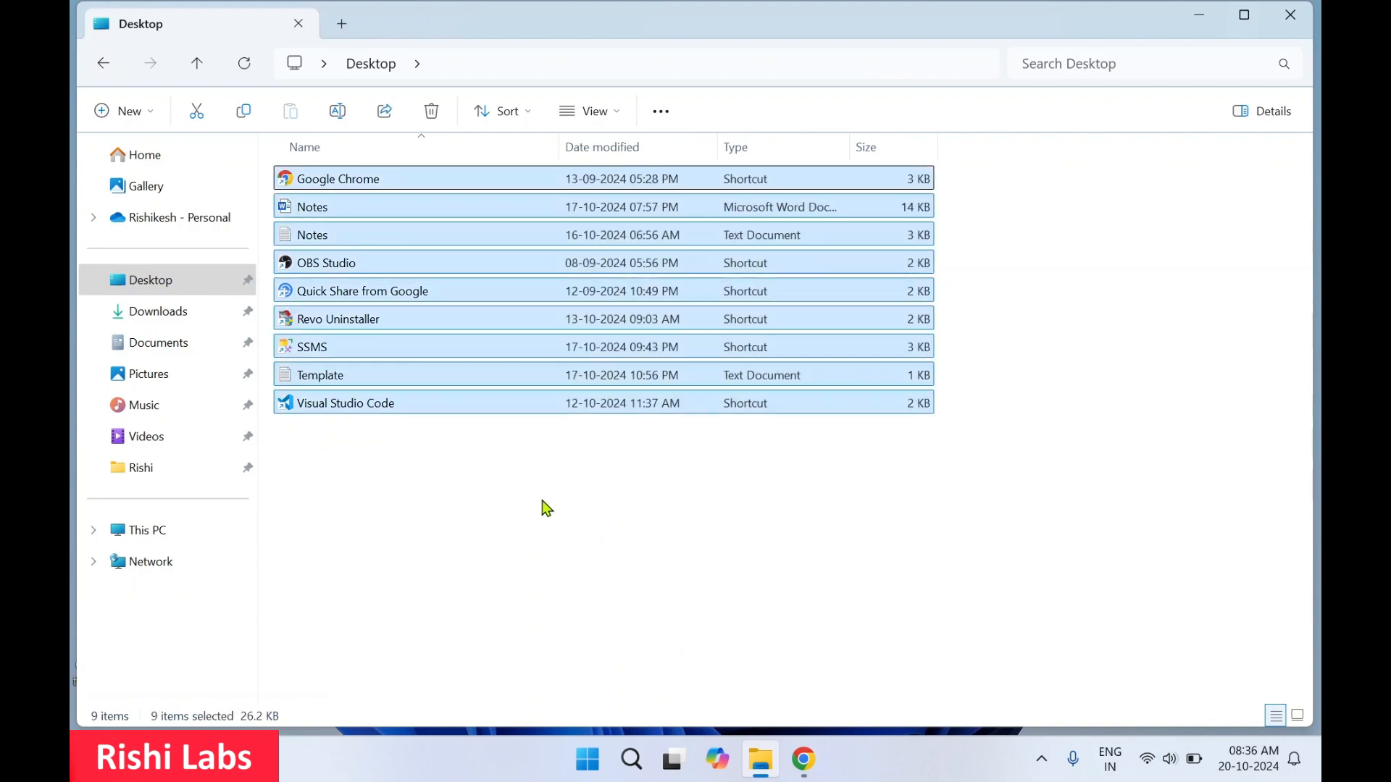
pyautogui.click(583, 421)
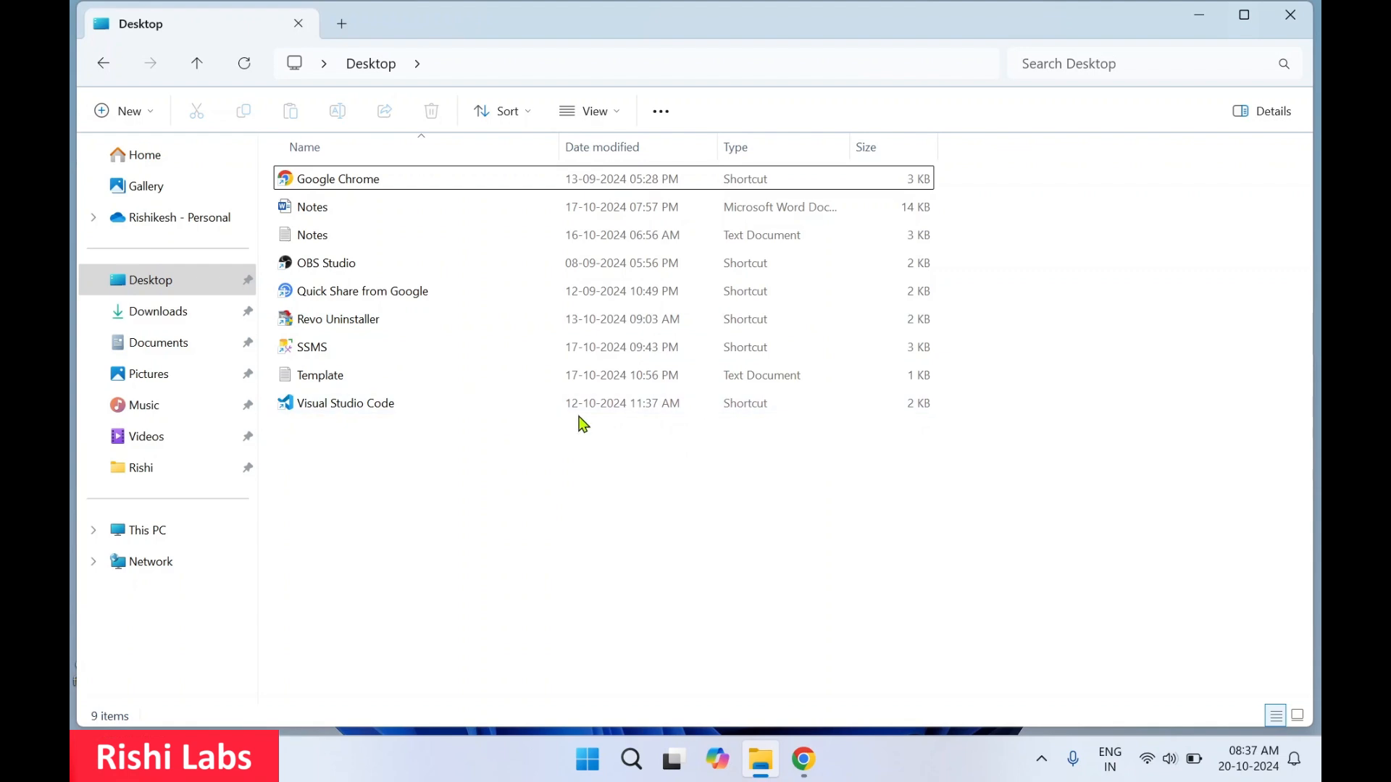
pyautogui.moveTo(876, 39)
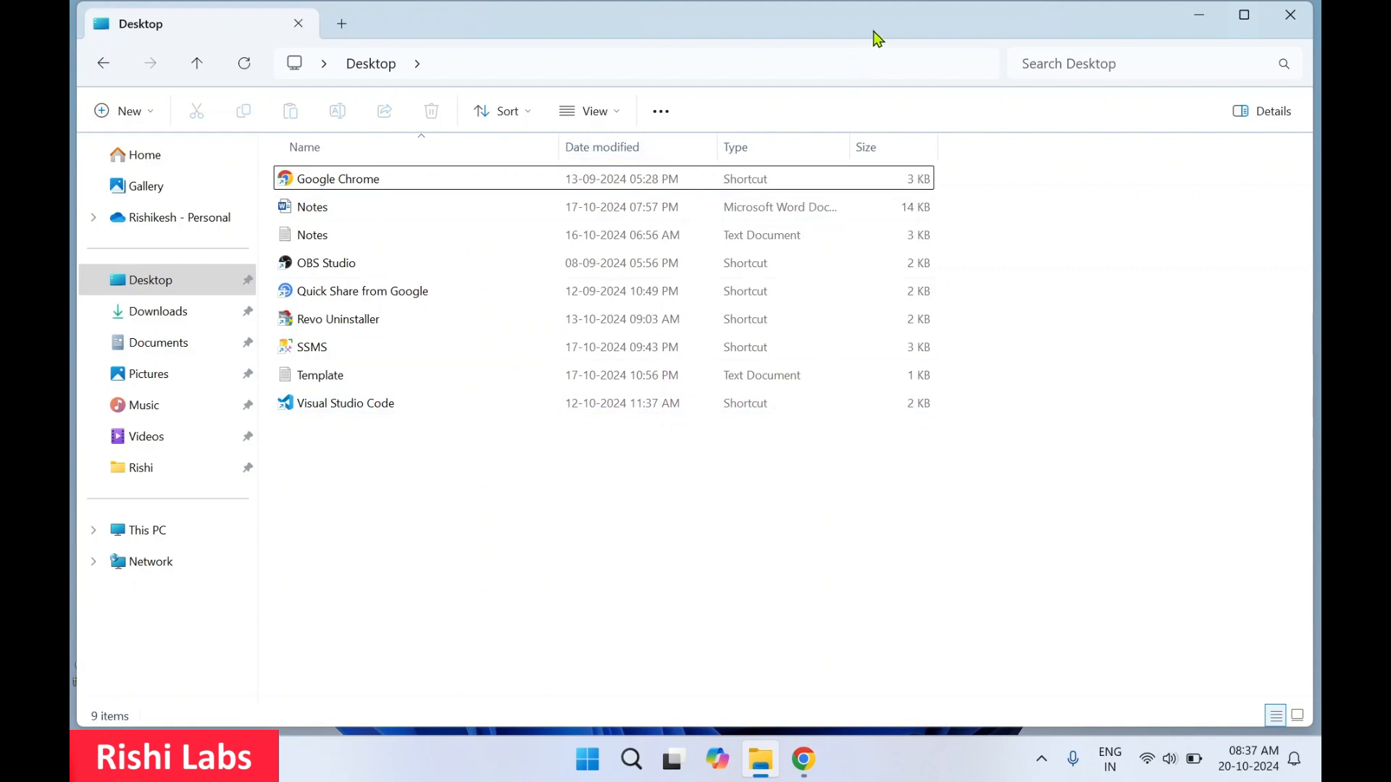
# Re-enable View > Show > Hidden items in File Explorer
pyautogui.click(590, 112)
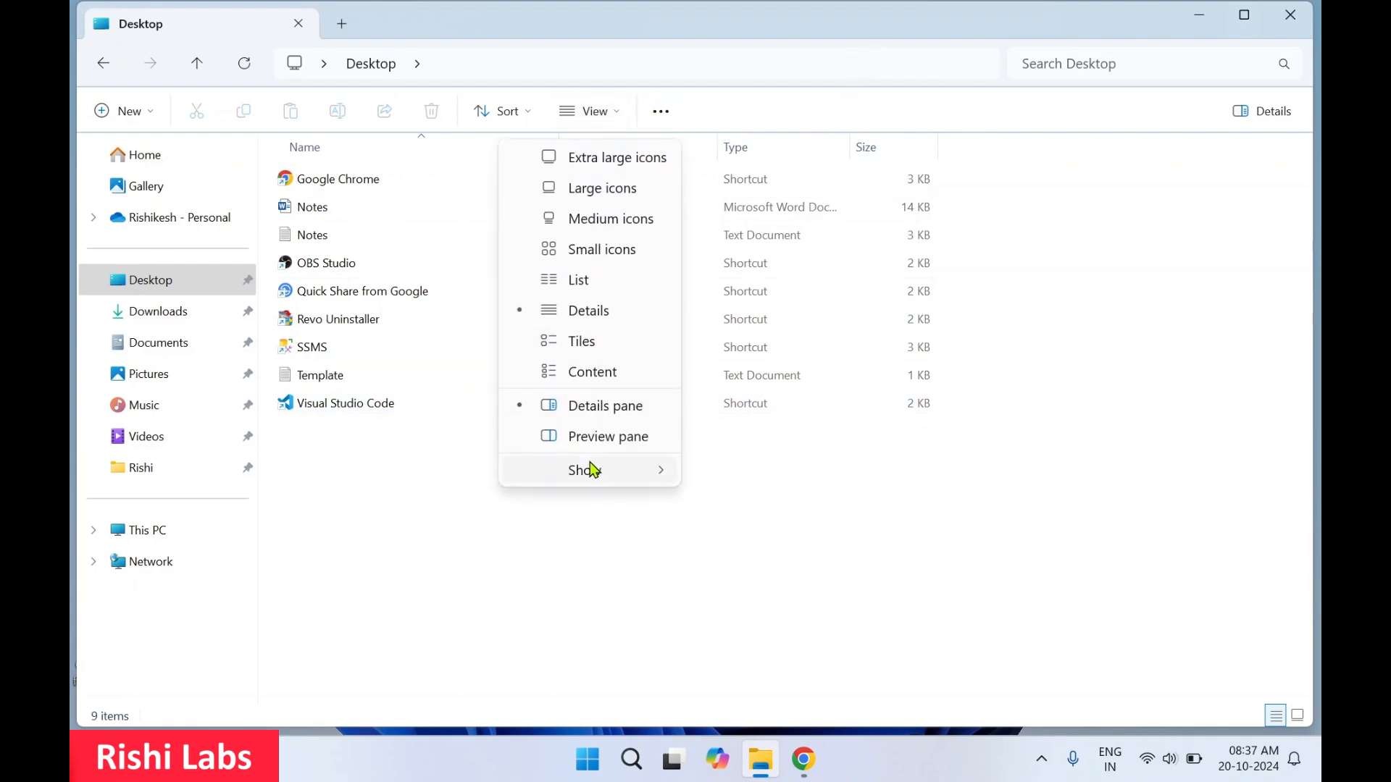
pyautogui.click(584, 470)
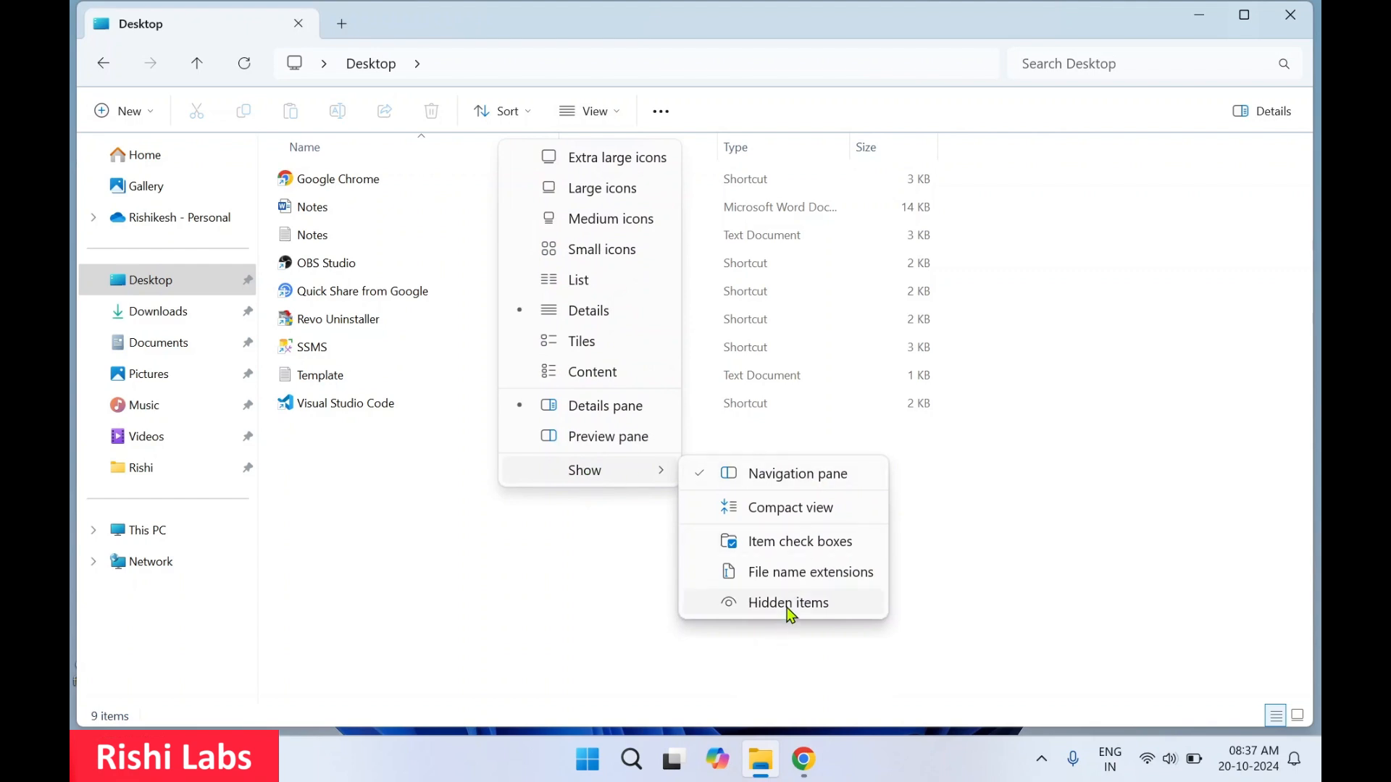
pyautogui.click(787, 602)
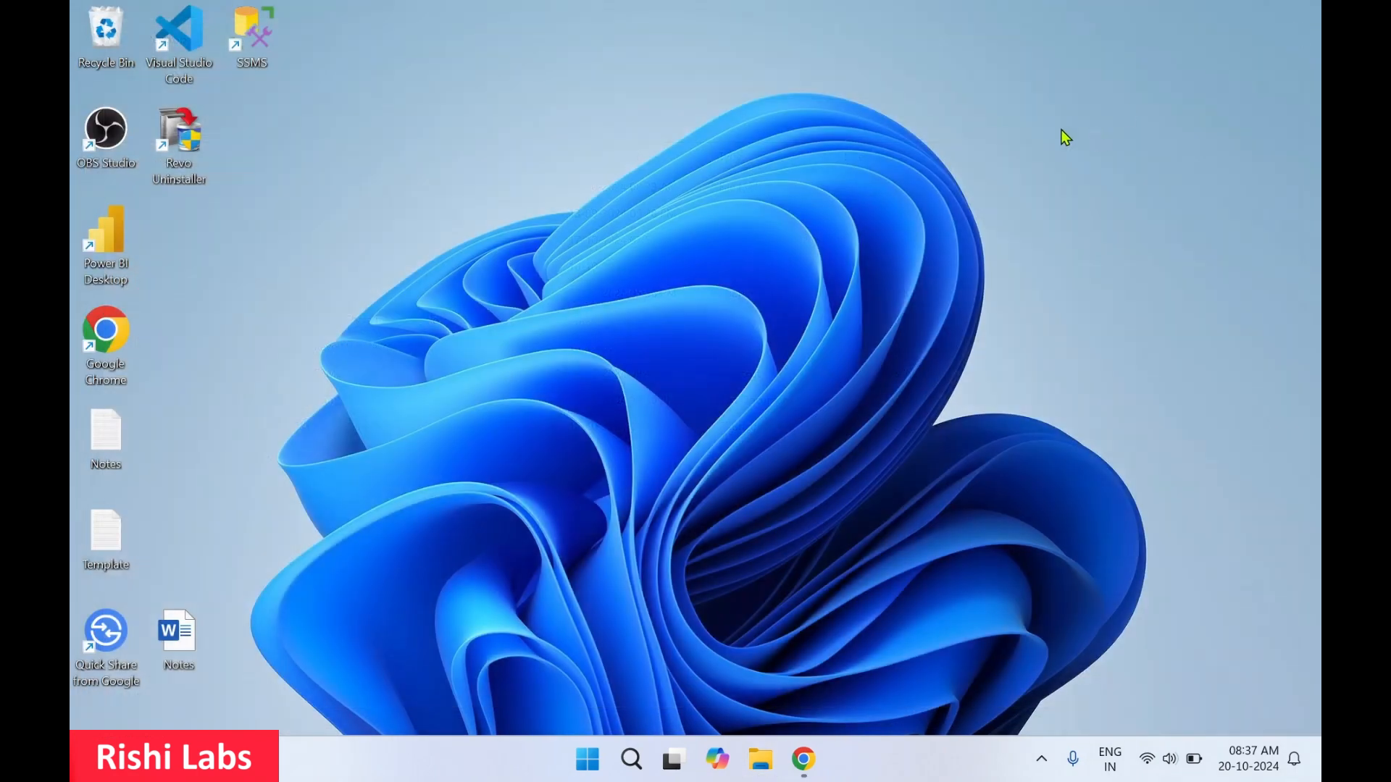
pyautogui.moveTo(1153, 386)
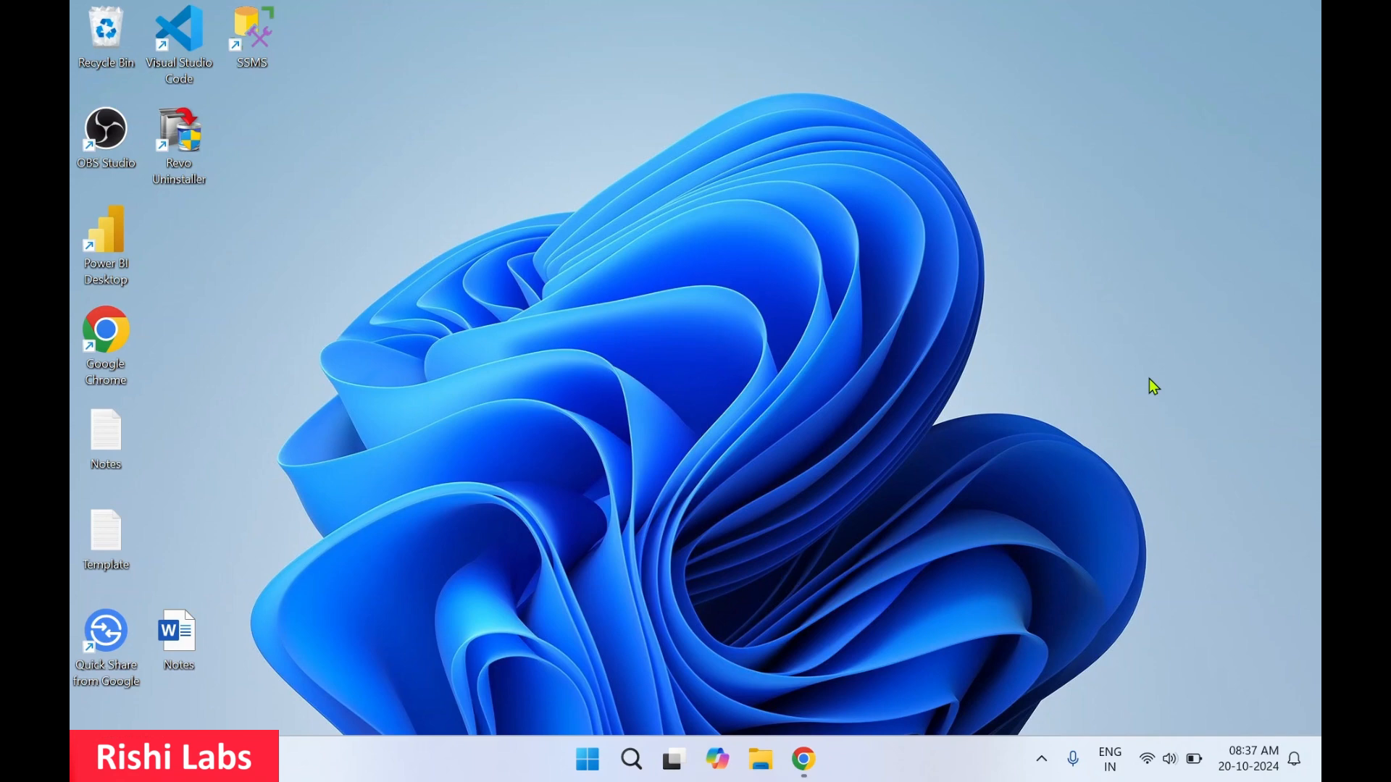
pyautogui.click(179, 237)
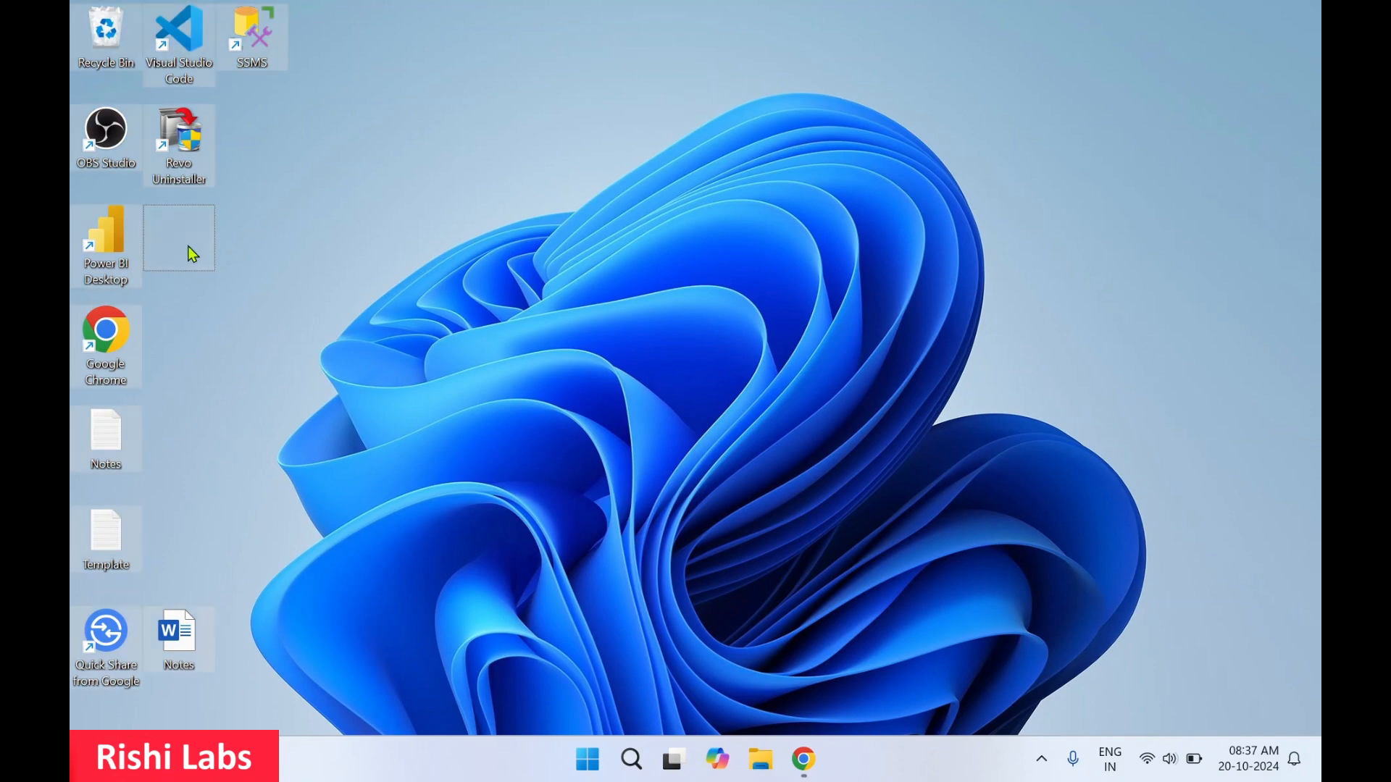